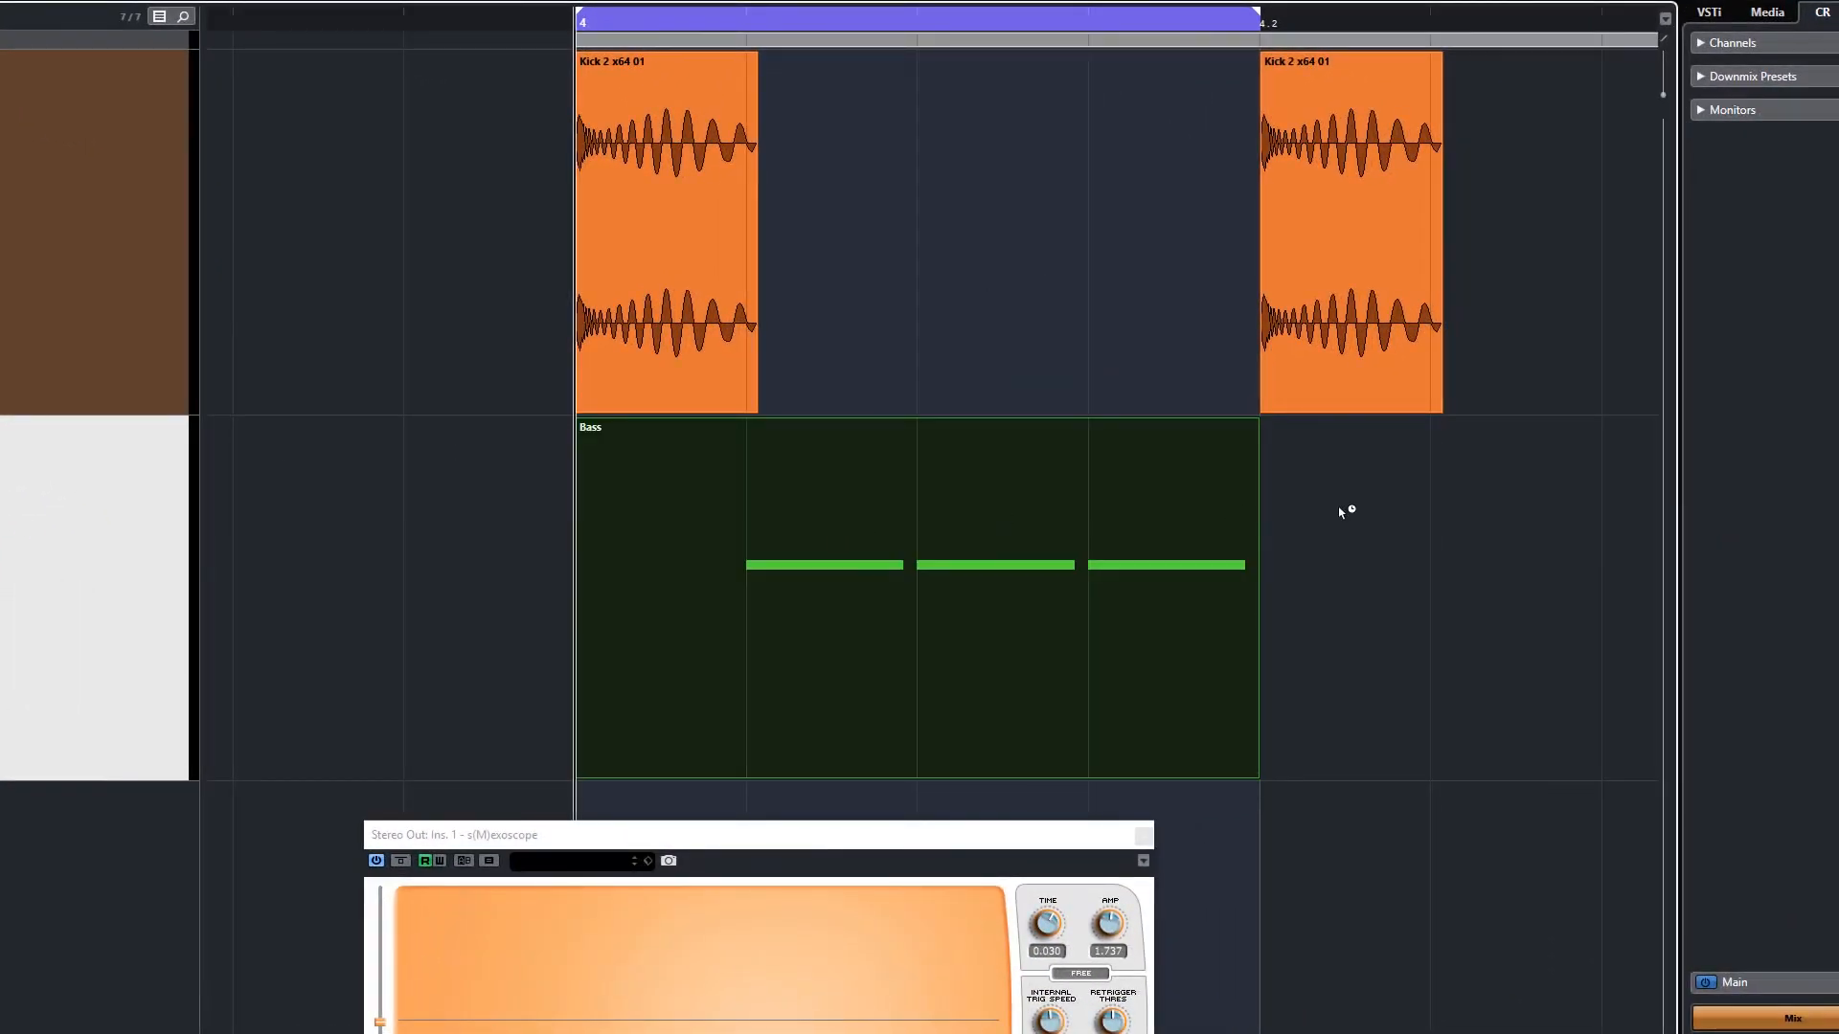
mouse_move(1247, 959)
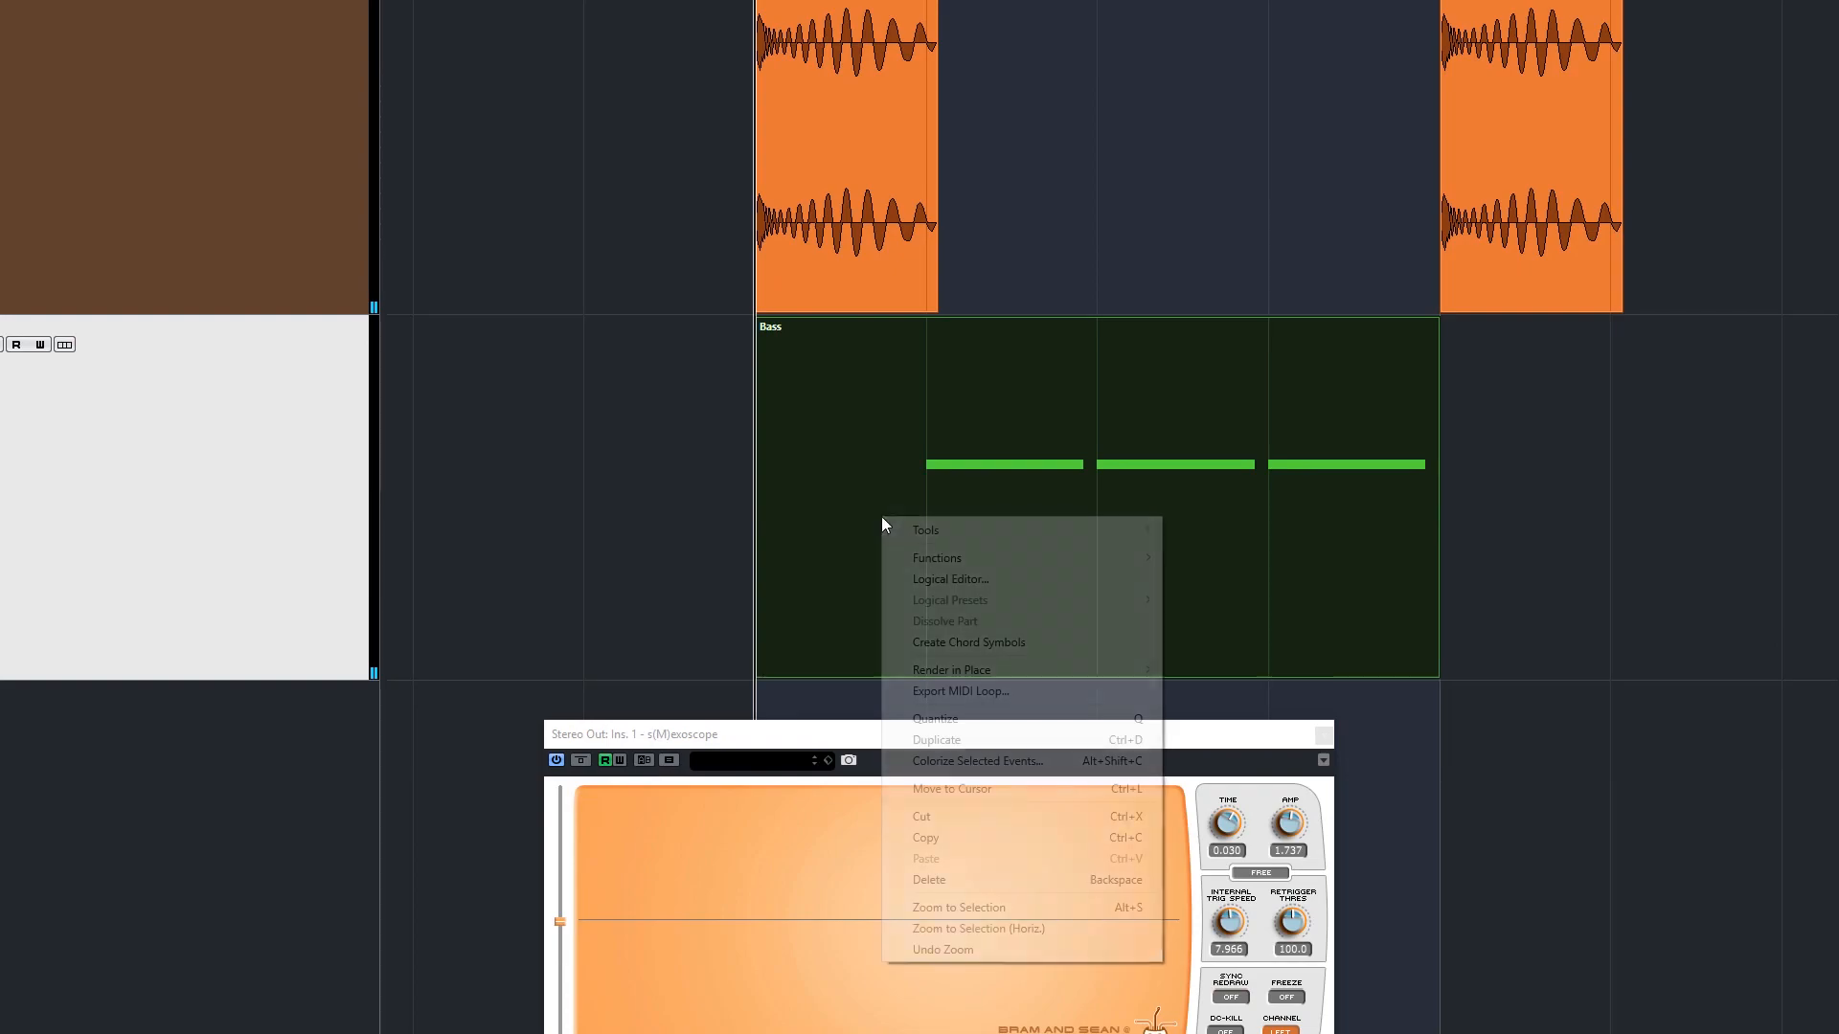
mouse_move(951, 670)
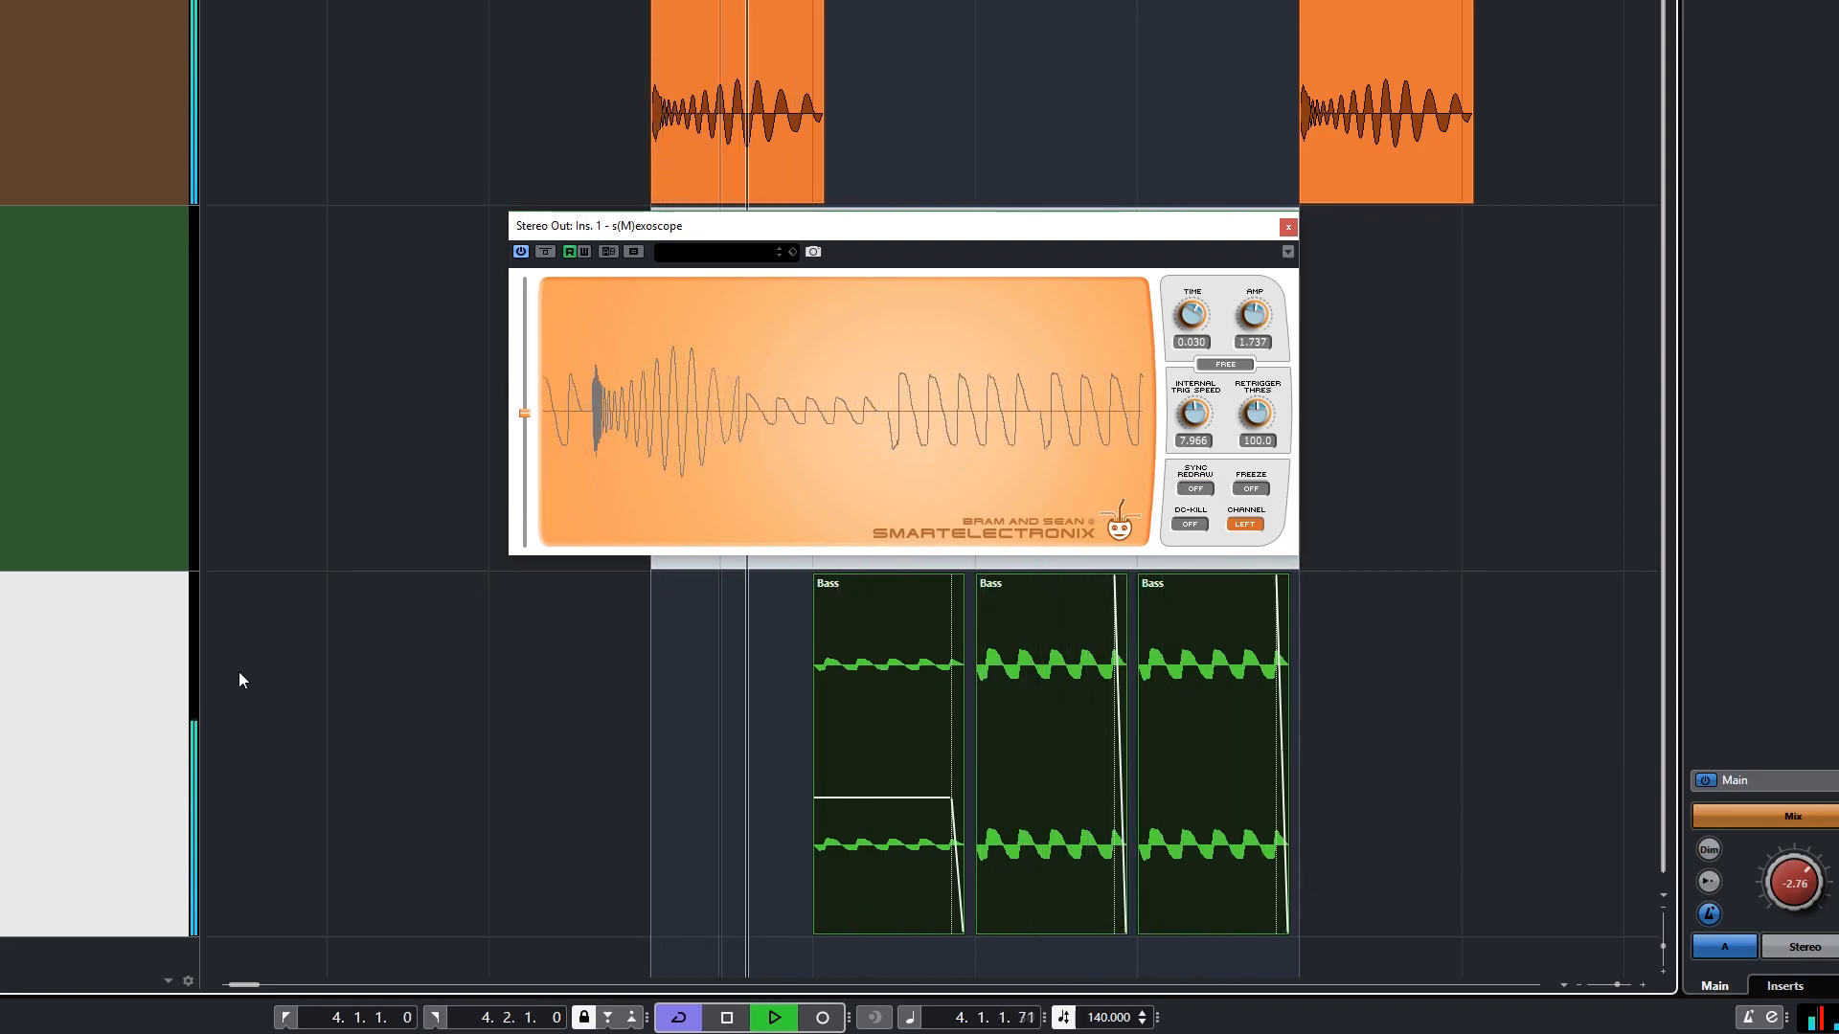
Load MultibandEnvelopeShaper into the first insert slot of the Bass (R) track
click(726, 1017)
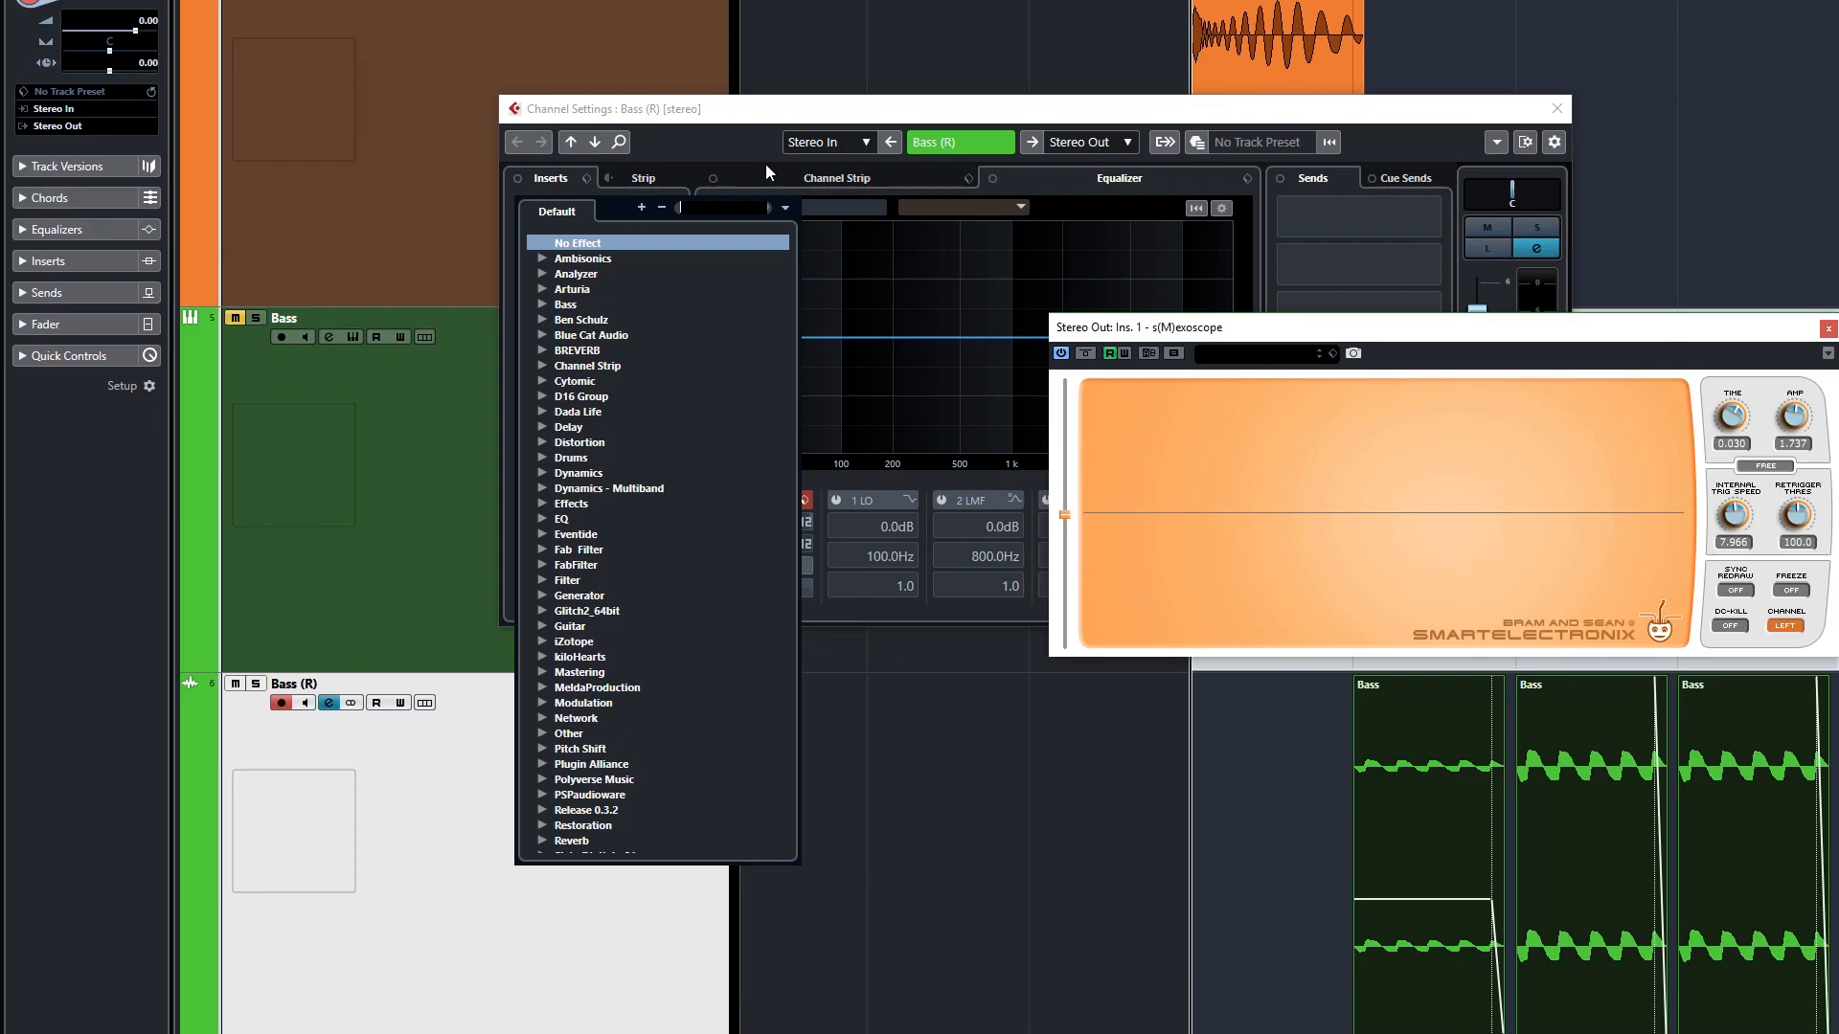
text(multi)
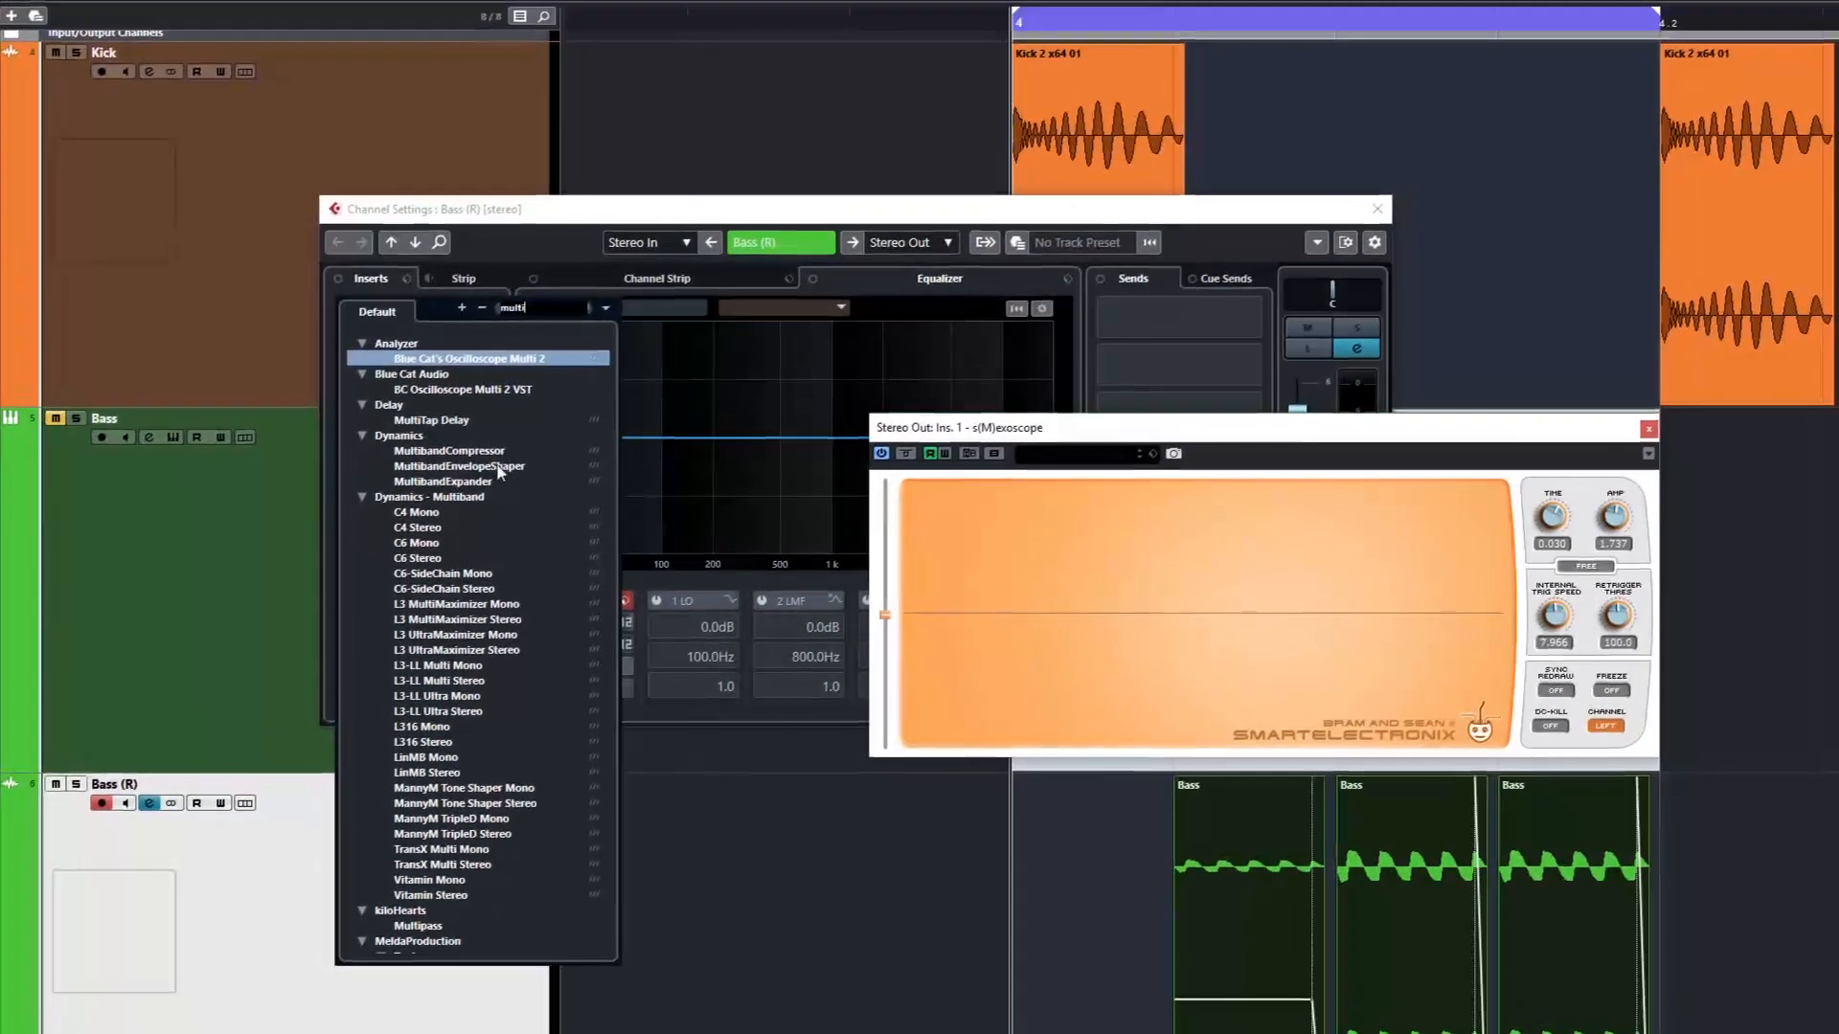
click(442, 481)
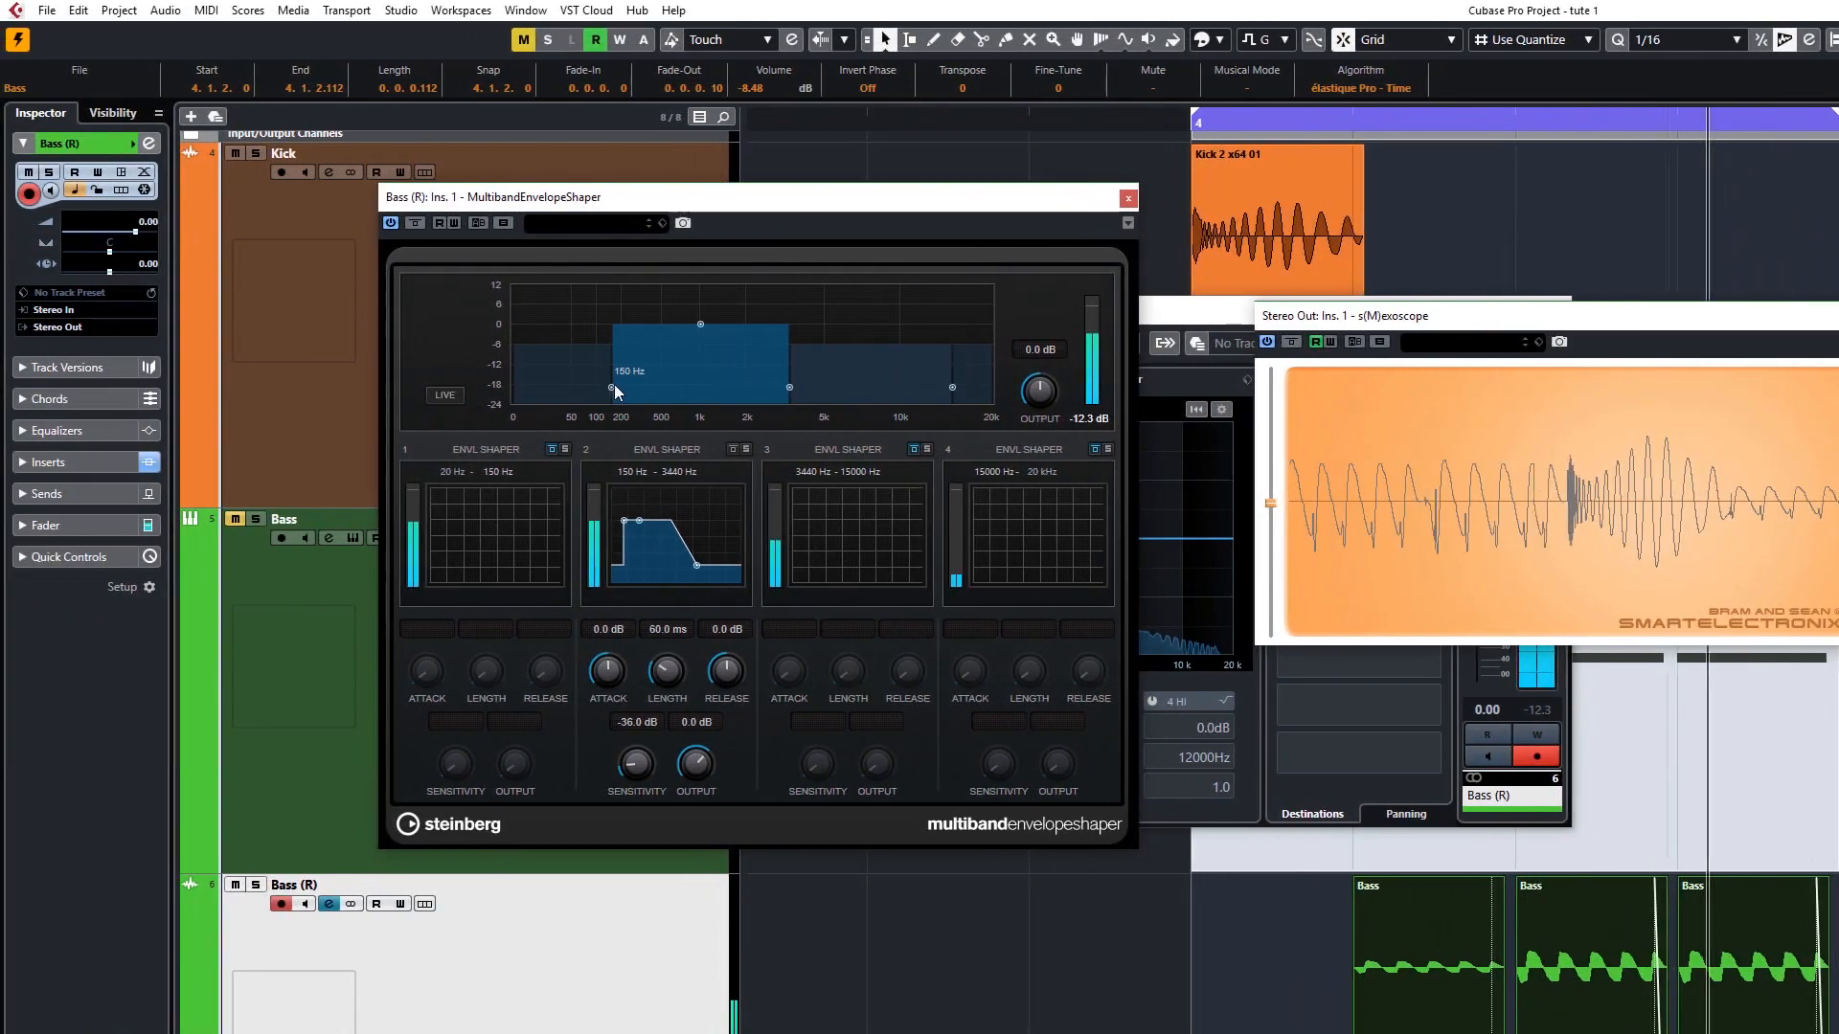
Set band 2's crossovers to 52 Hz and 1333 Hz, with boosted attack and eased release
drag(610, 388, 573, 388)
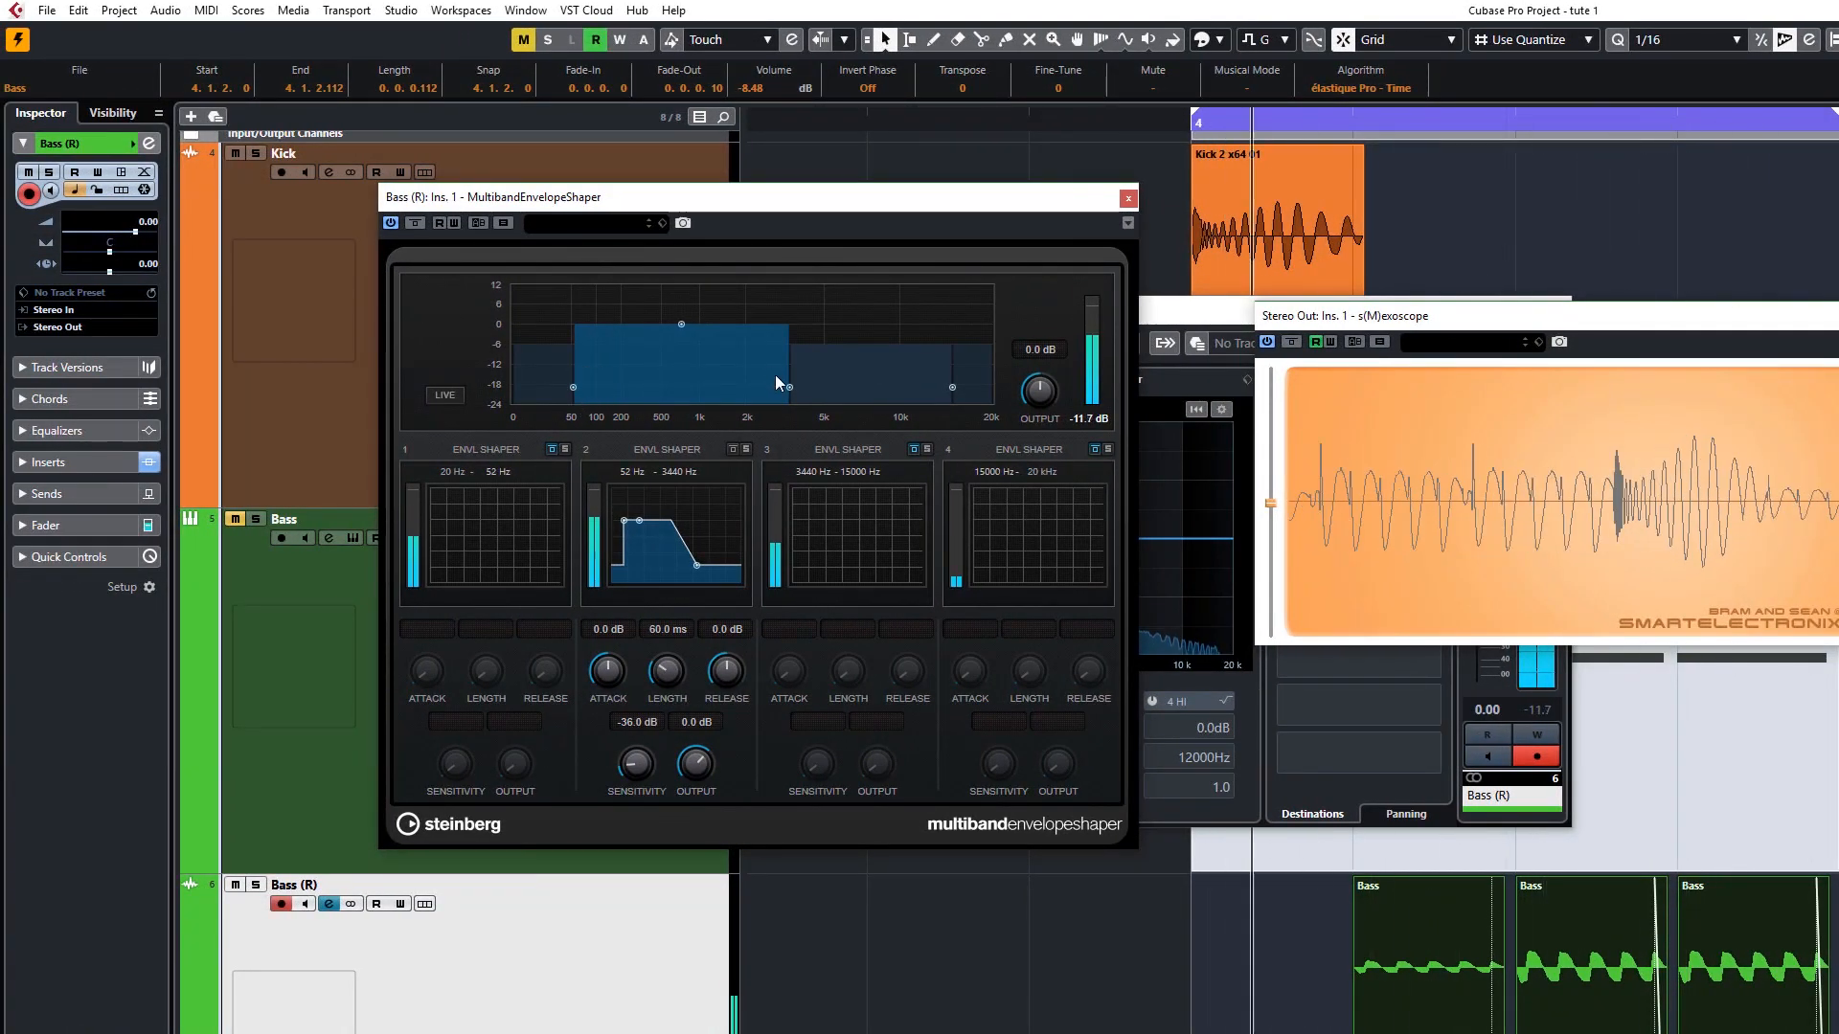
drag(783, 385, 610, 385)
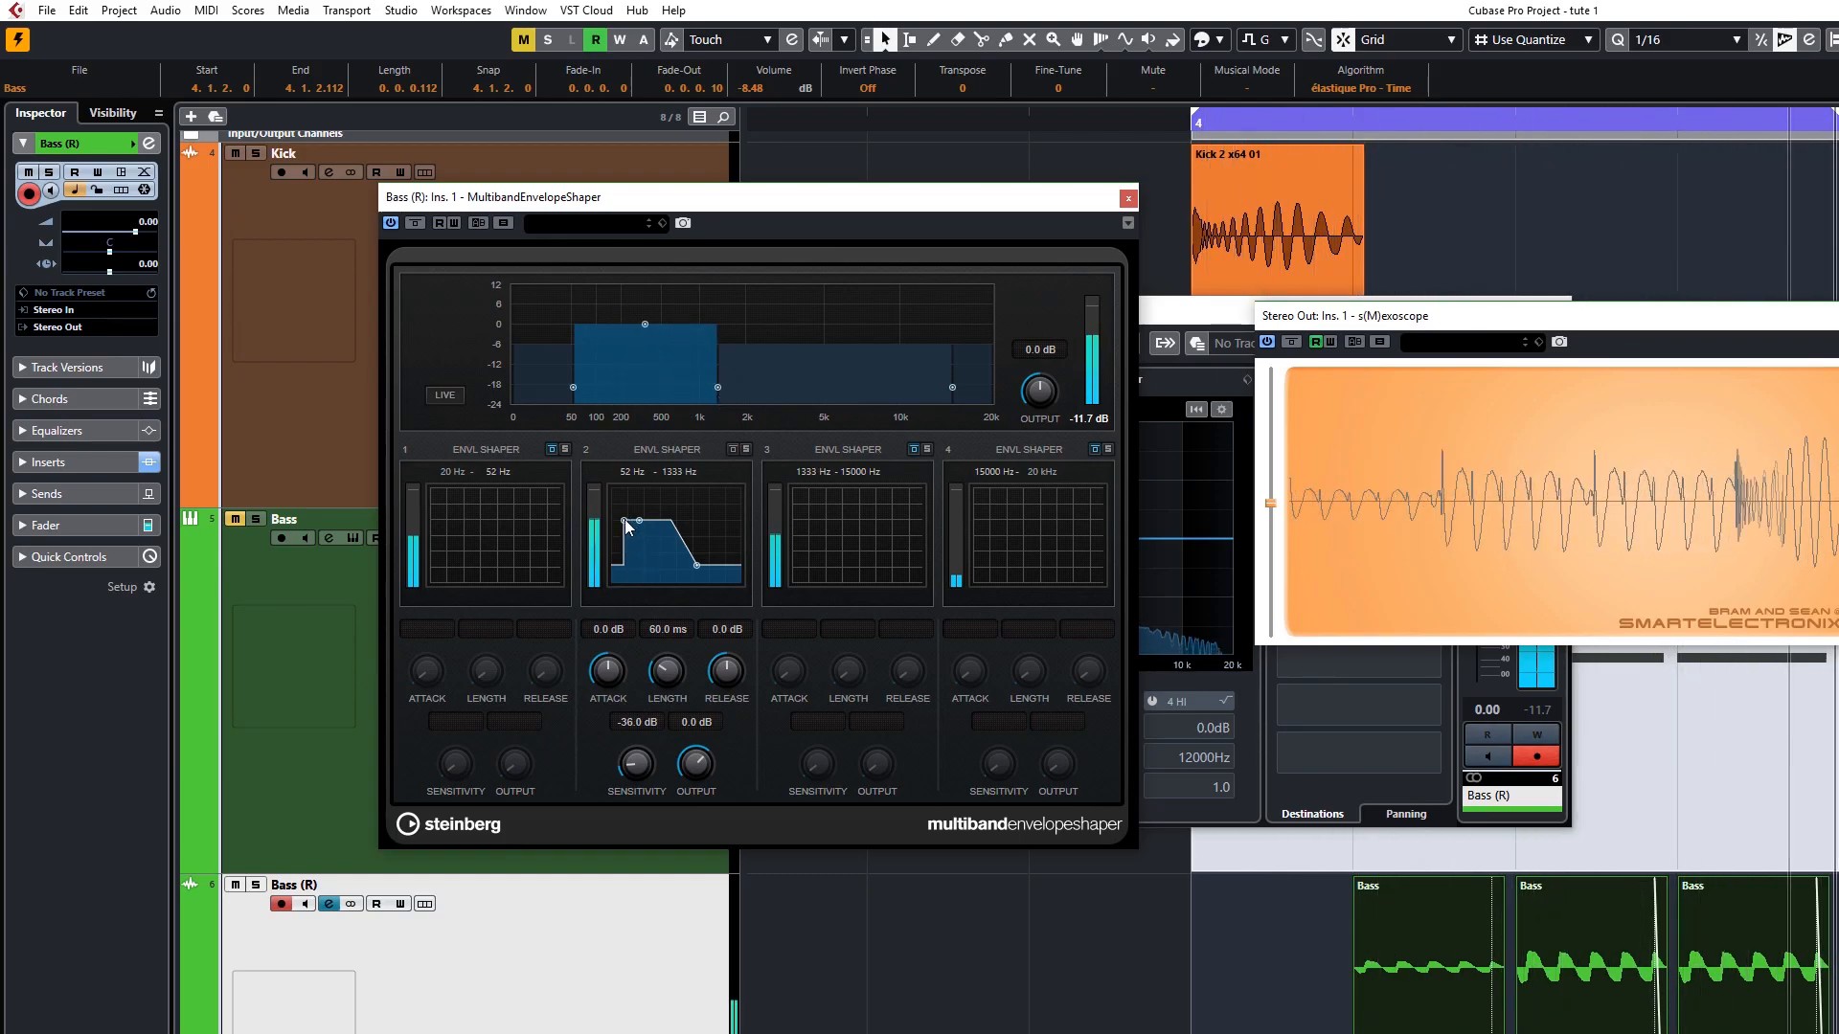
drag(606, 669, 610, 651)
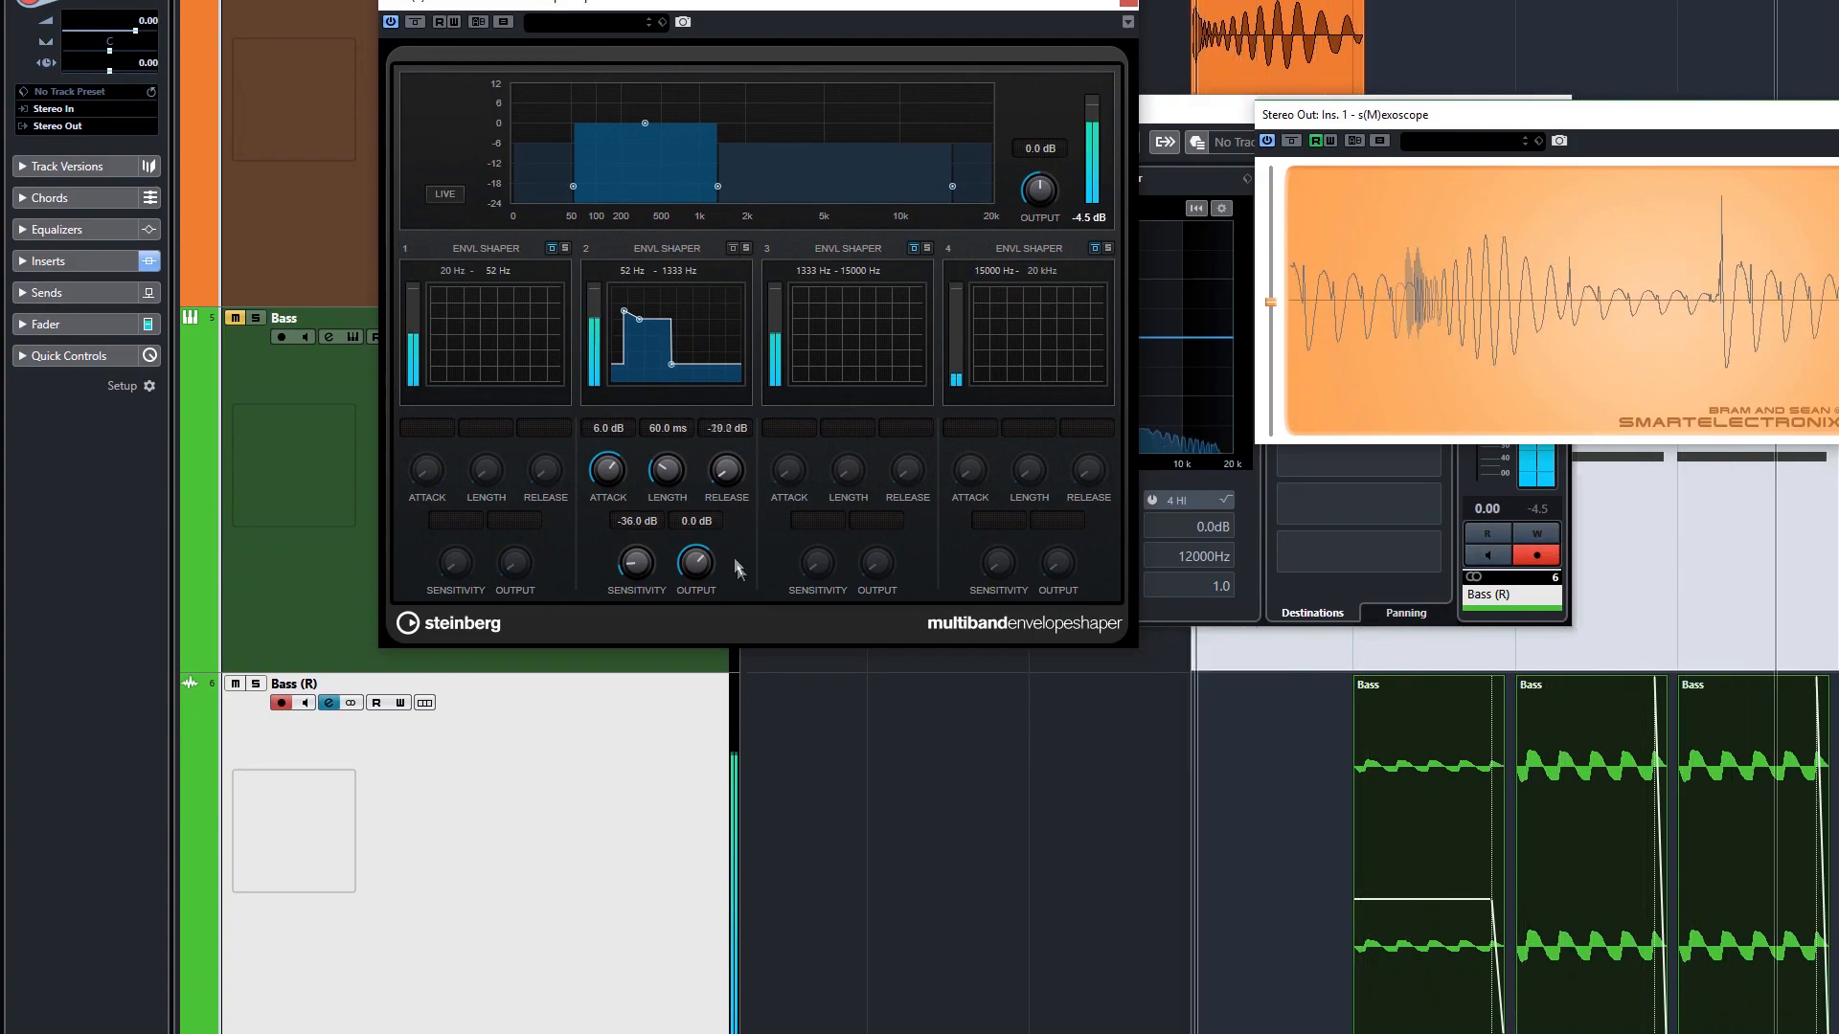
drag(726, 466, 726, 481)
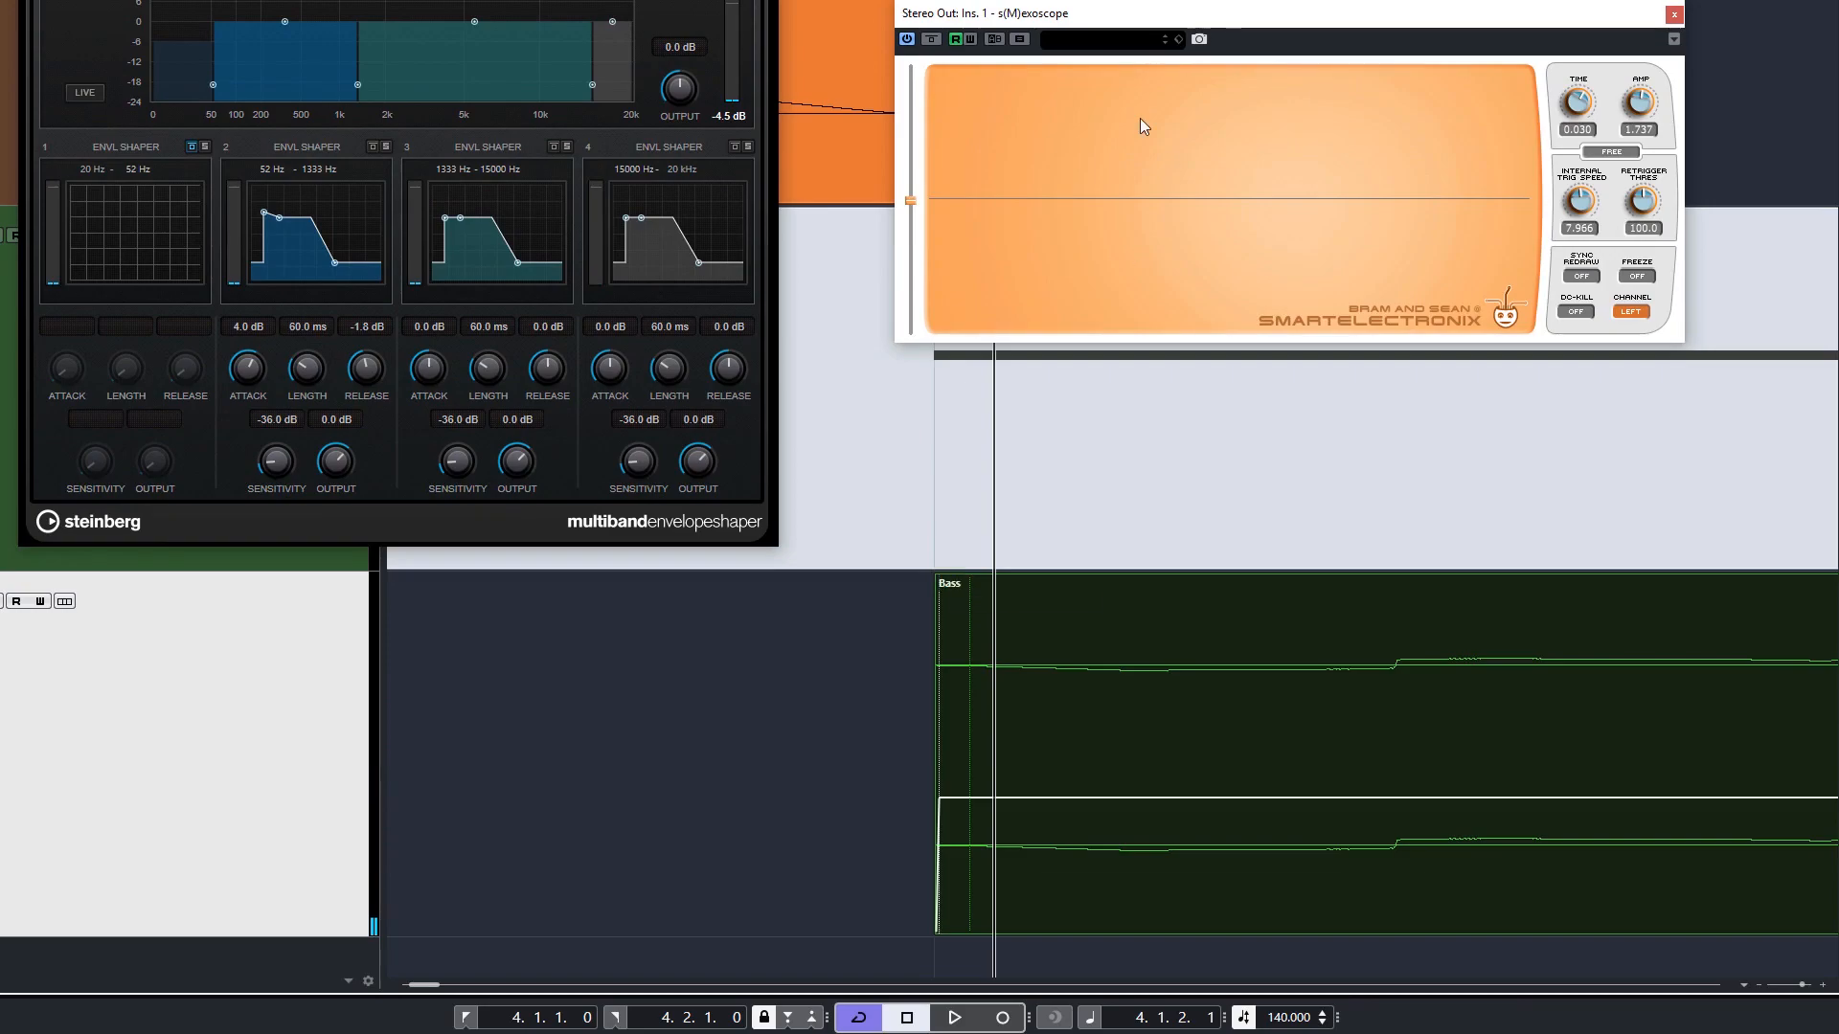
Move crossovers to 56 Hz and 255 Hz; enable band 1 with attack boost and shorter release
click(954, 1017)
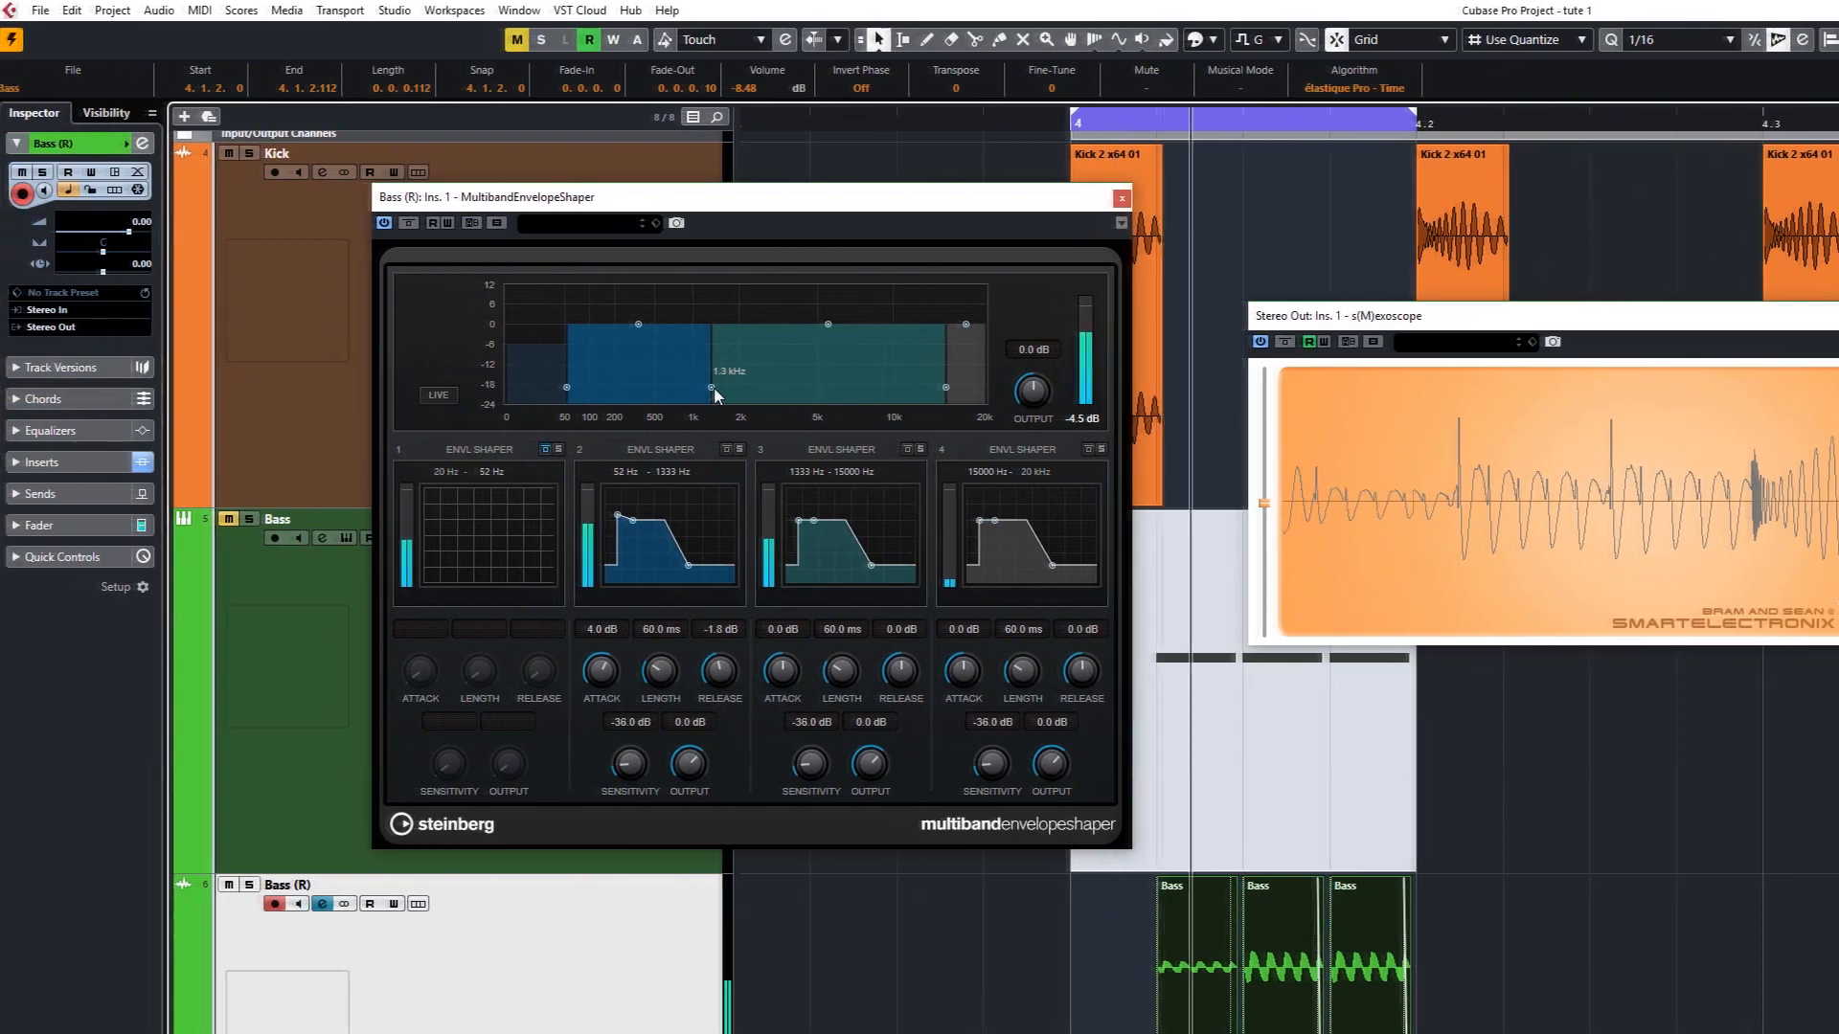
drag(710, 387, 605, 393)
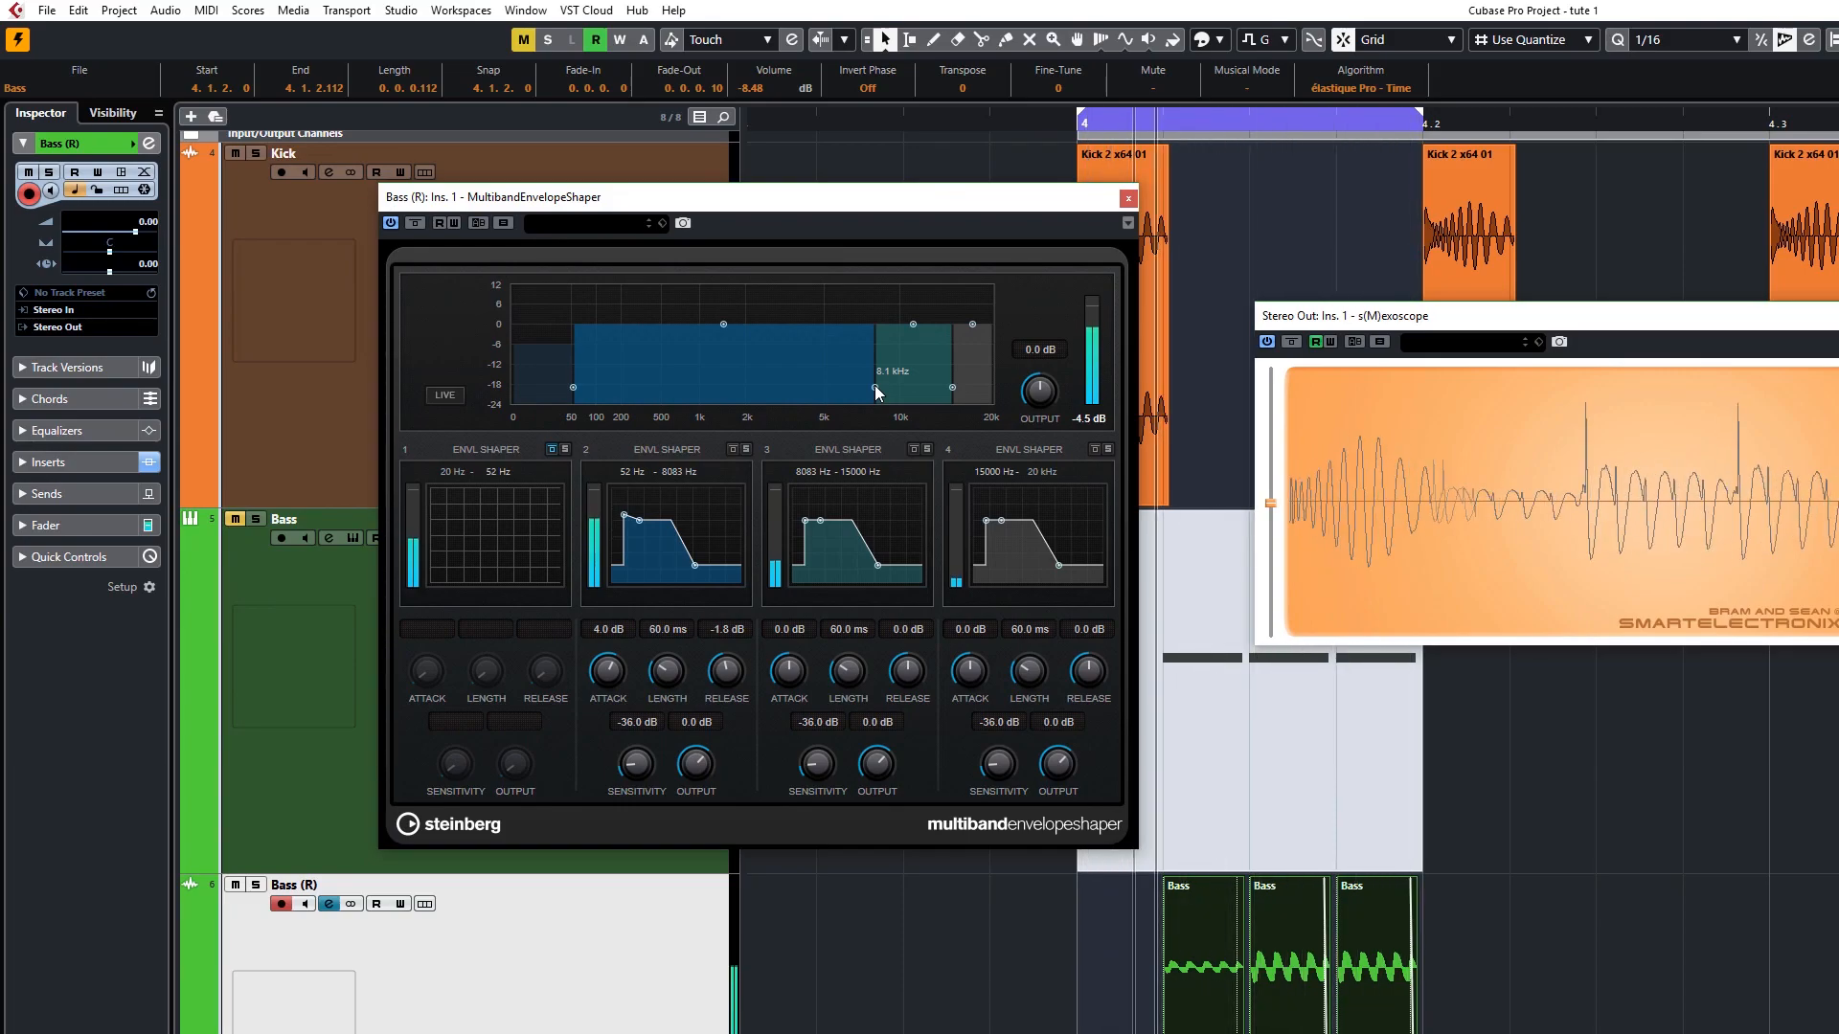
drag(873, 389, 639, 390)
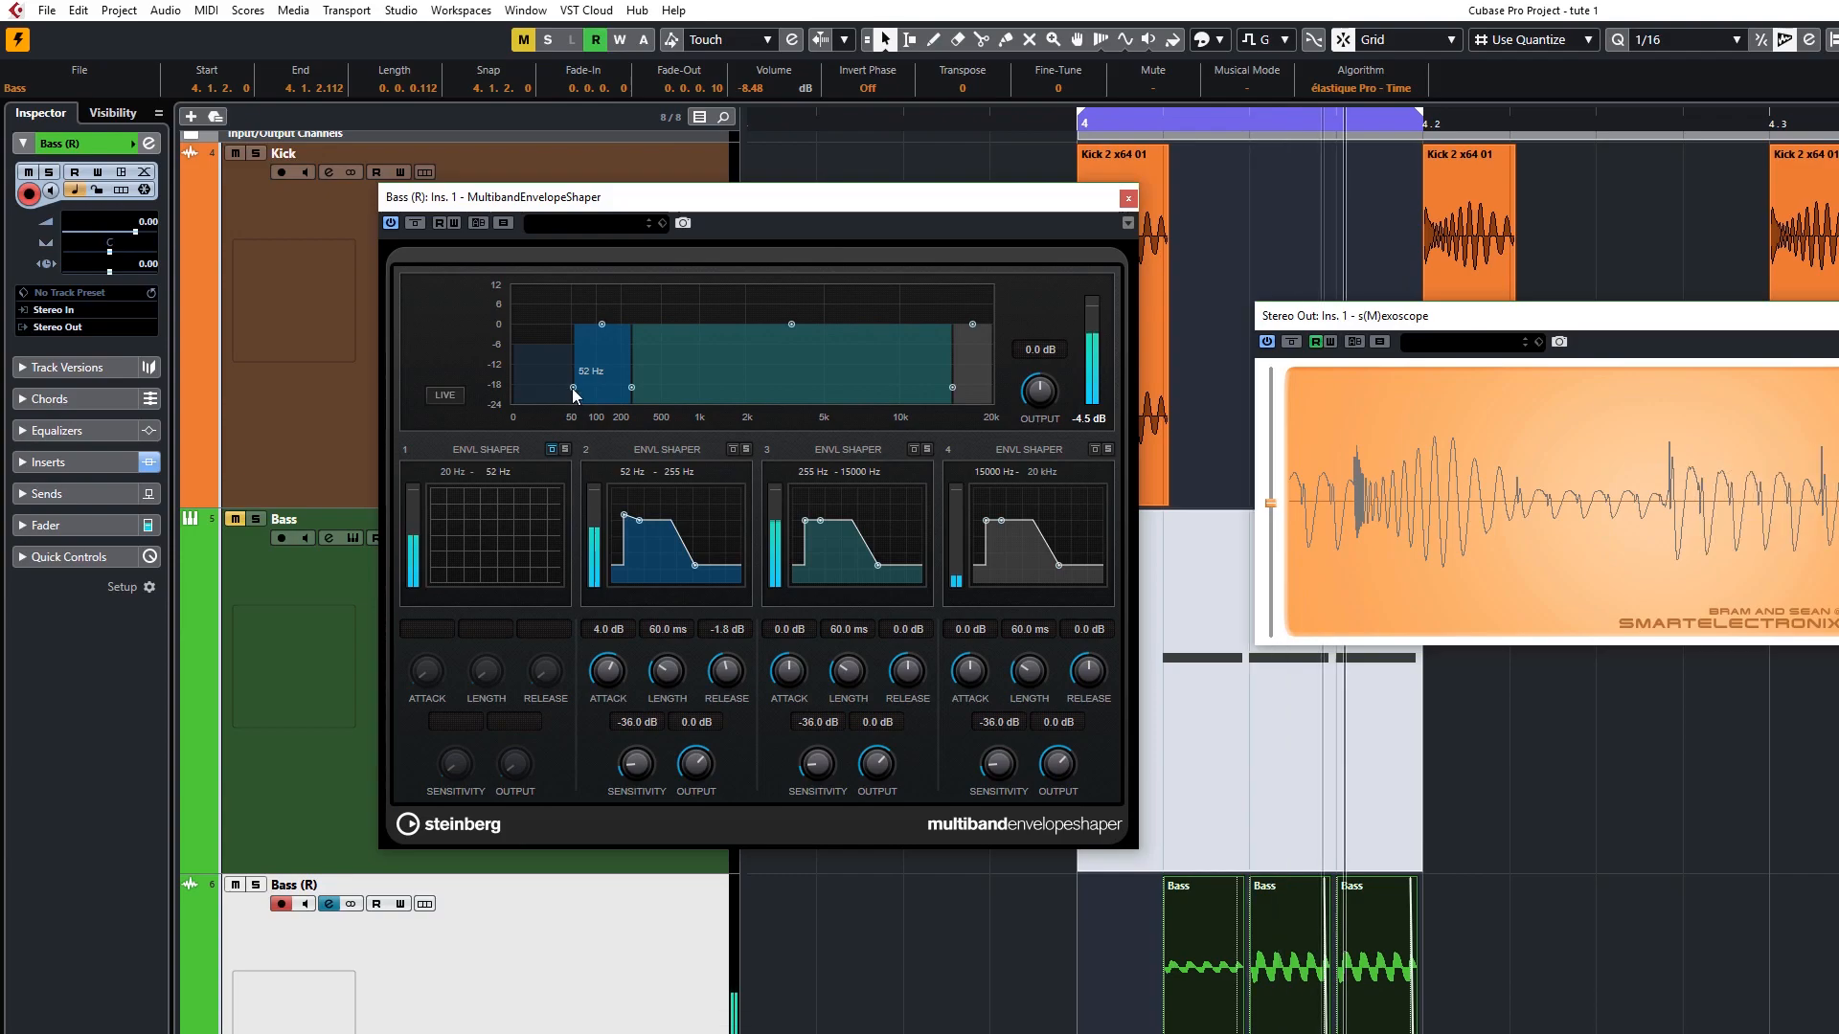
drag(573, 392, 578, 391)
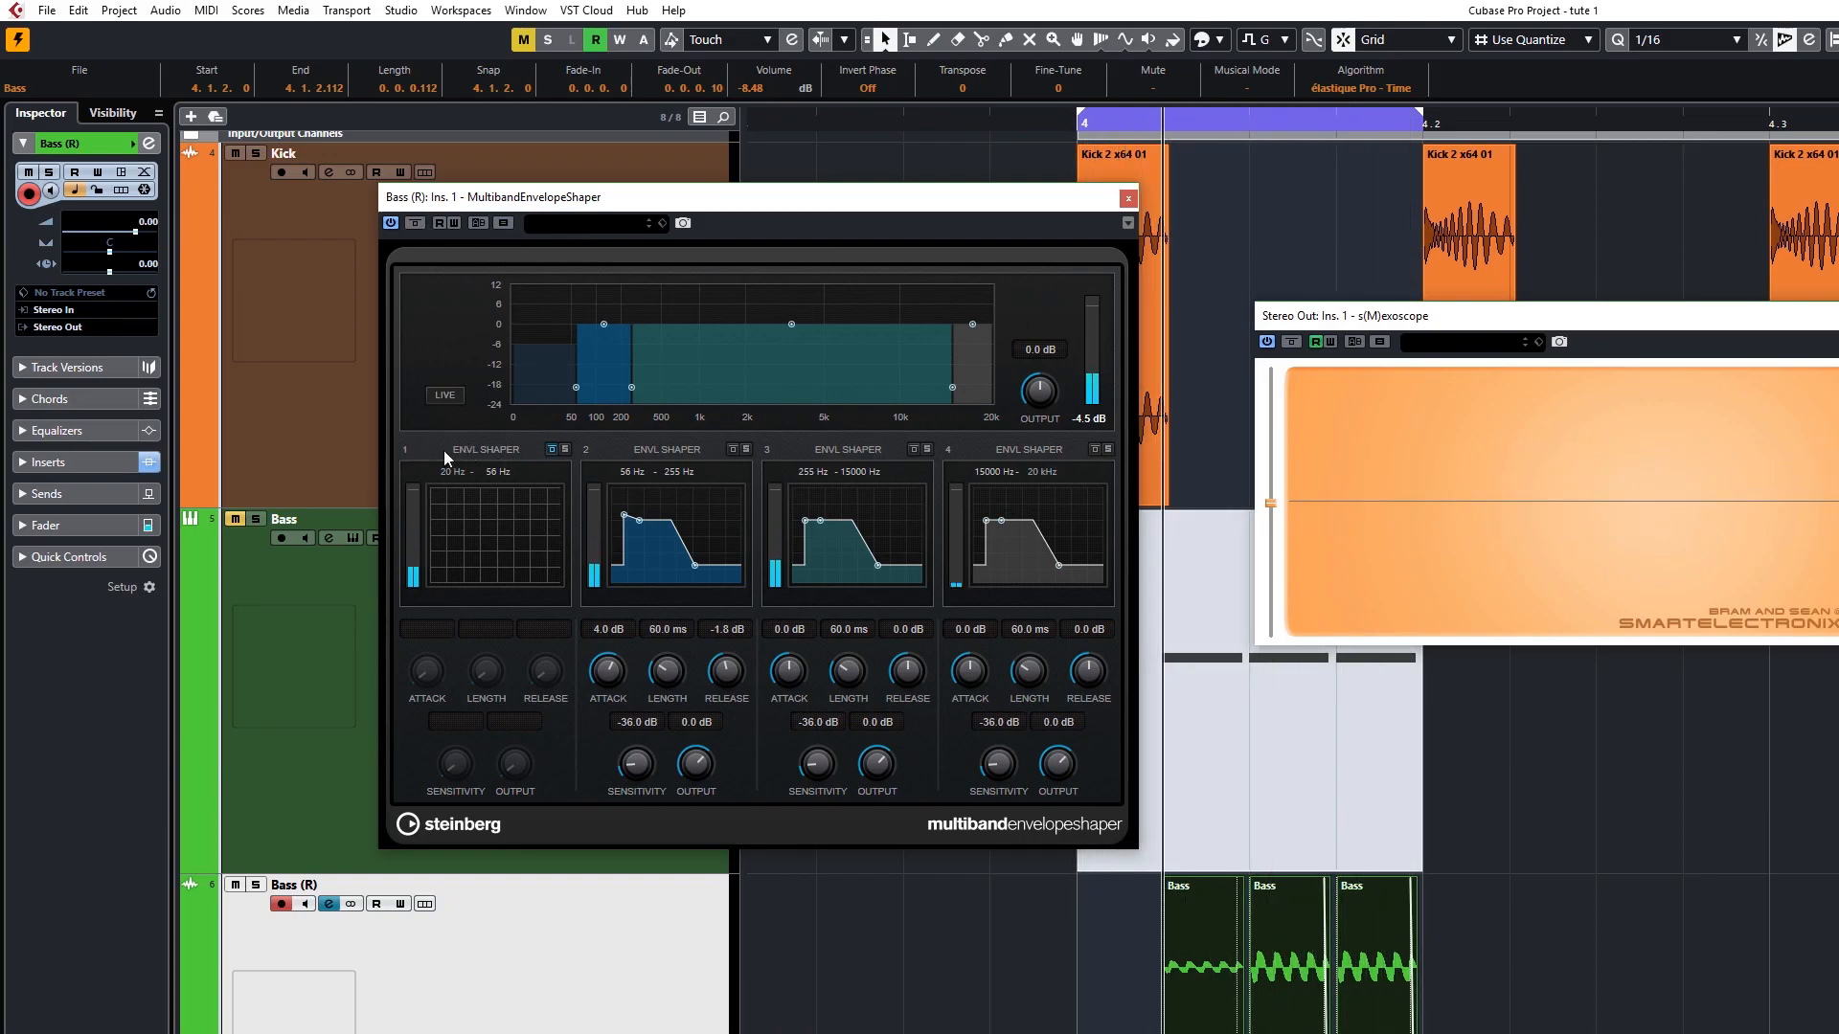
click(485, 534)
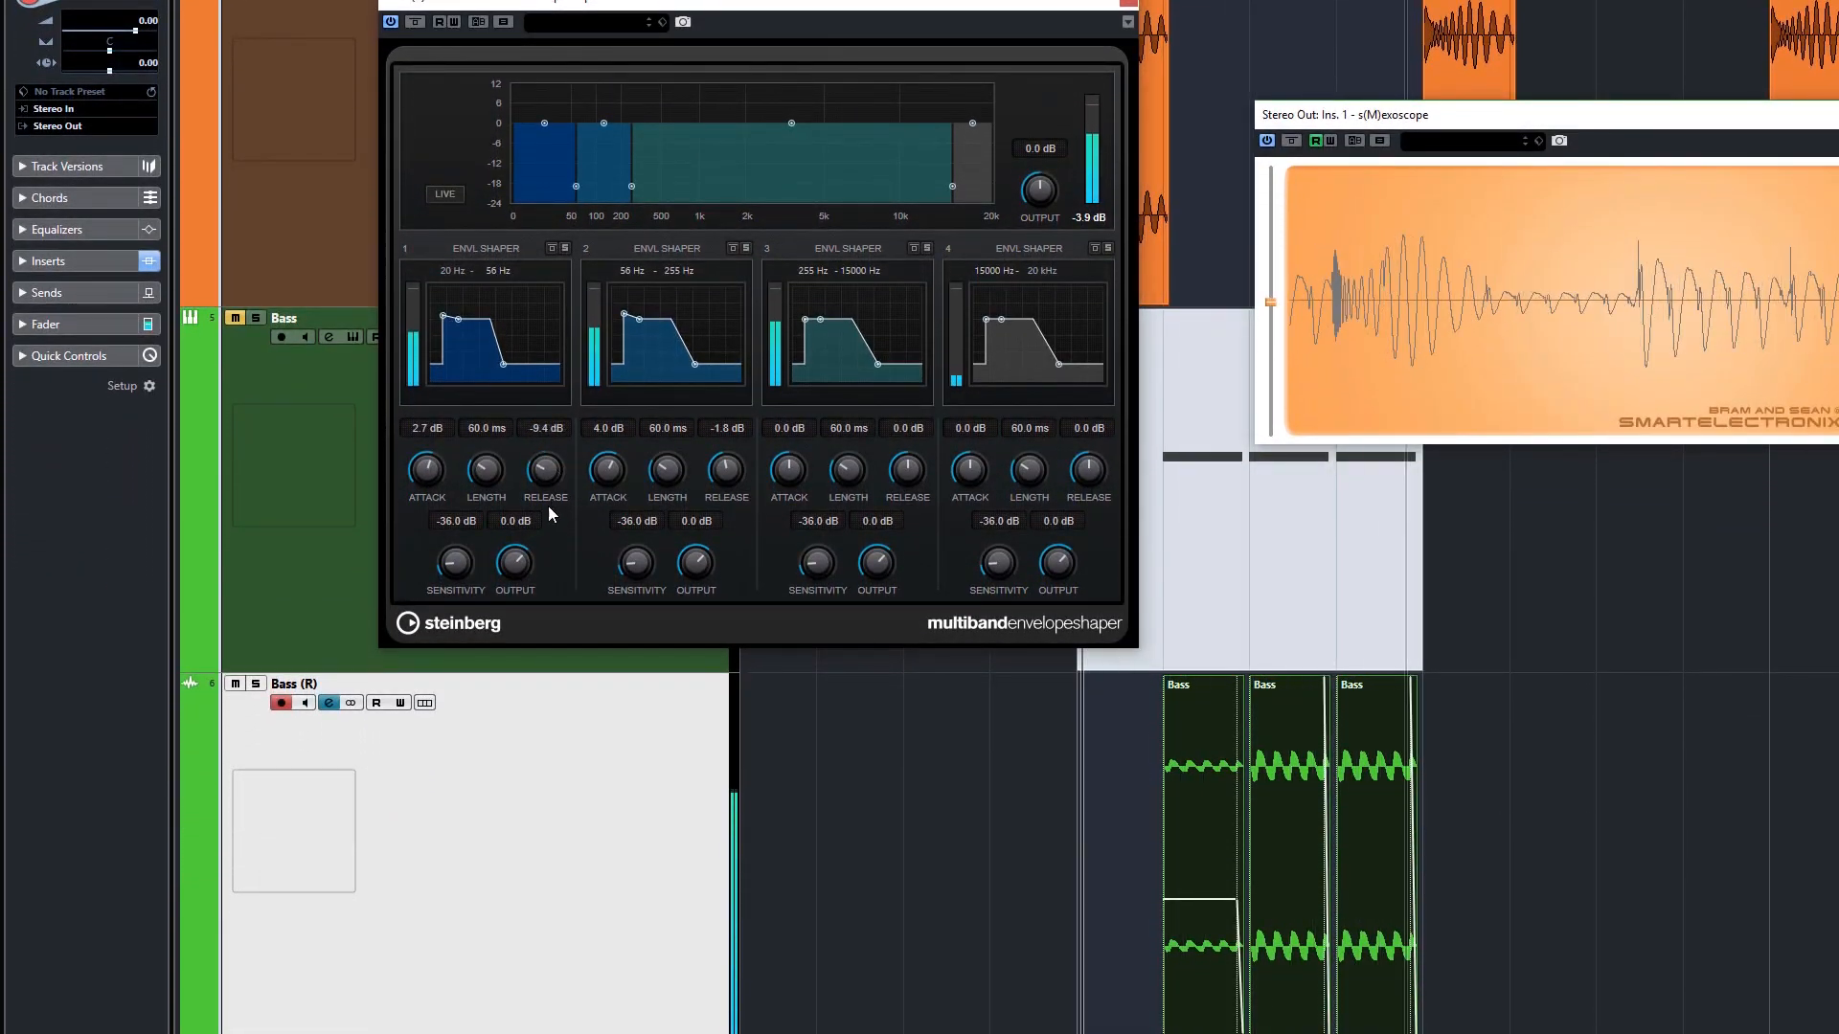
drag(544, 465, 544, 505)
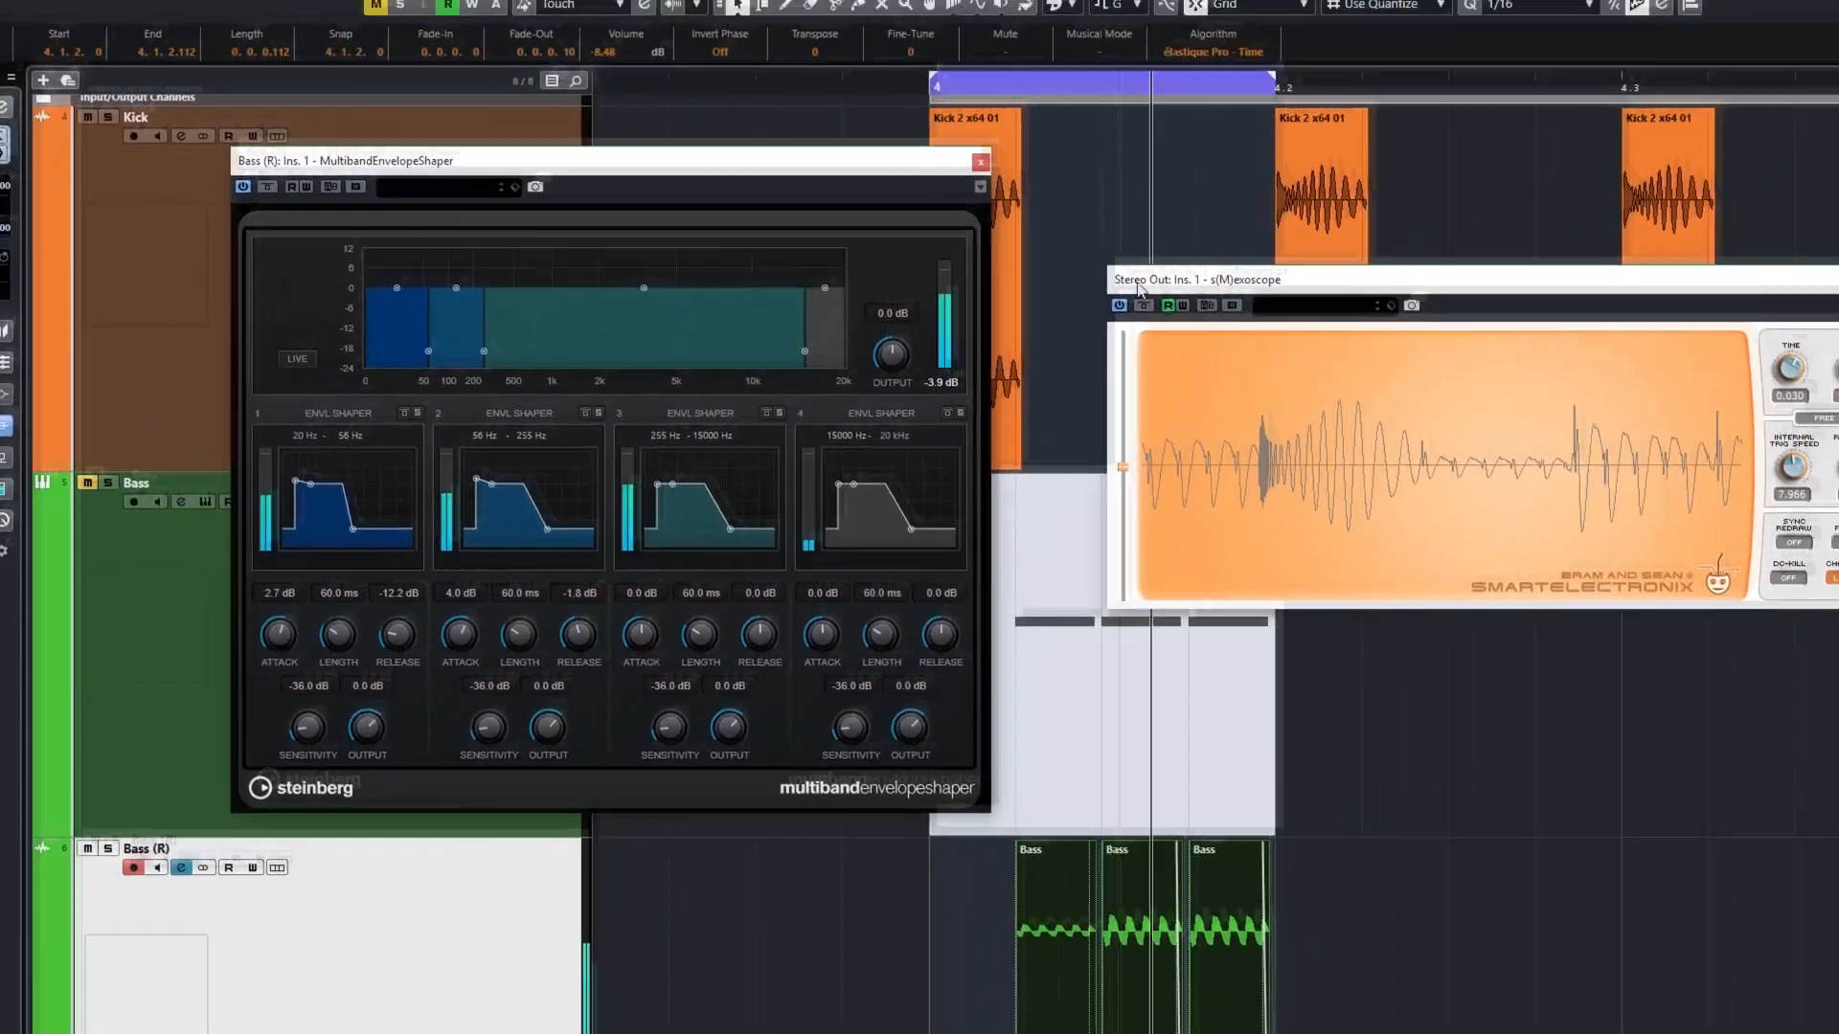
Close the envelope shaper and bring up the effect list for the second insert slot
click(979, 161)
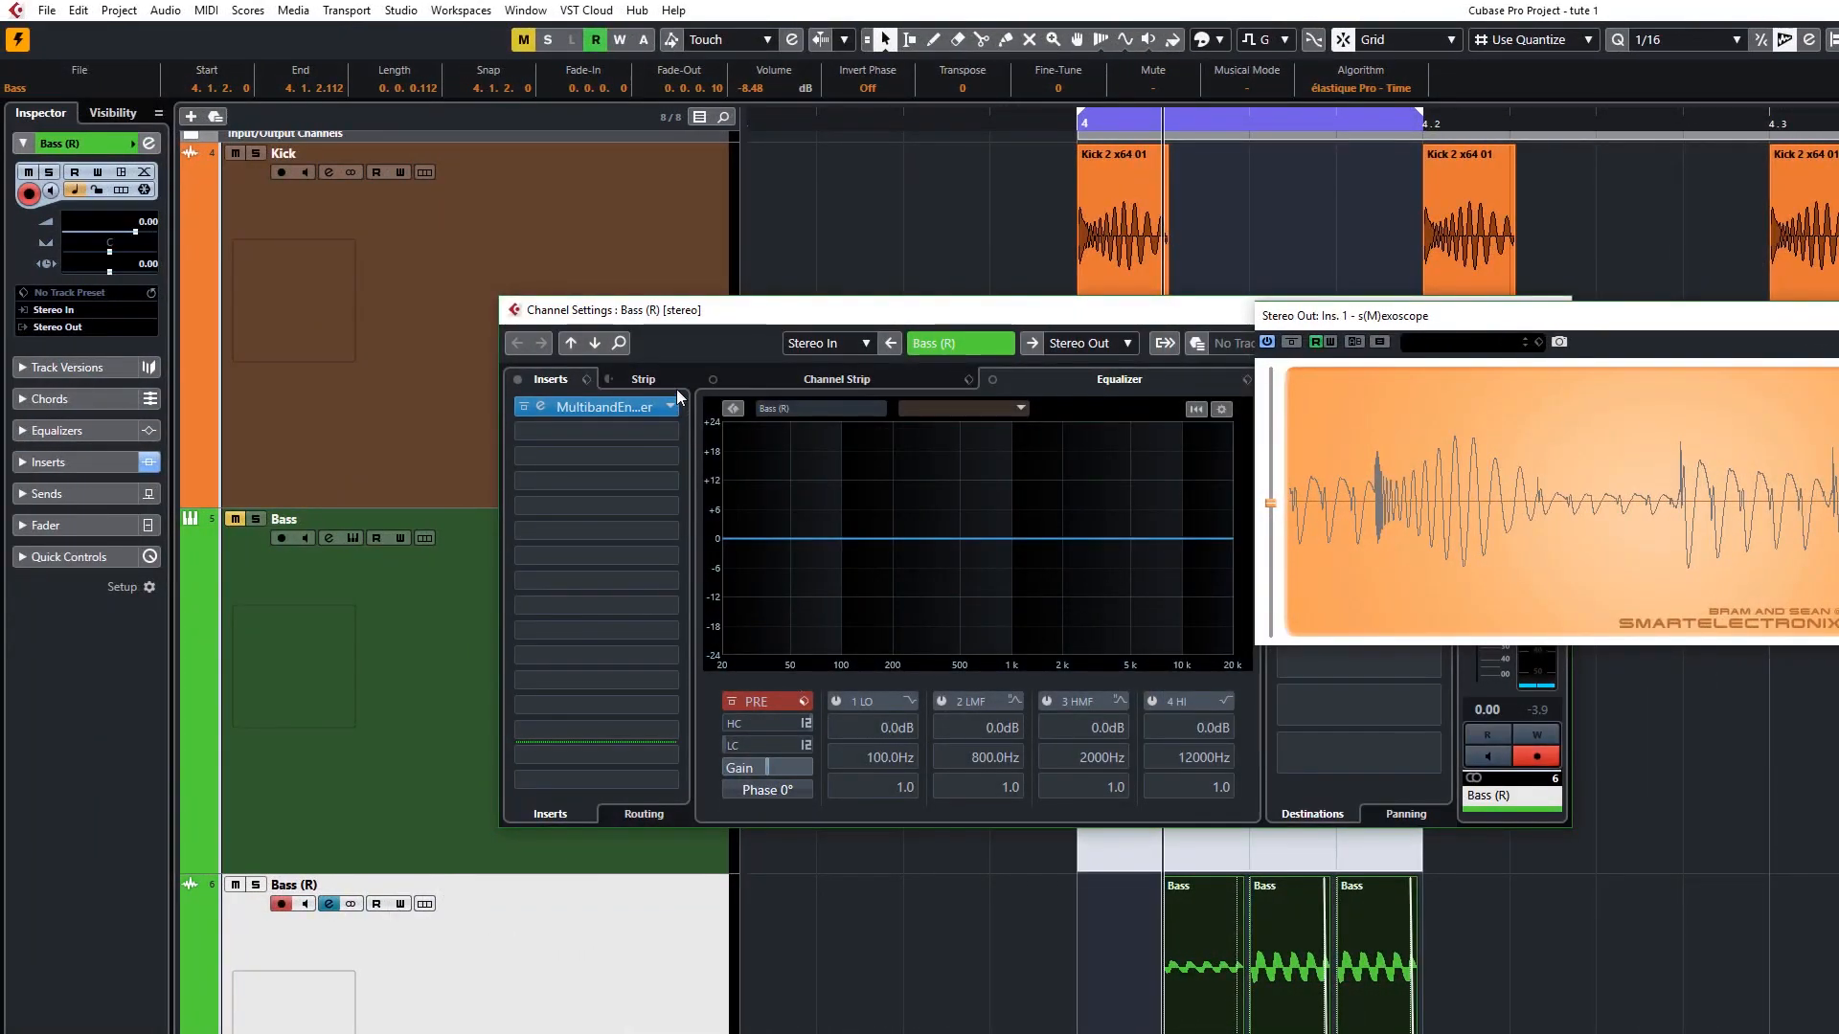
click(595, 432)
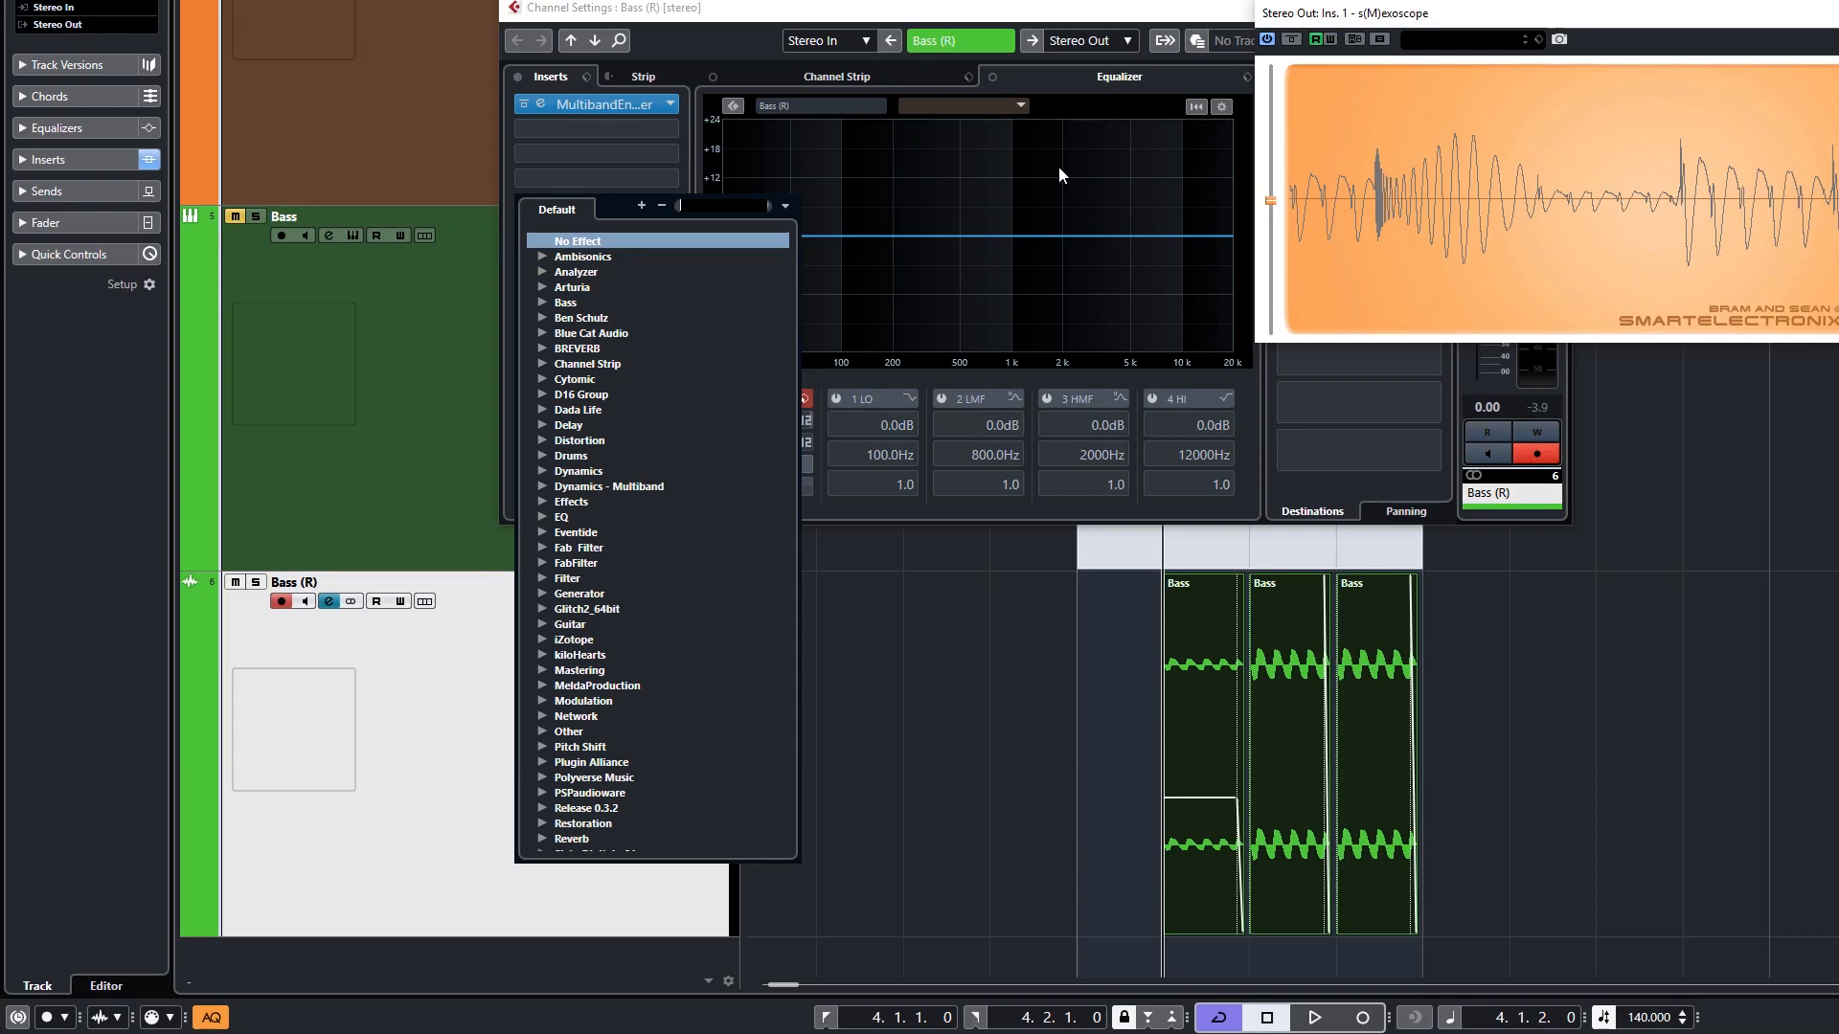
Add MSaturator at +10.37 dB gain and −10.46 dB output, then filter inserts for 'quad'
text(msat)
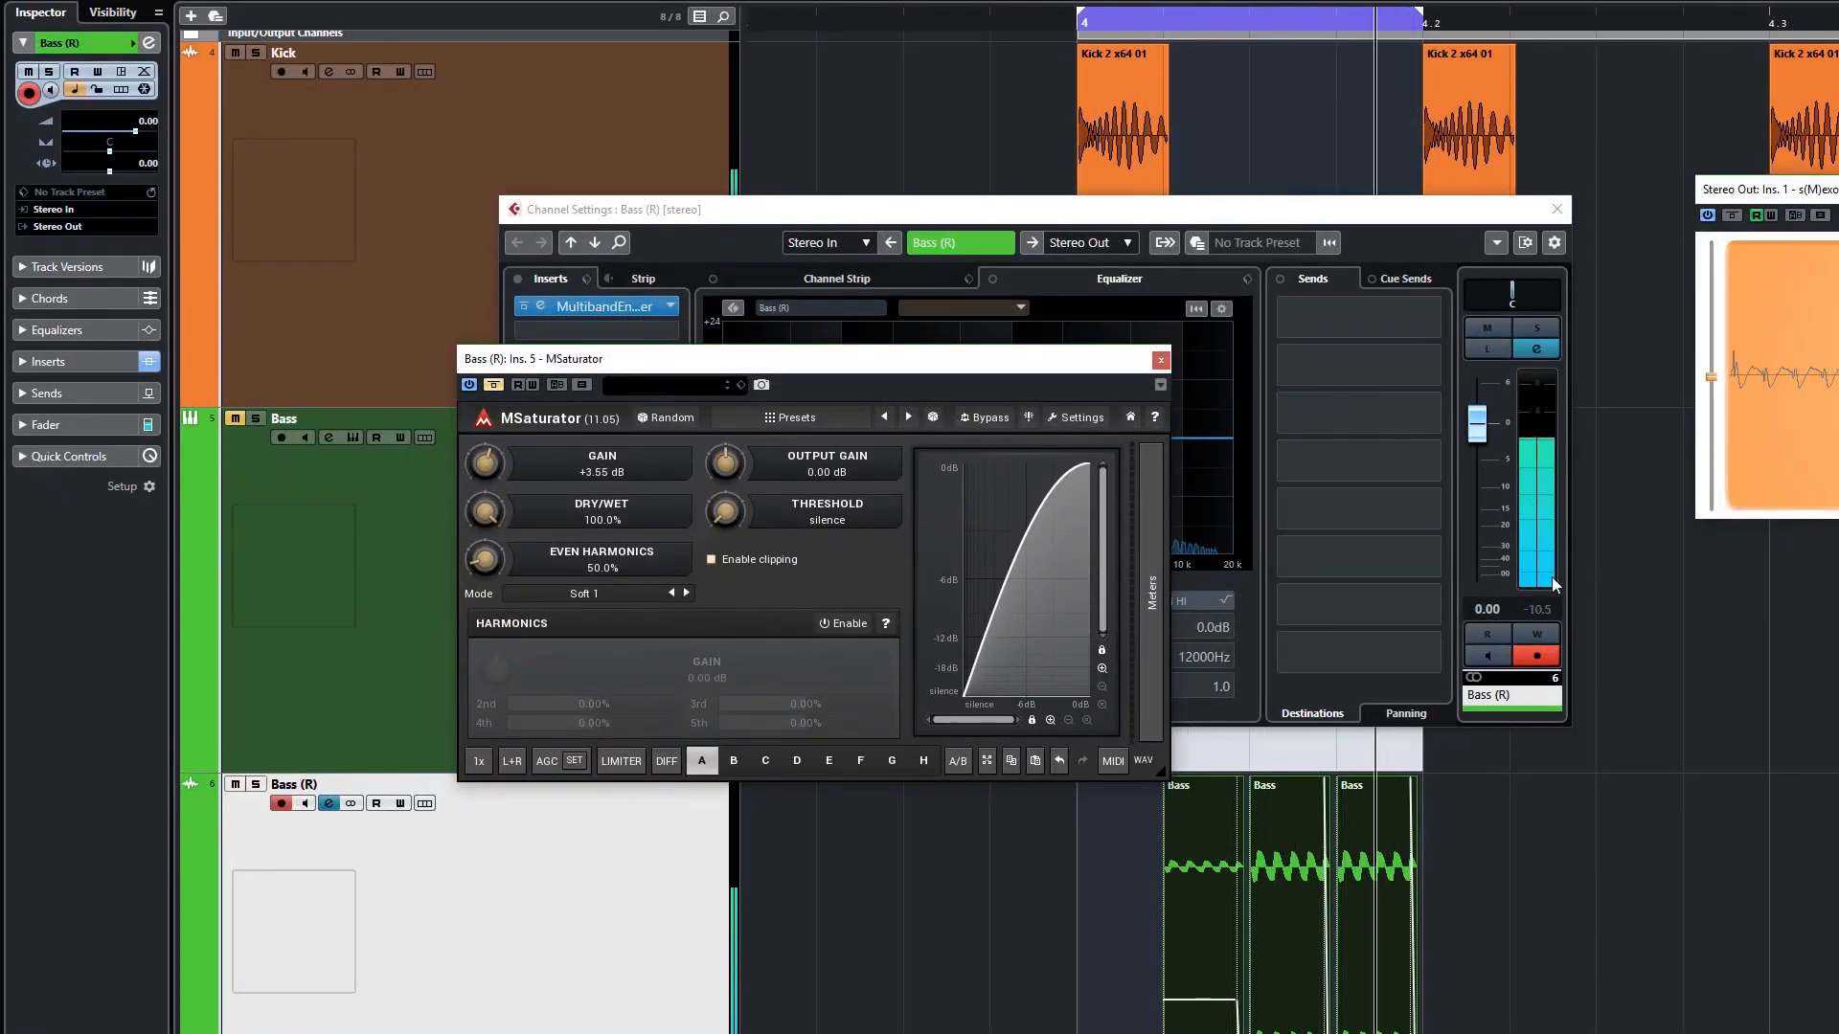
drag(725, 464, 725, 492)
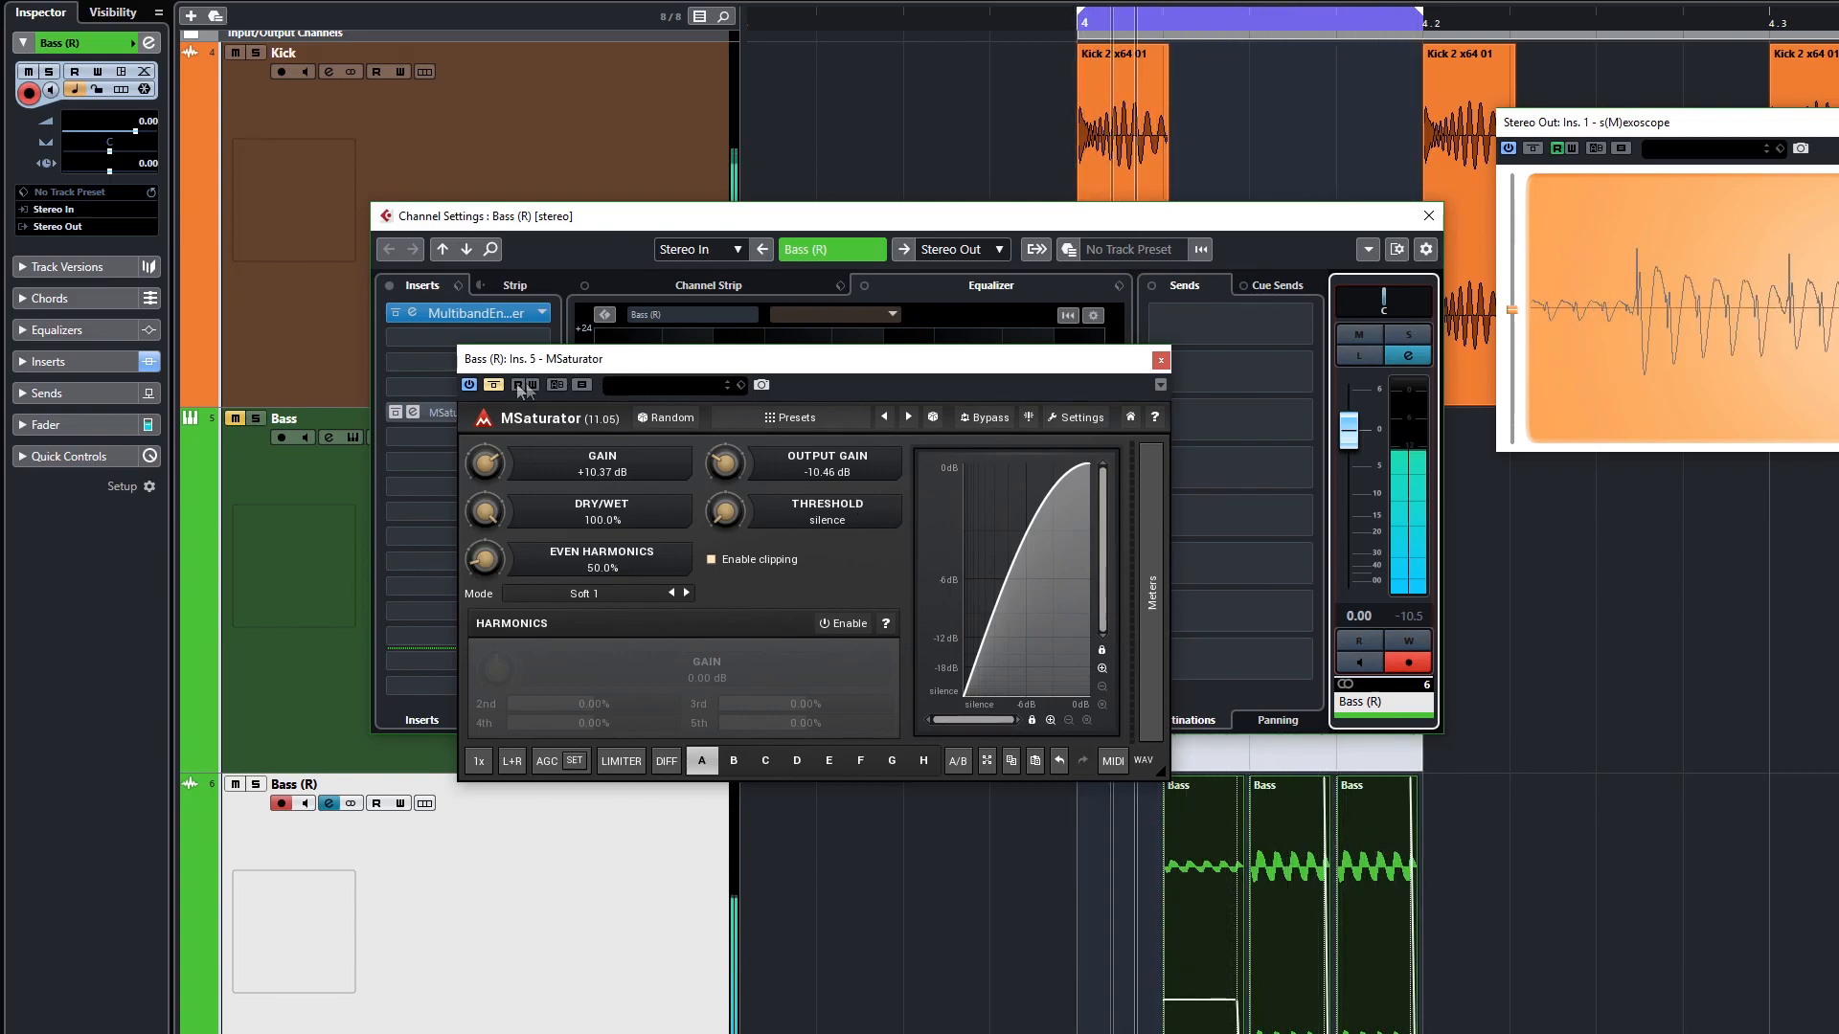
mouse_move(493, 385)
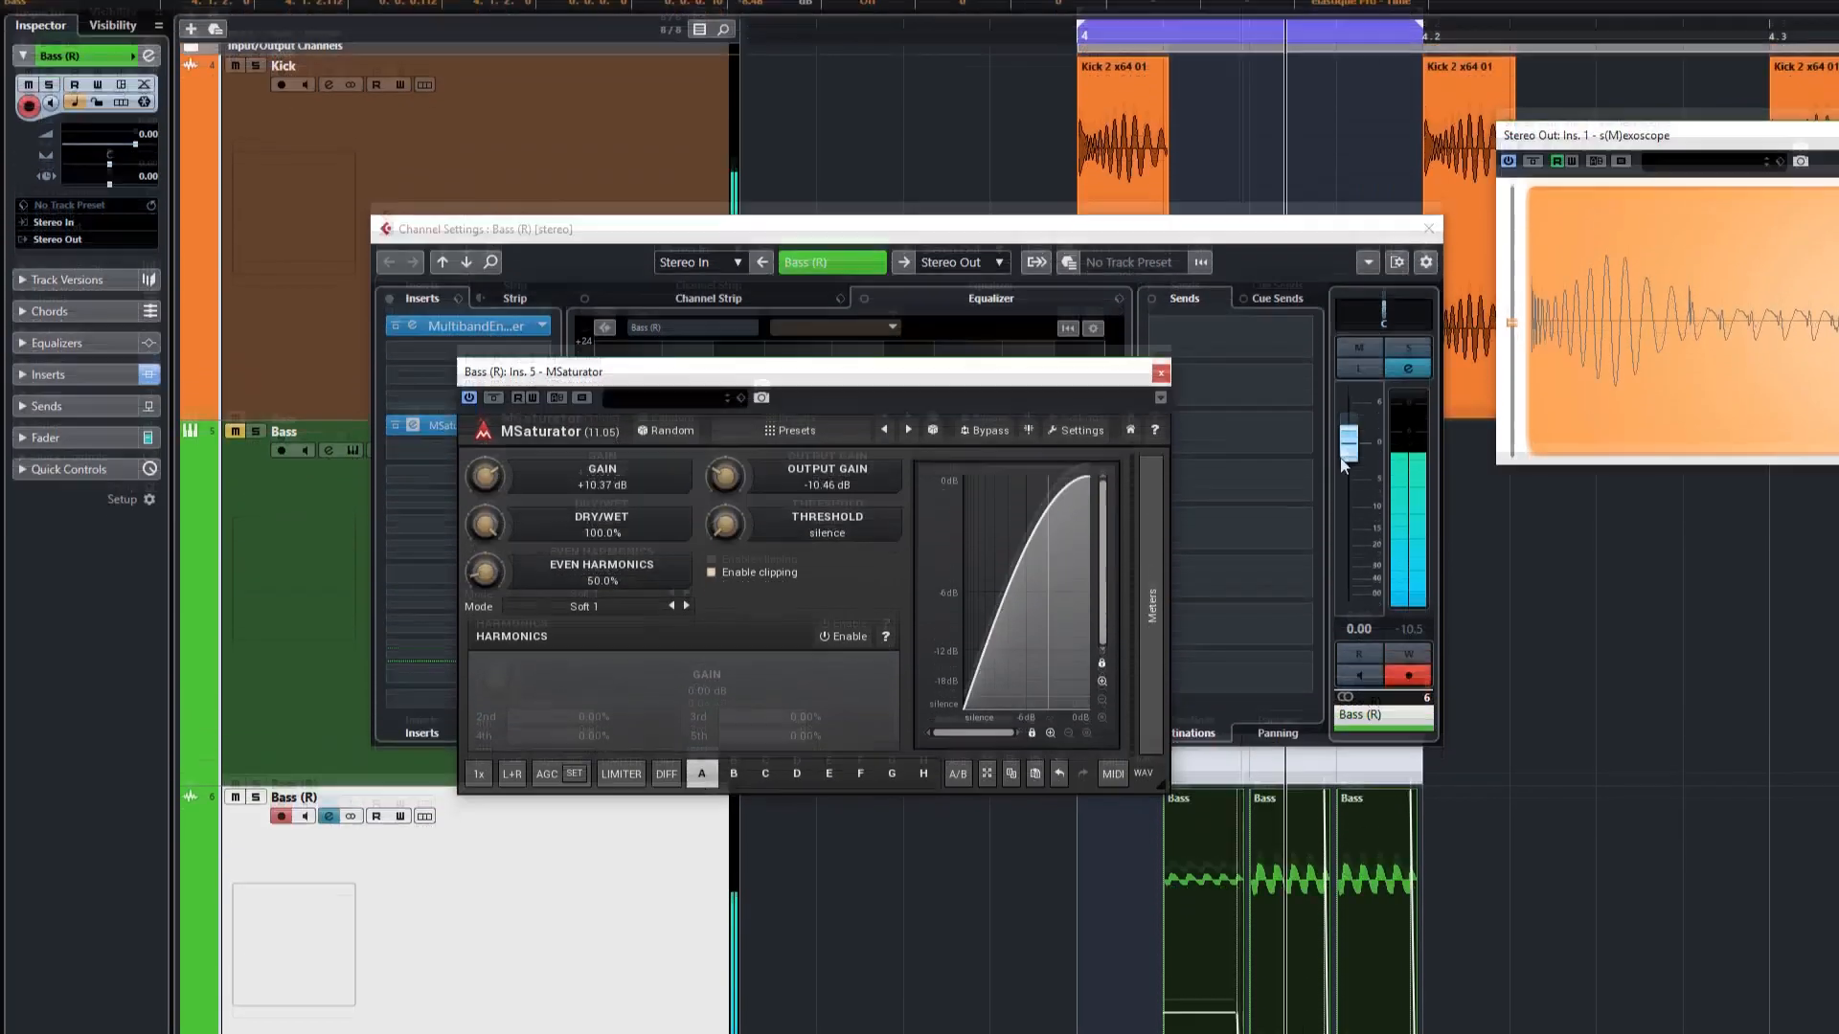
click(1160, 372)
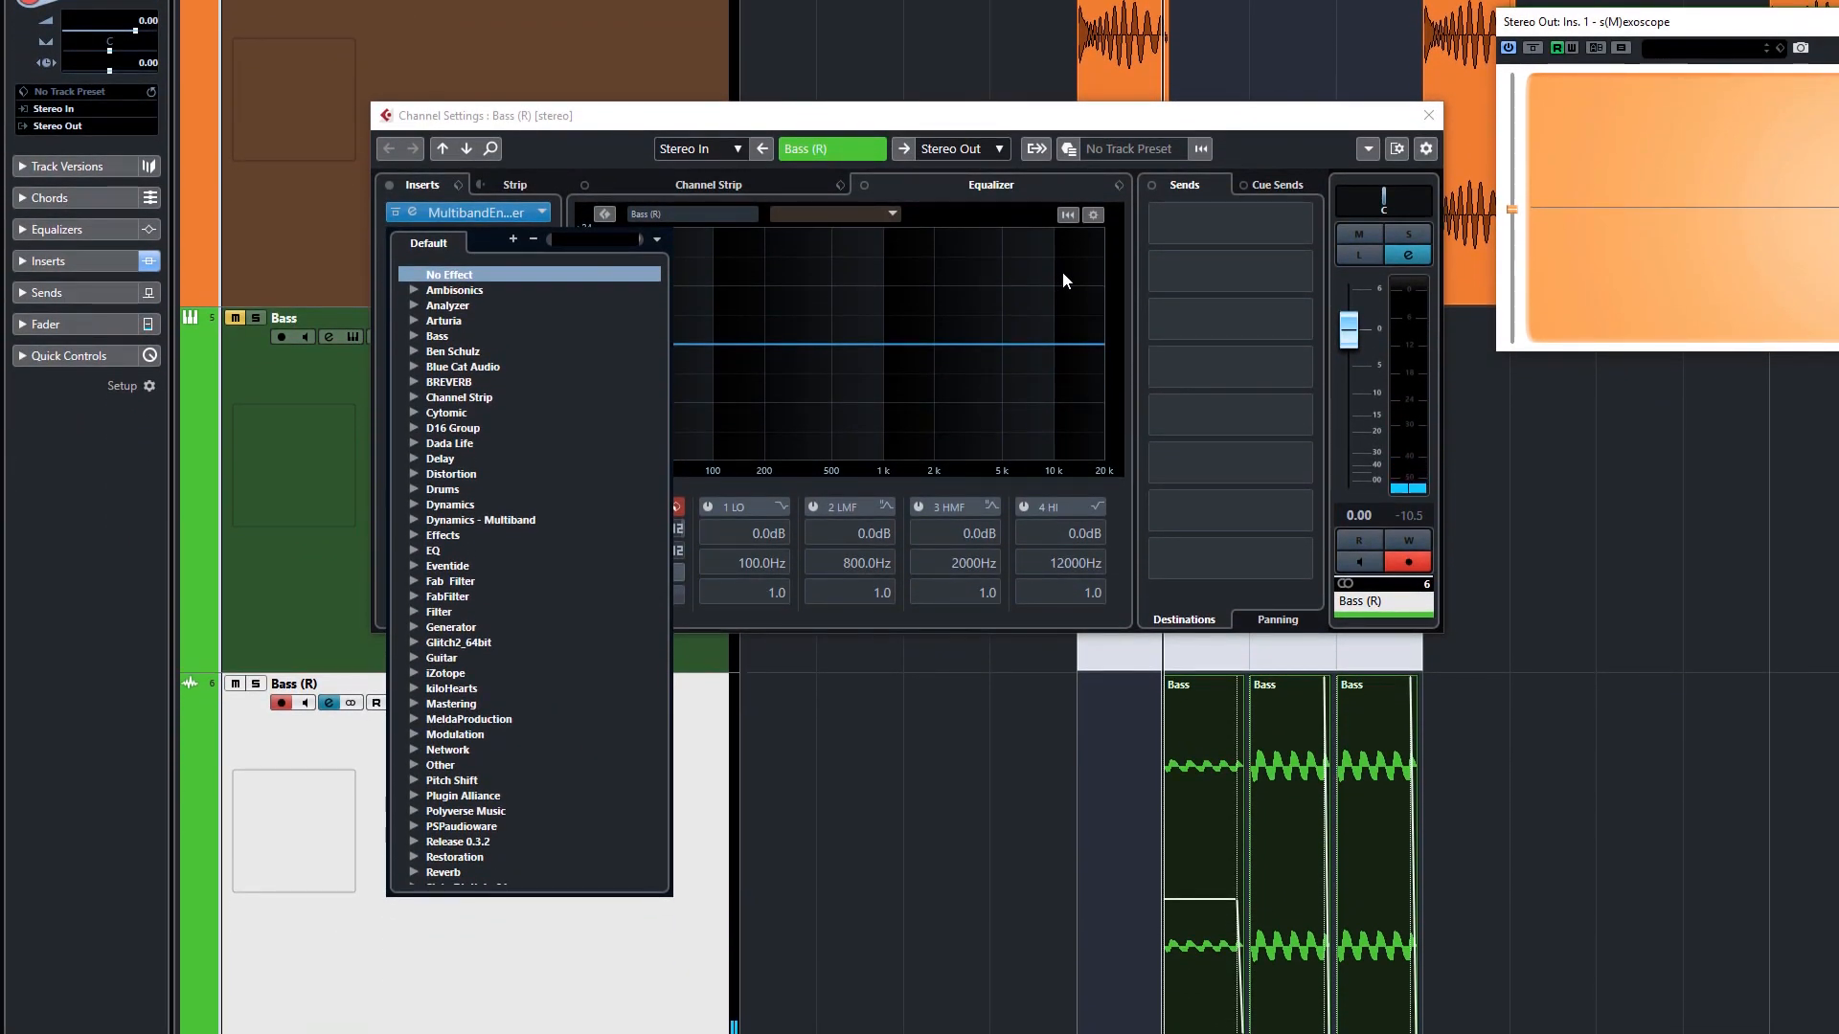
text(quad)
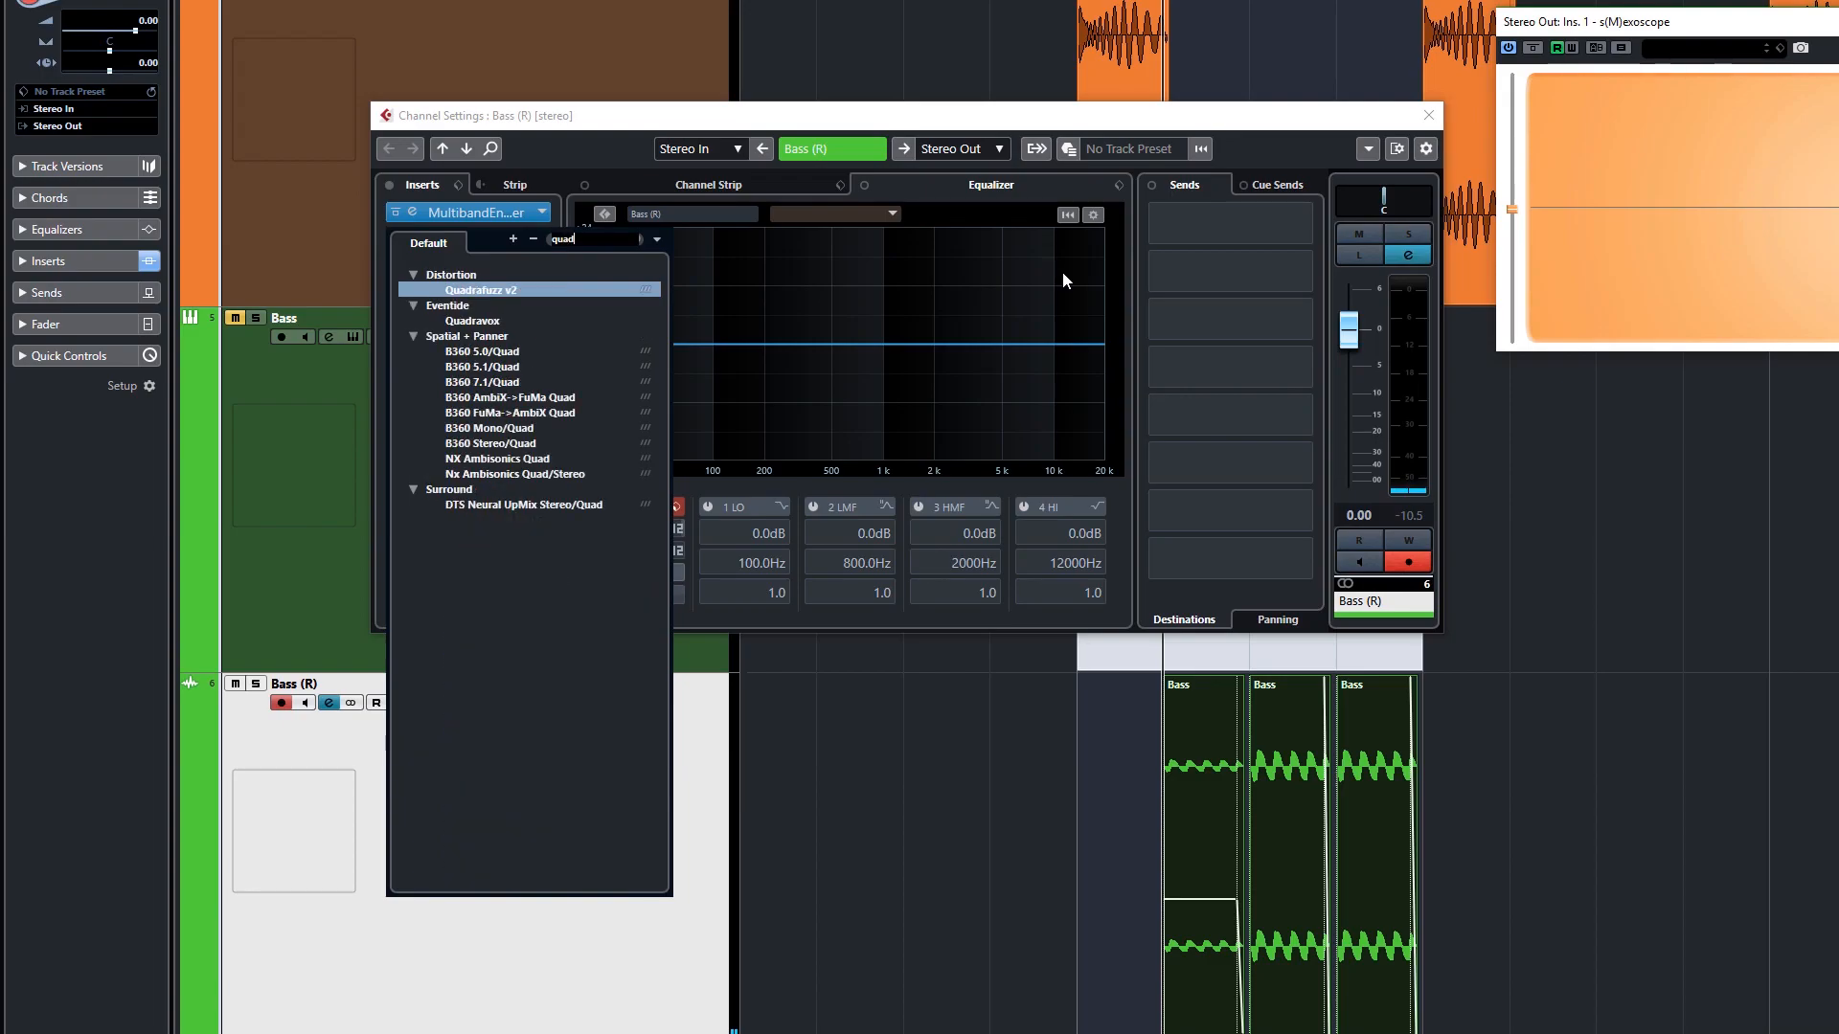
Load Quadrafuzz v2 and move its low band split to near 150 Hz
click(478, 289)
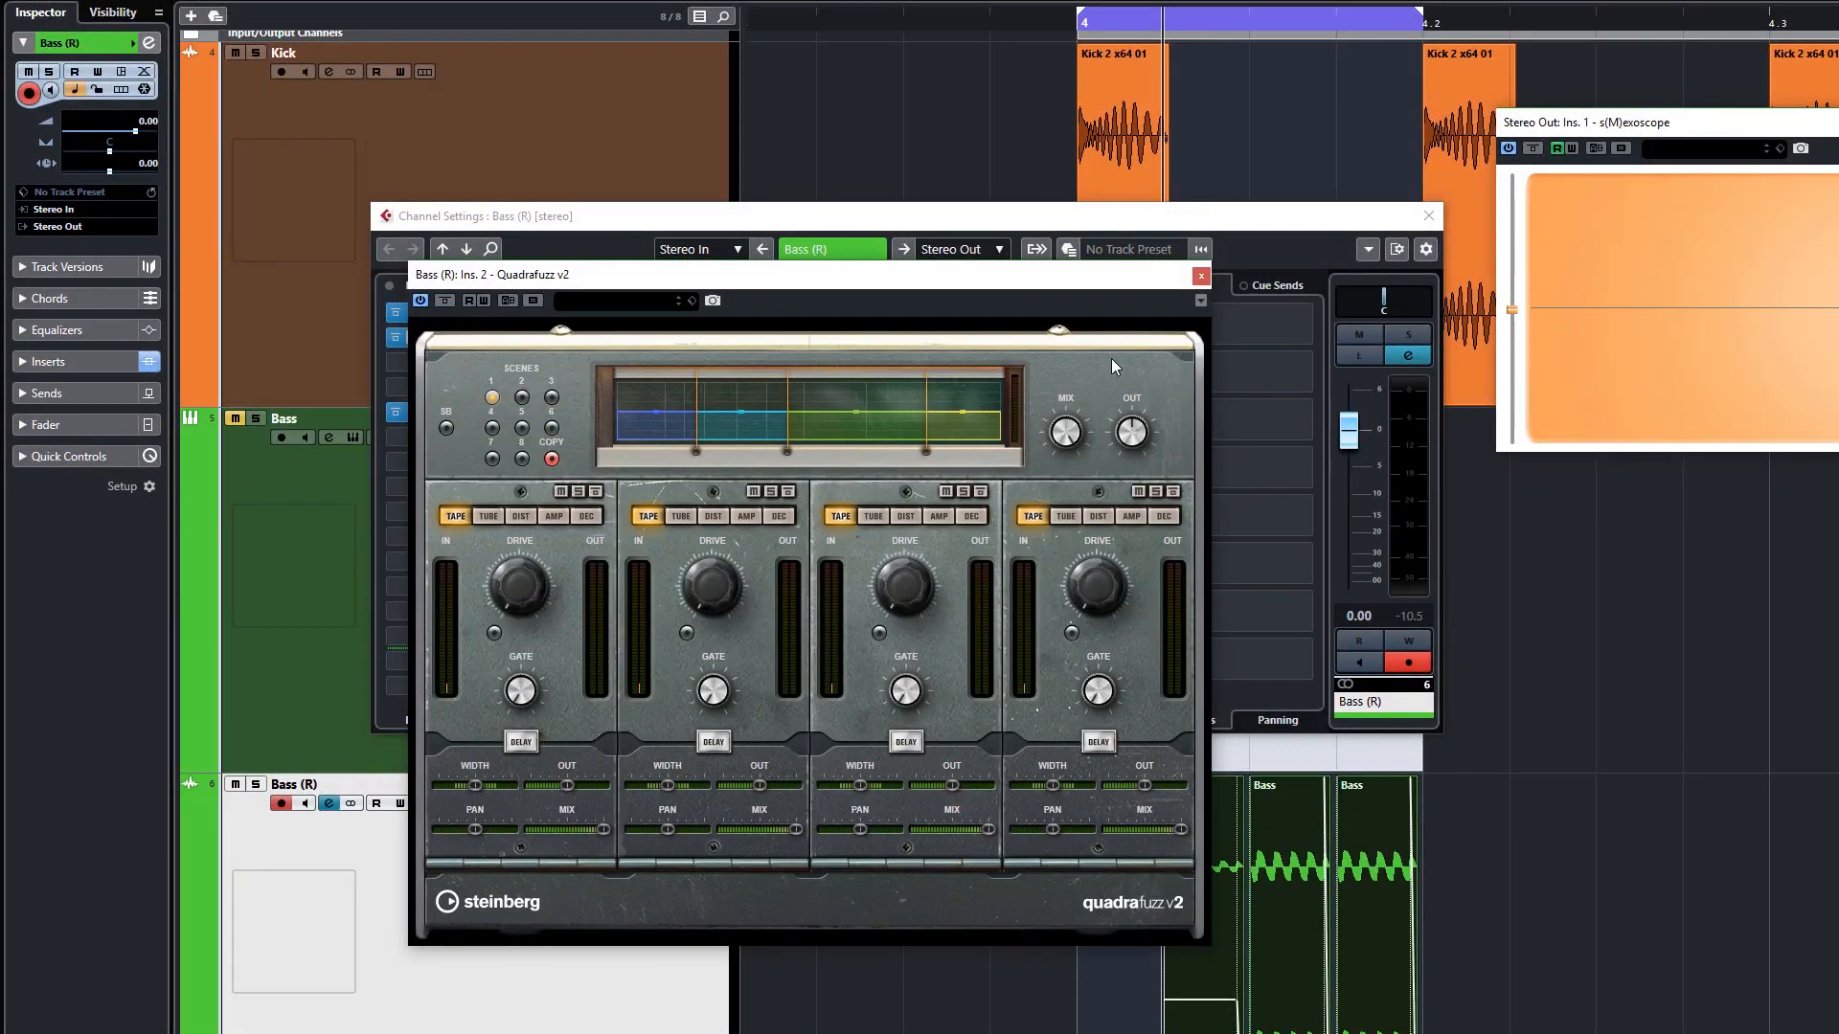
mouse_move(1091, 370)
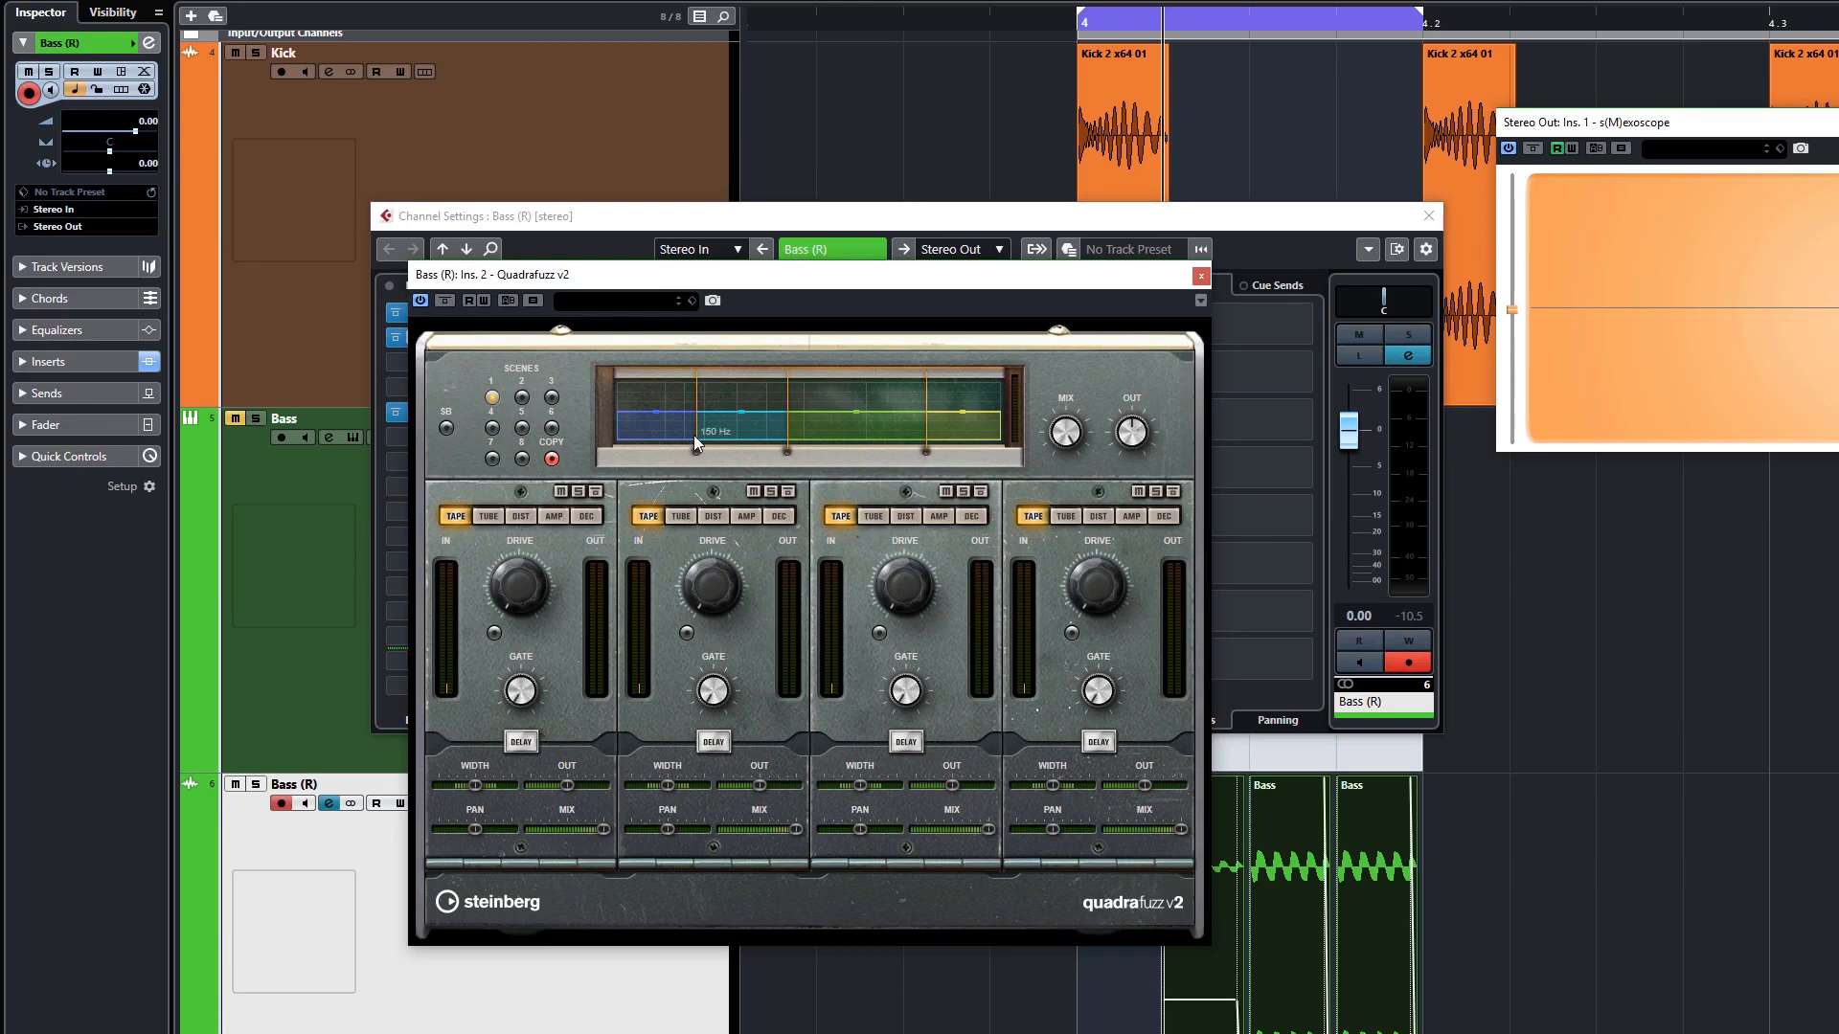
mouse_move(560, 492)
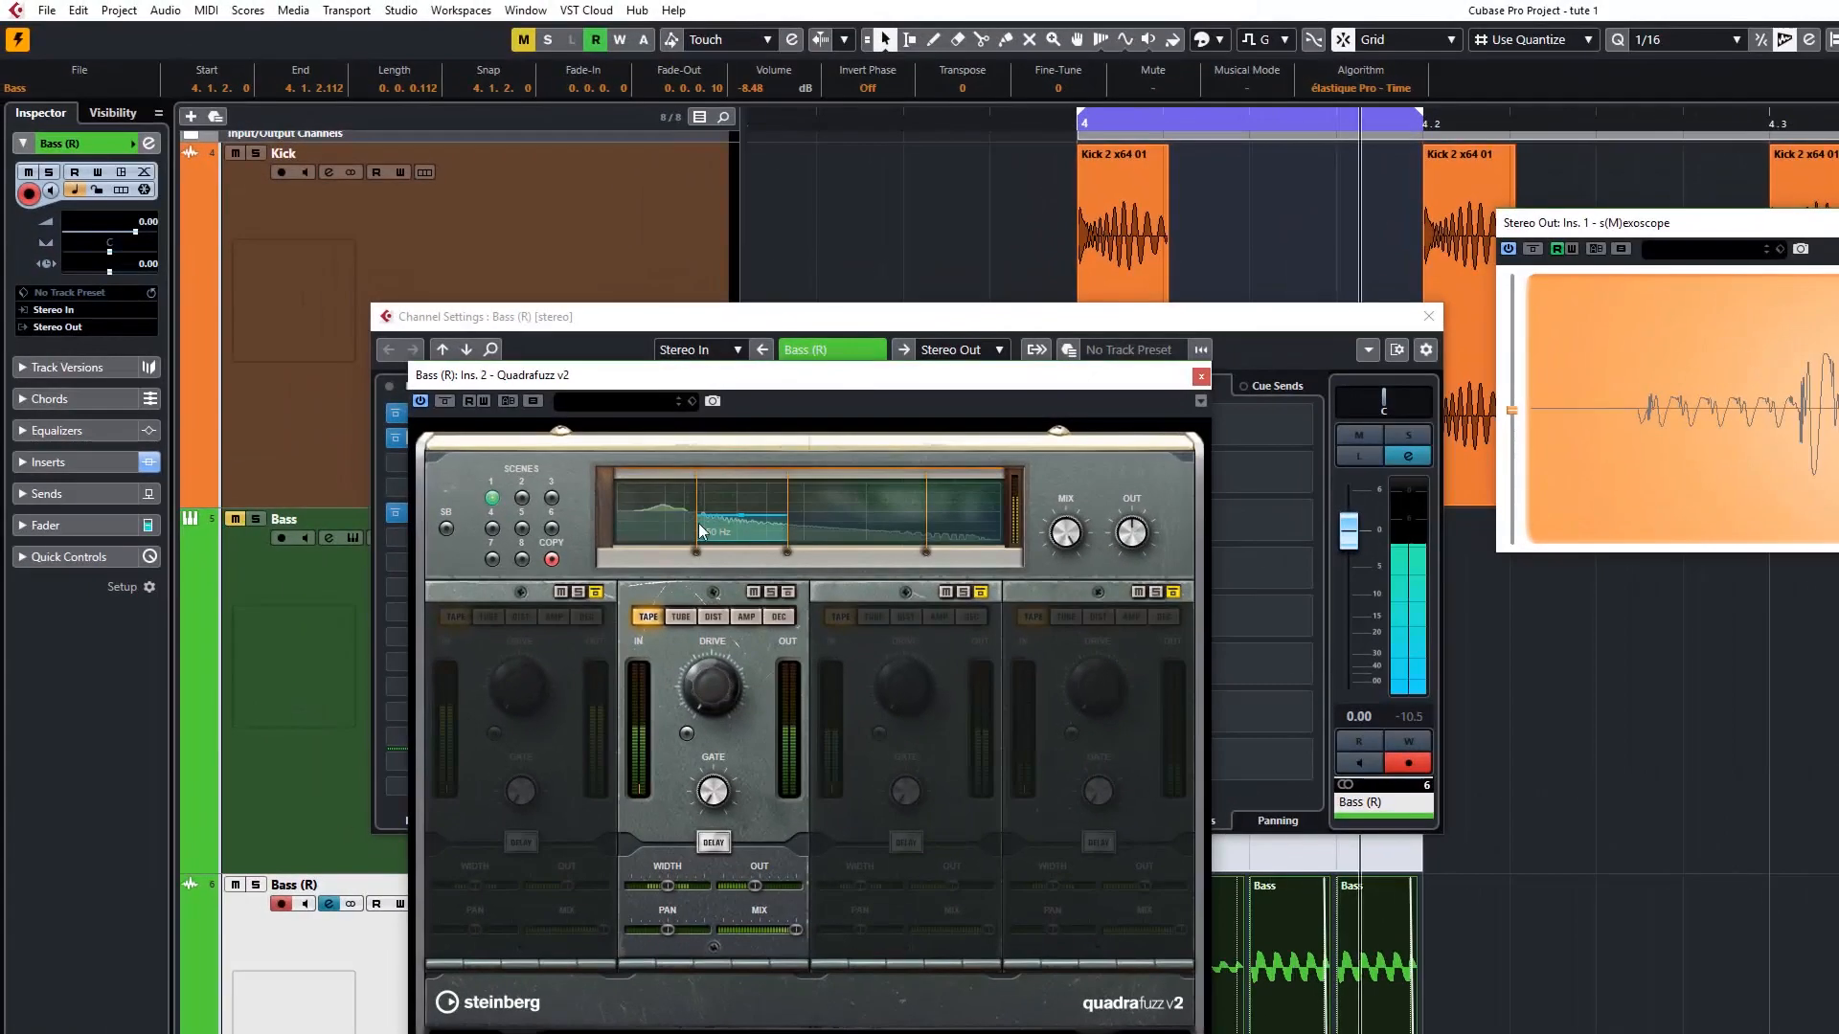
drag(657, 511, 692, 522)
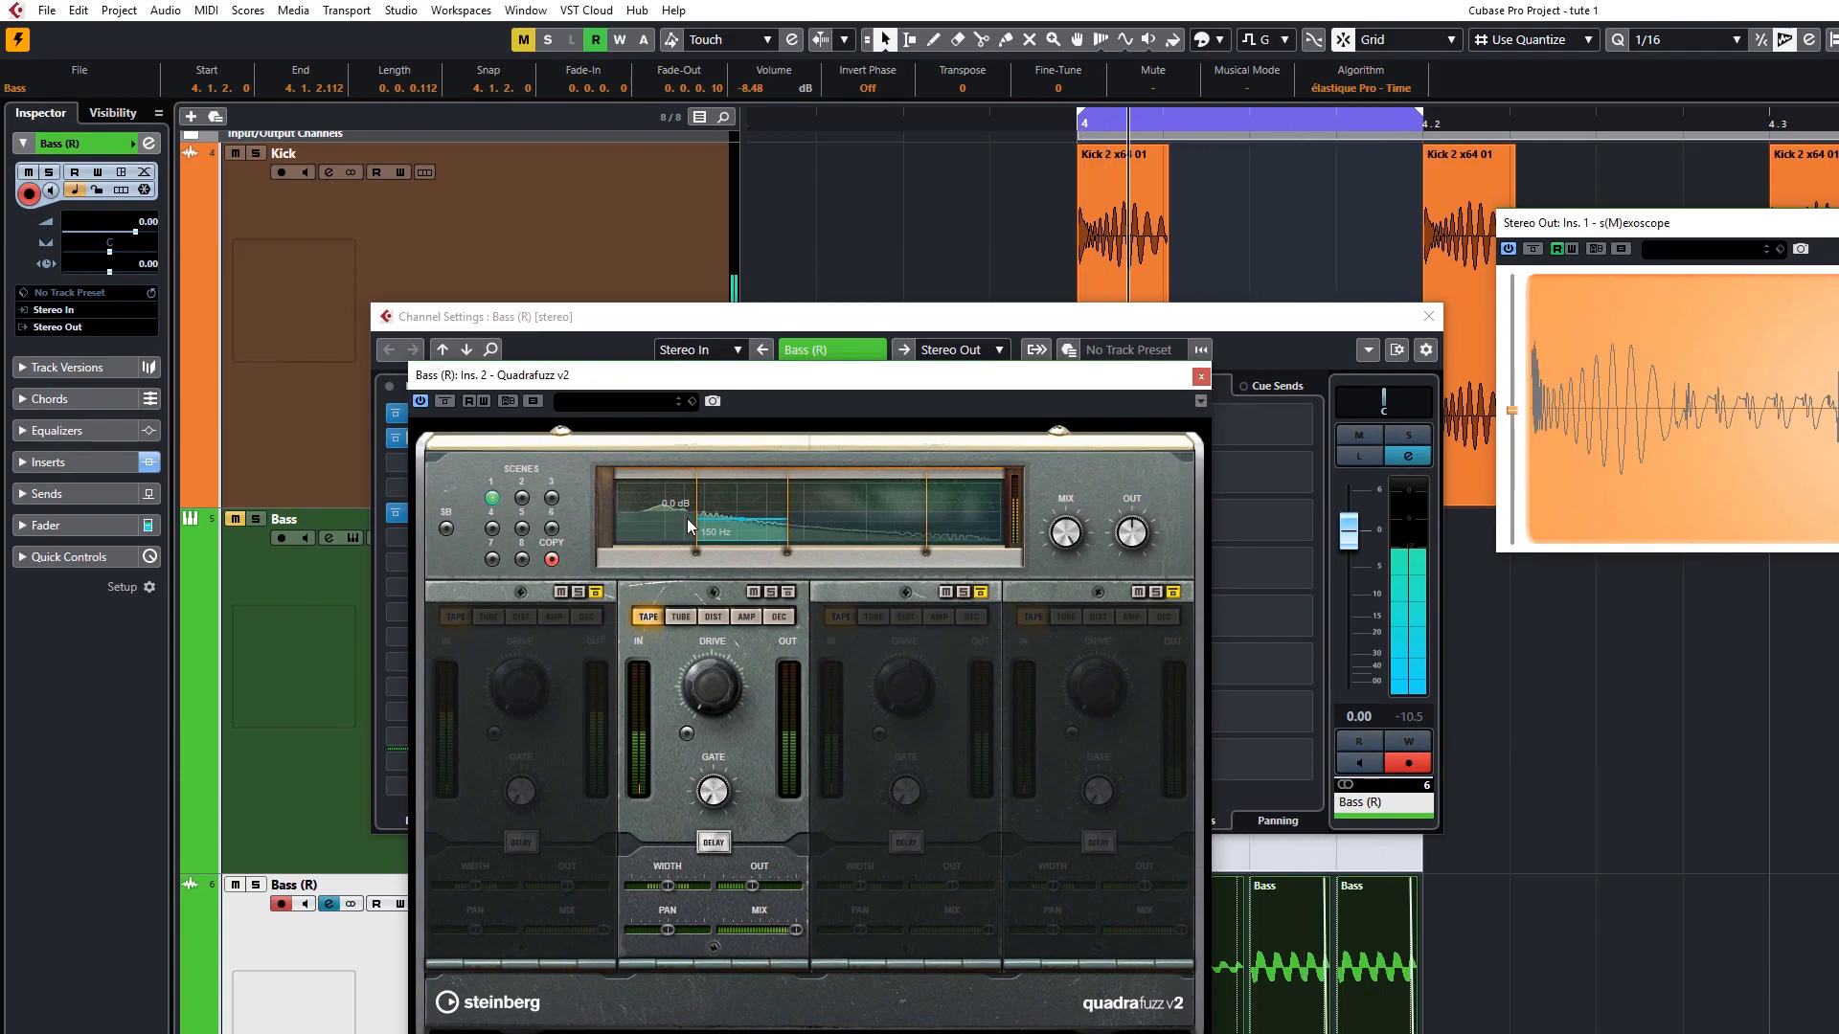
drag(686, 525, 715, 522)
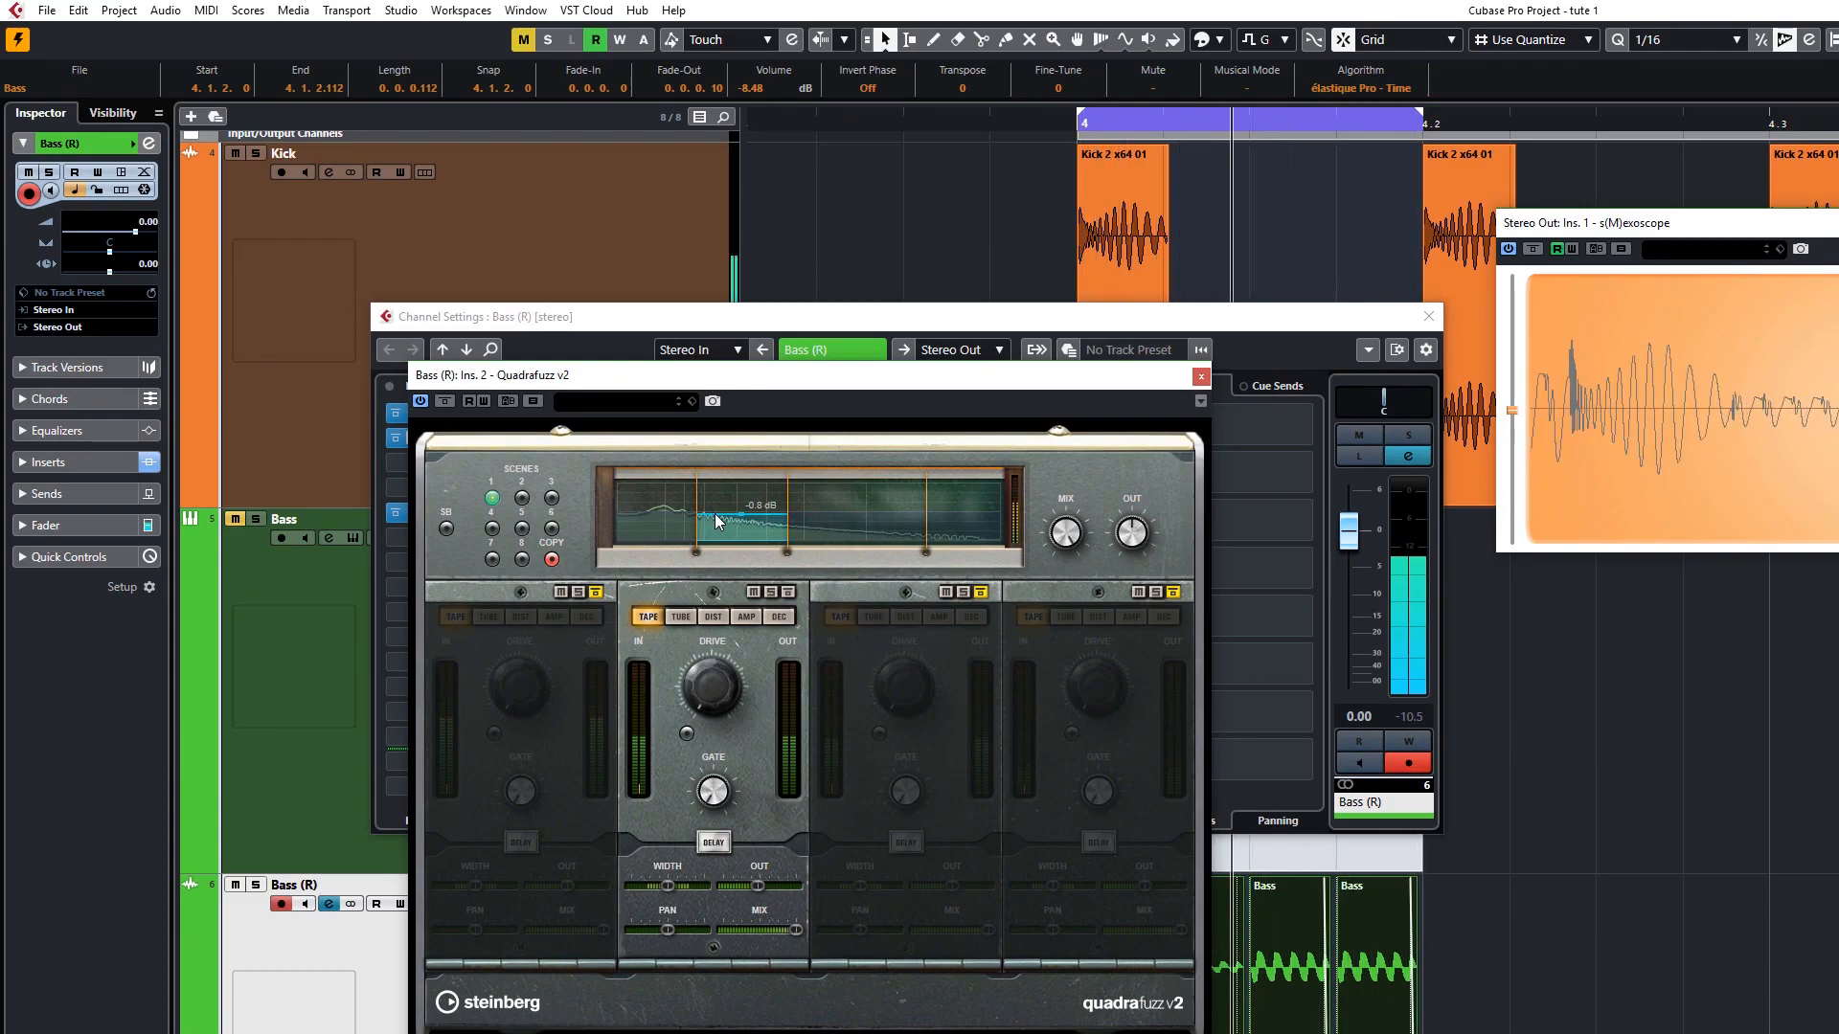
drag(721, 516, 704, 545)
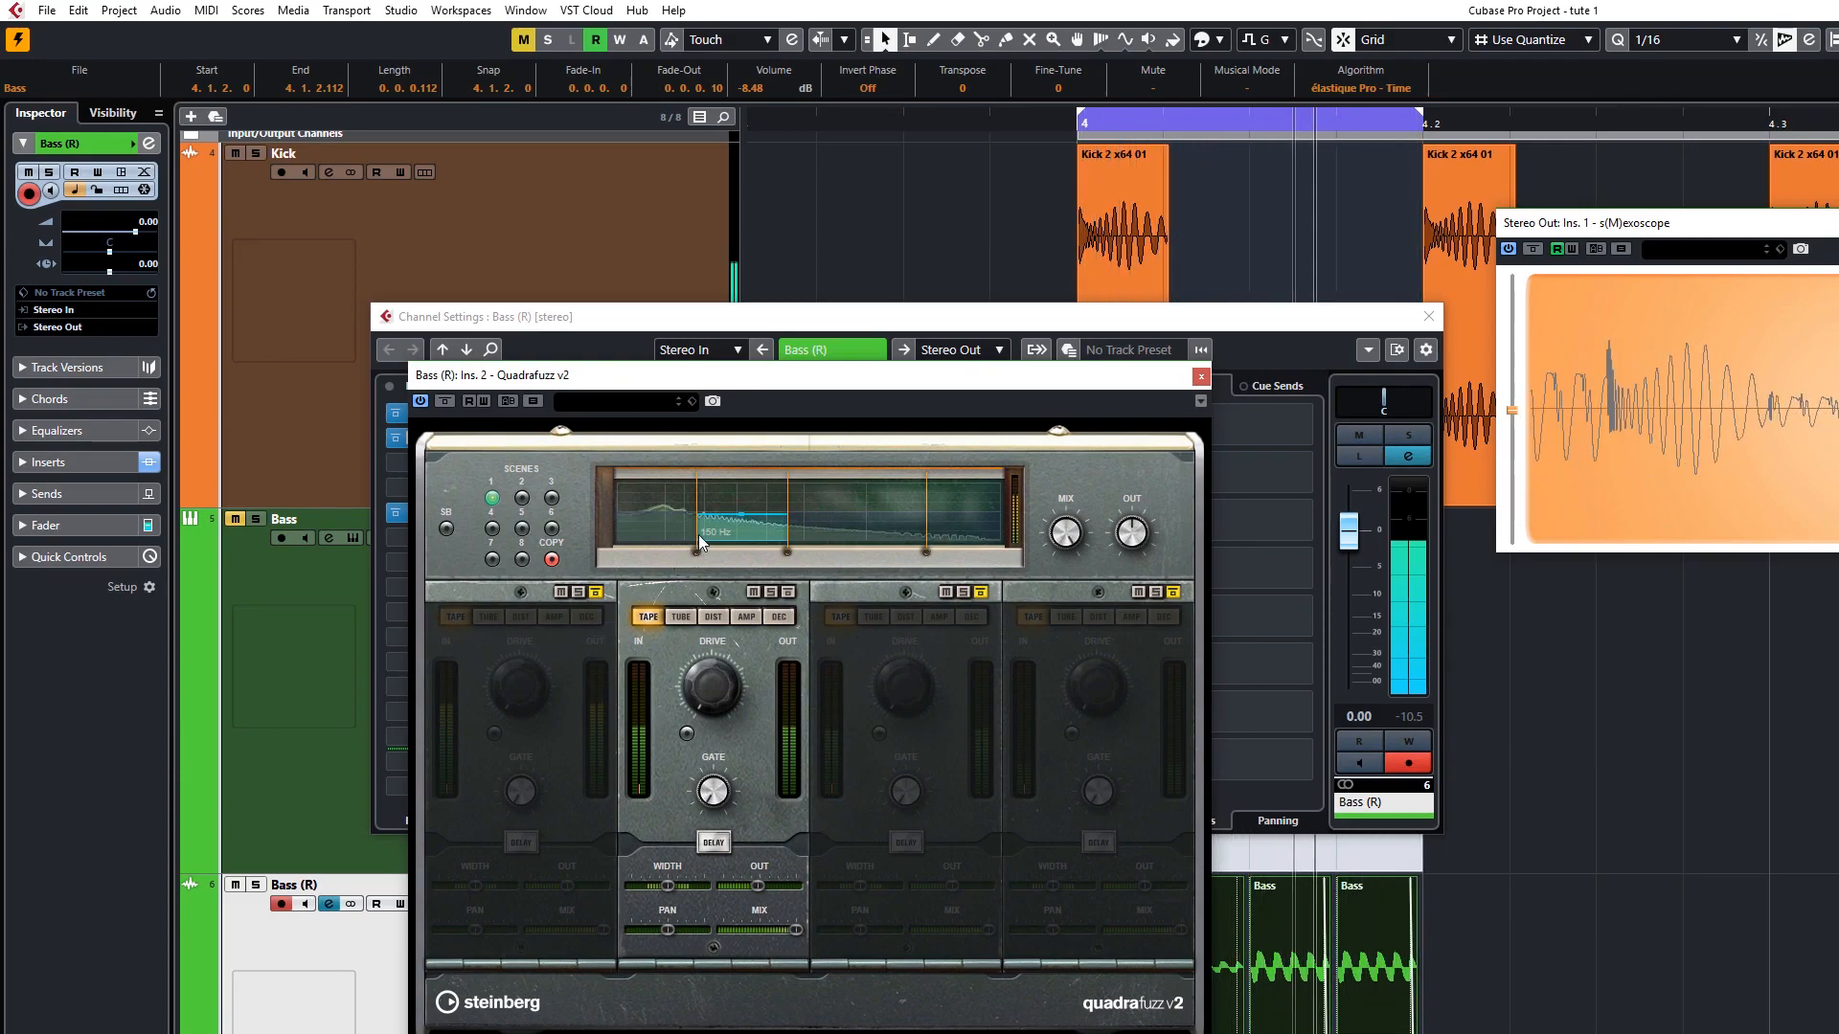
drag(704, 522, 785, 530)
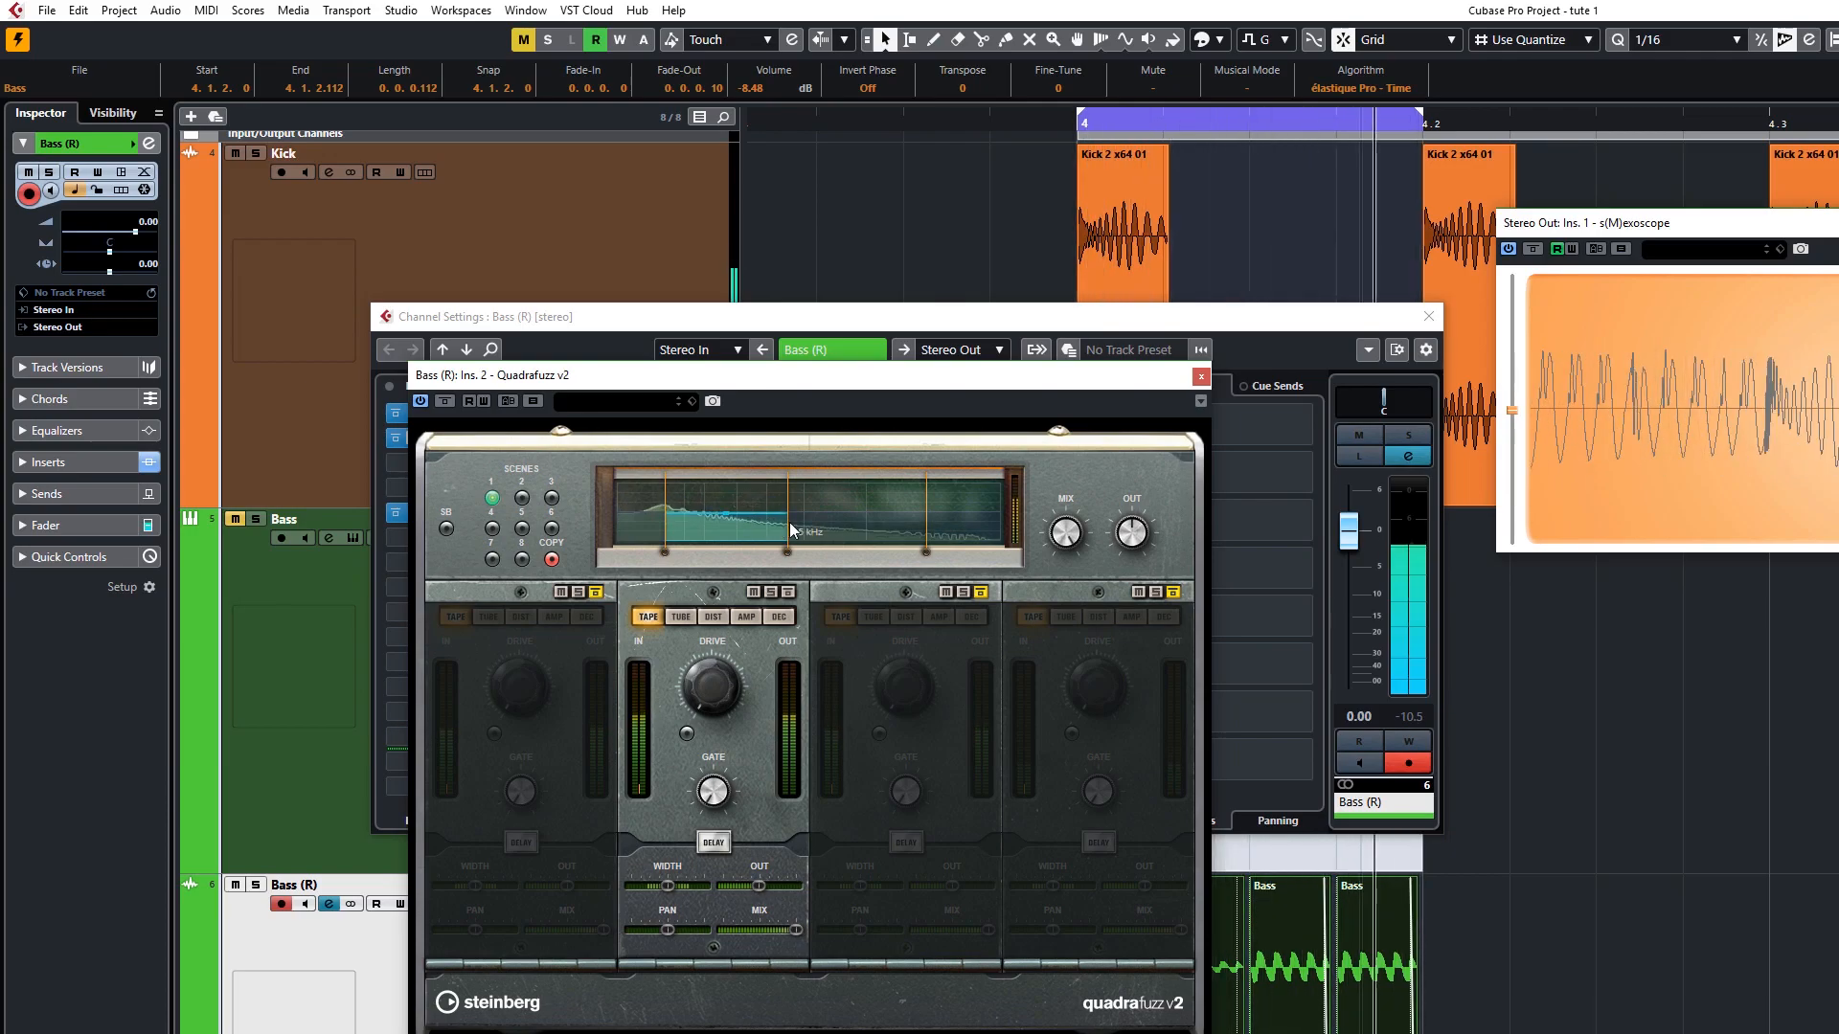
Reshape the distorted band's upper split and adjust band 2's output mix
drag(793, 530, 686, 538)
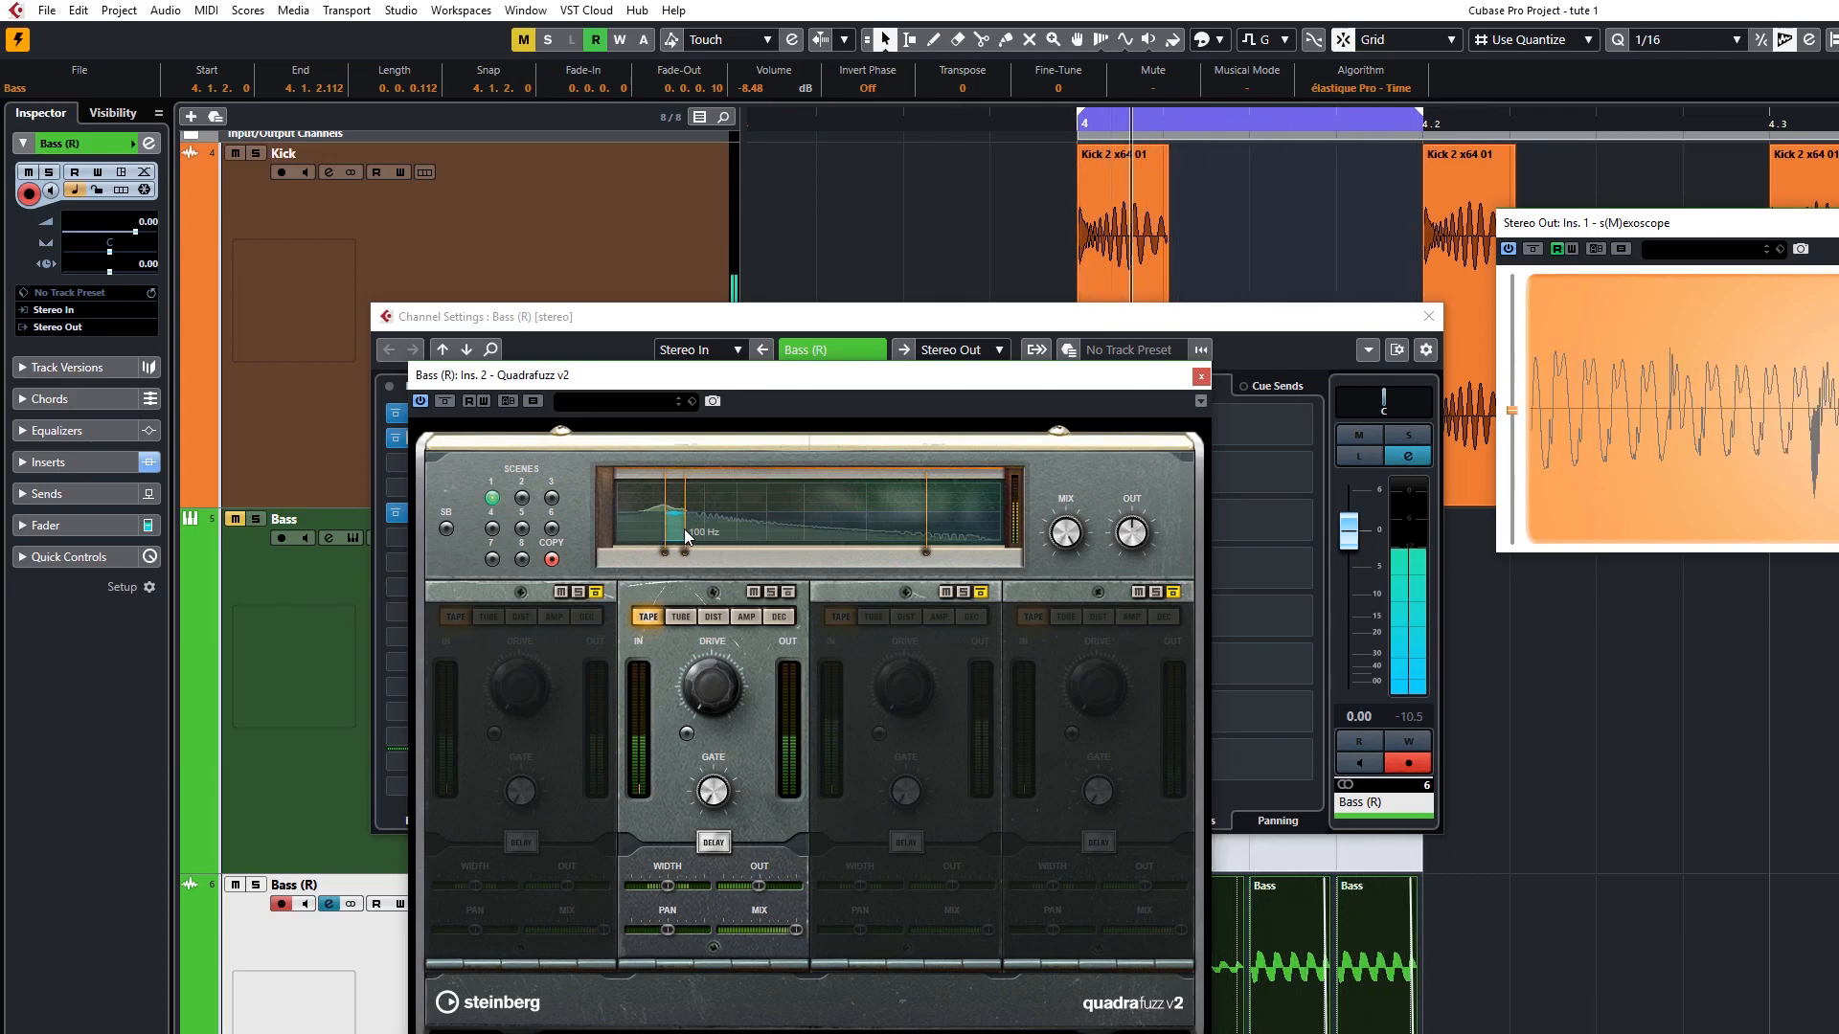
drag(685, 516, 738, 532)
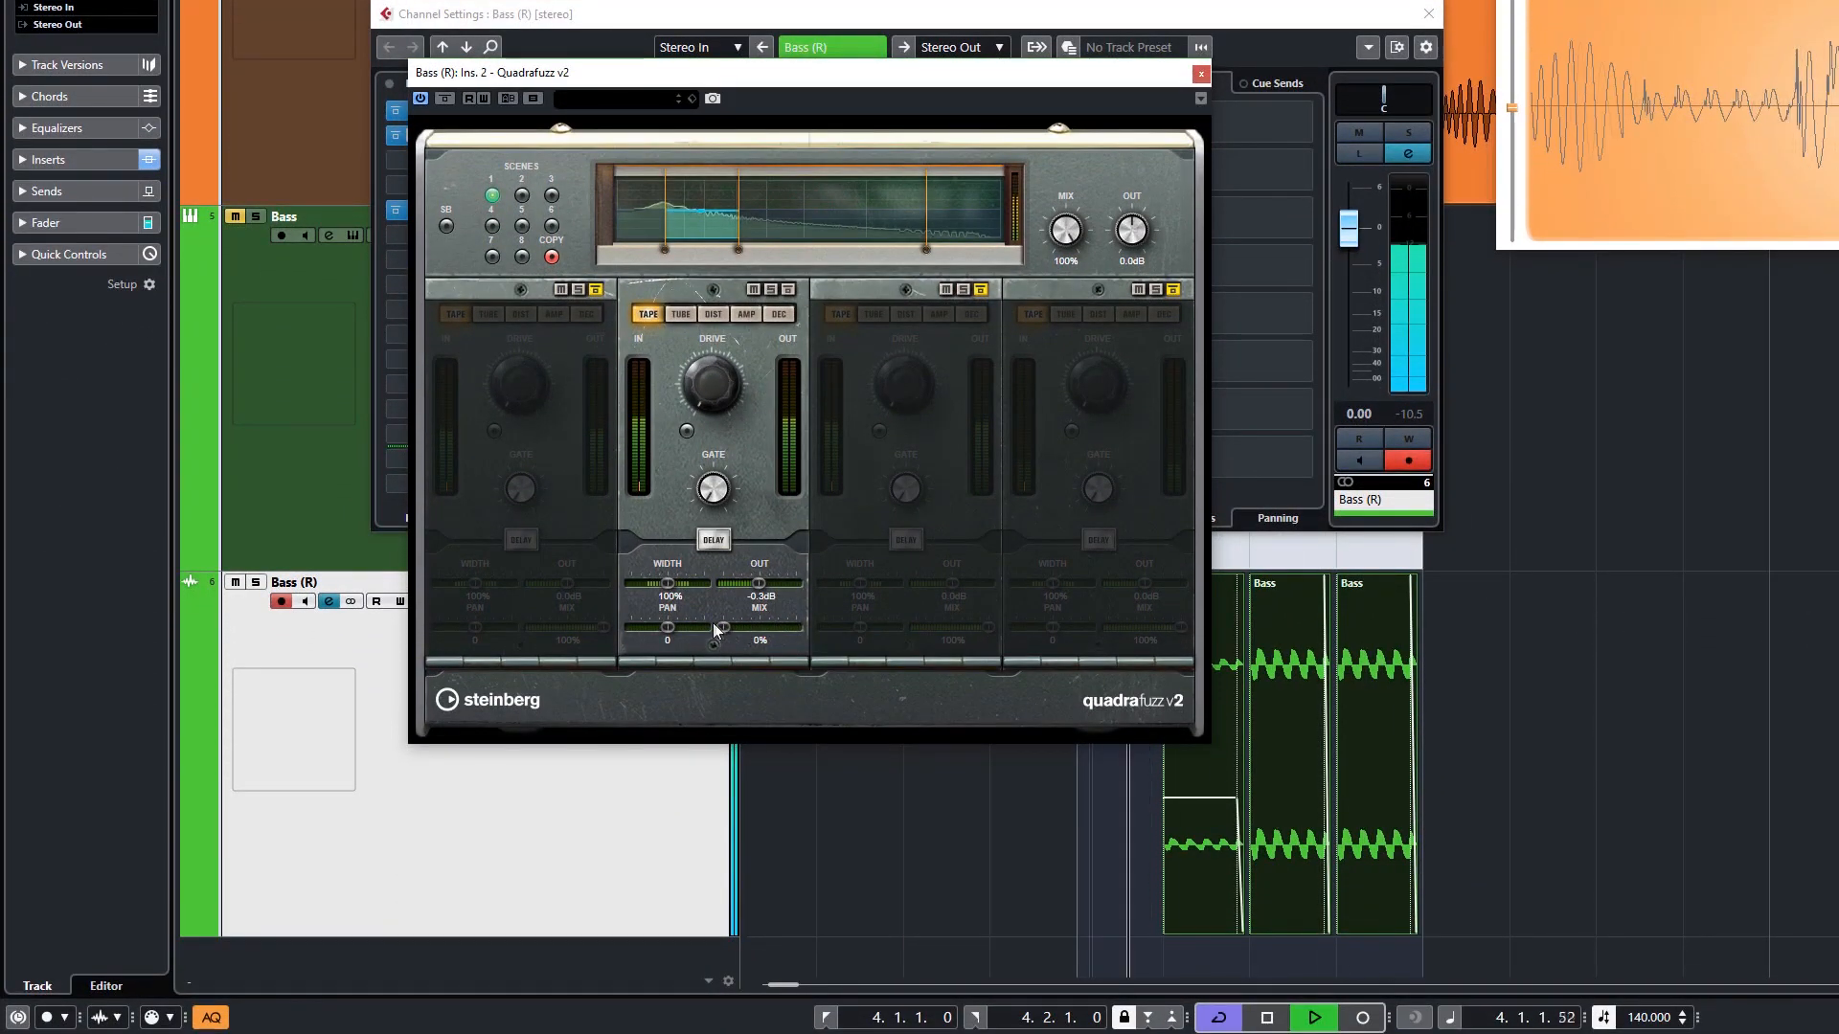
drag(668, 627, 759, 626)
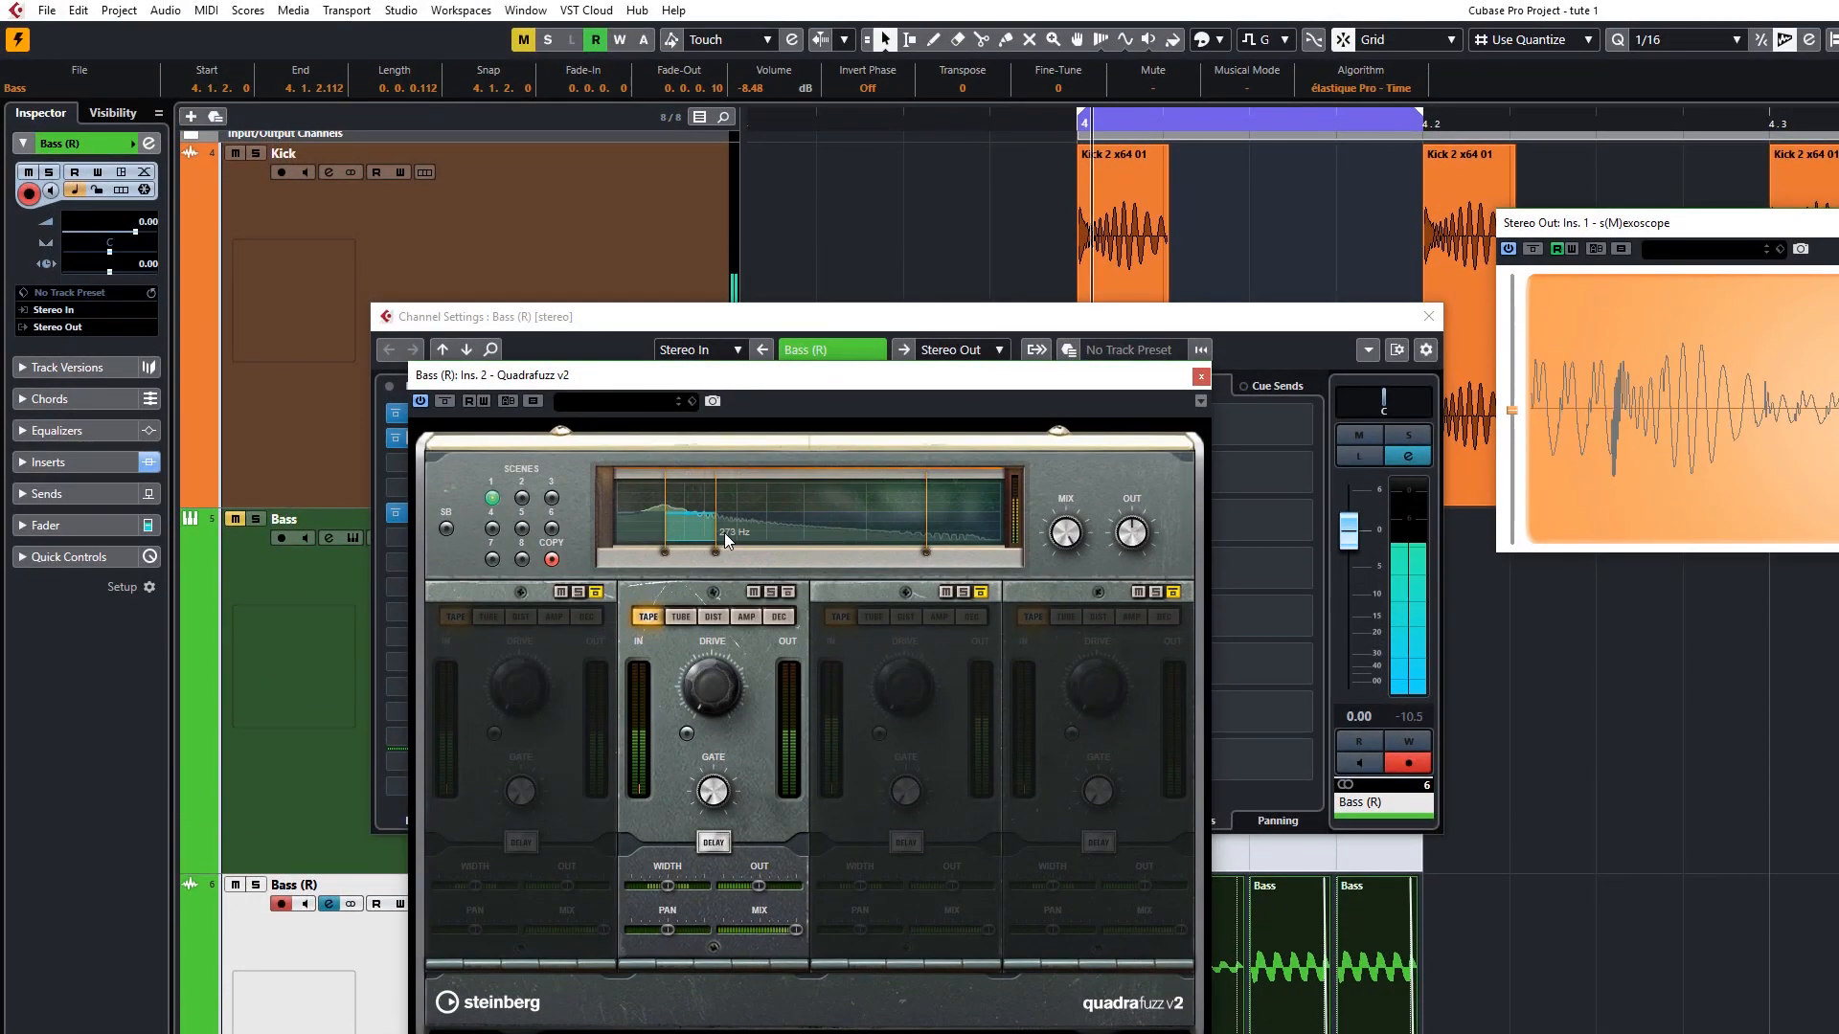
drag(720, 535, 685, 521)
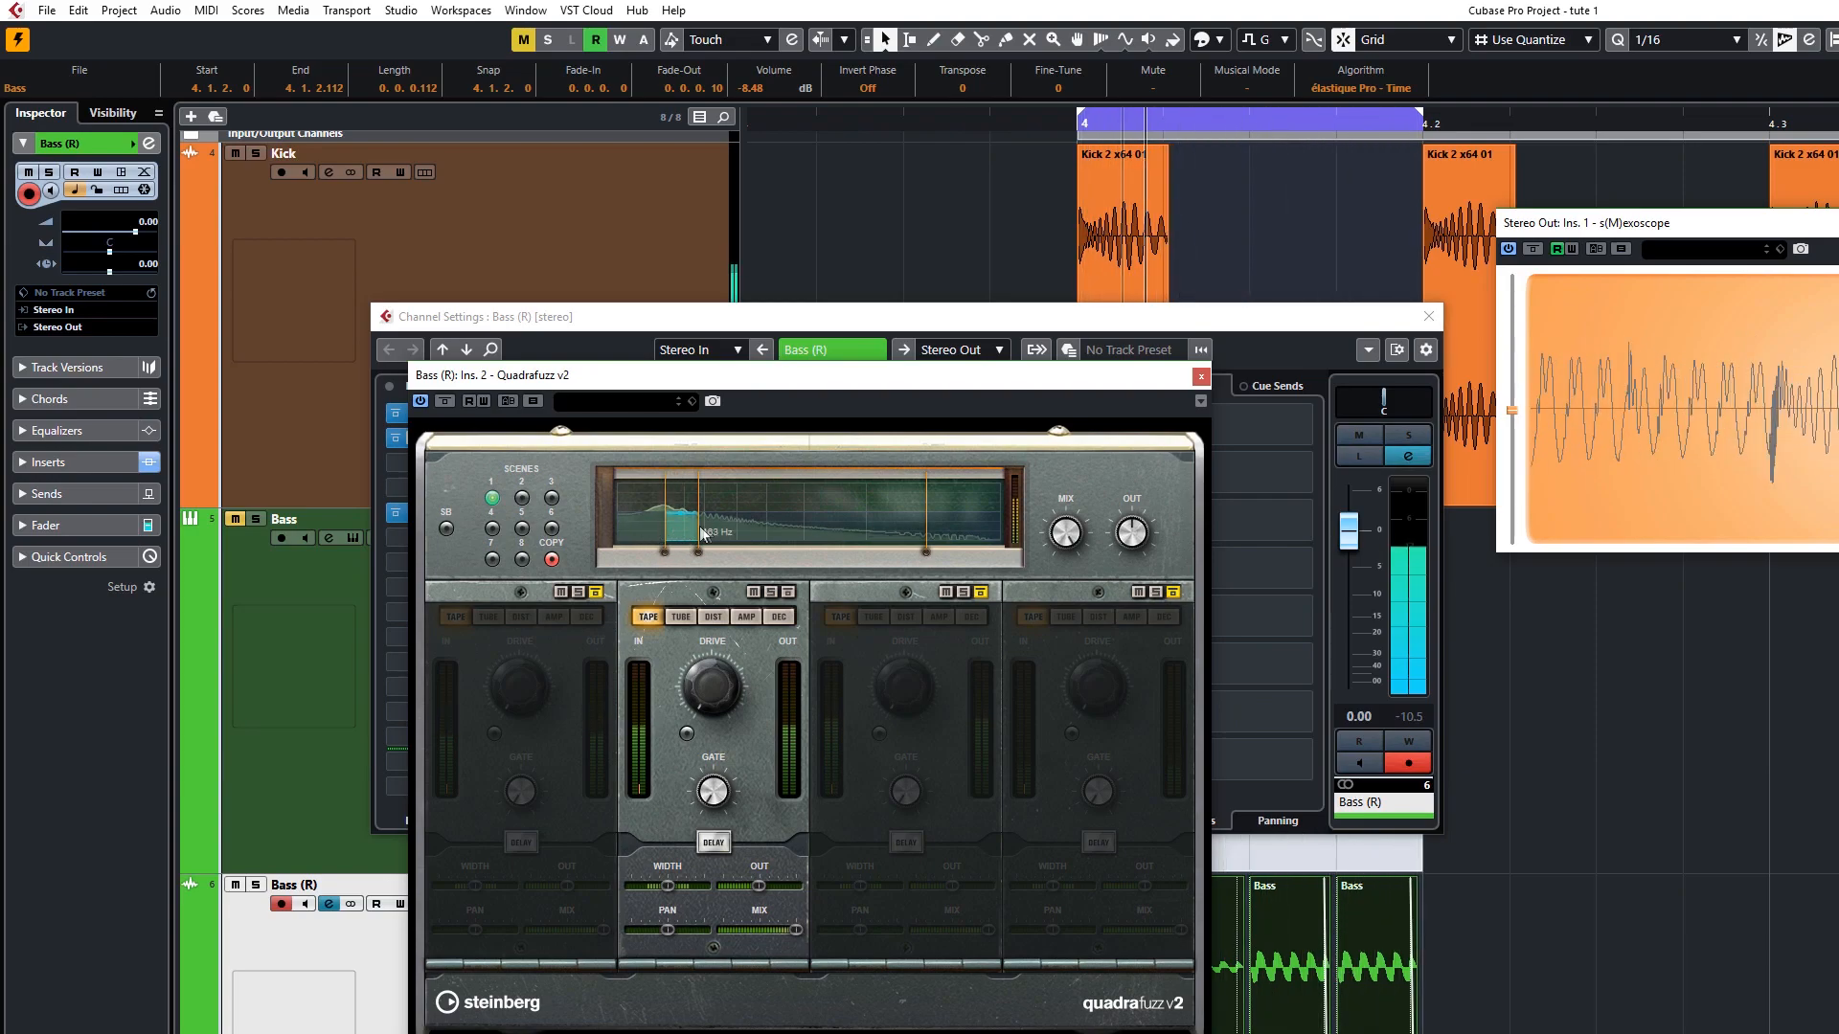
drag(670, 516, 704, 506)
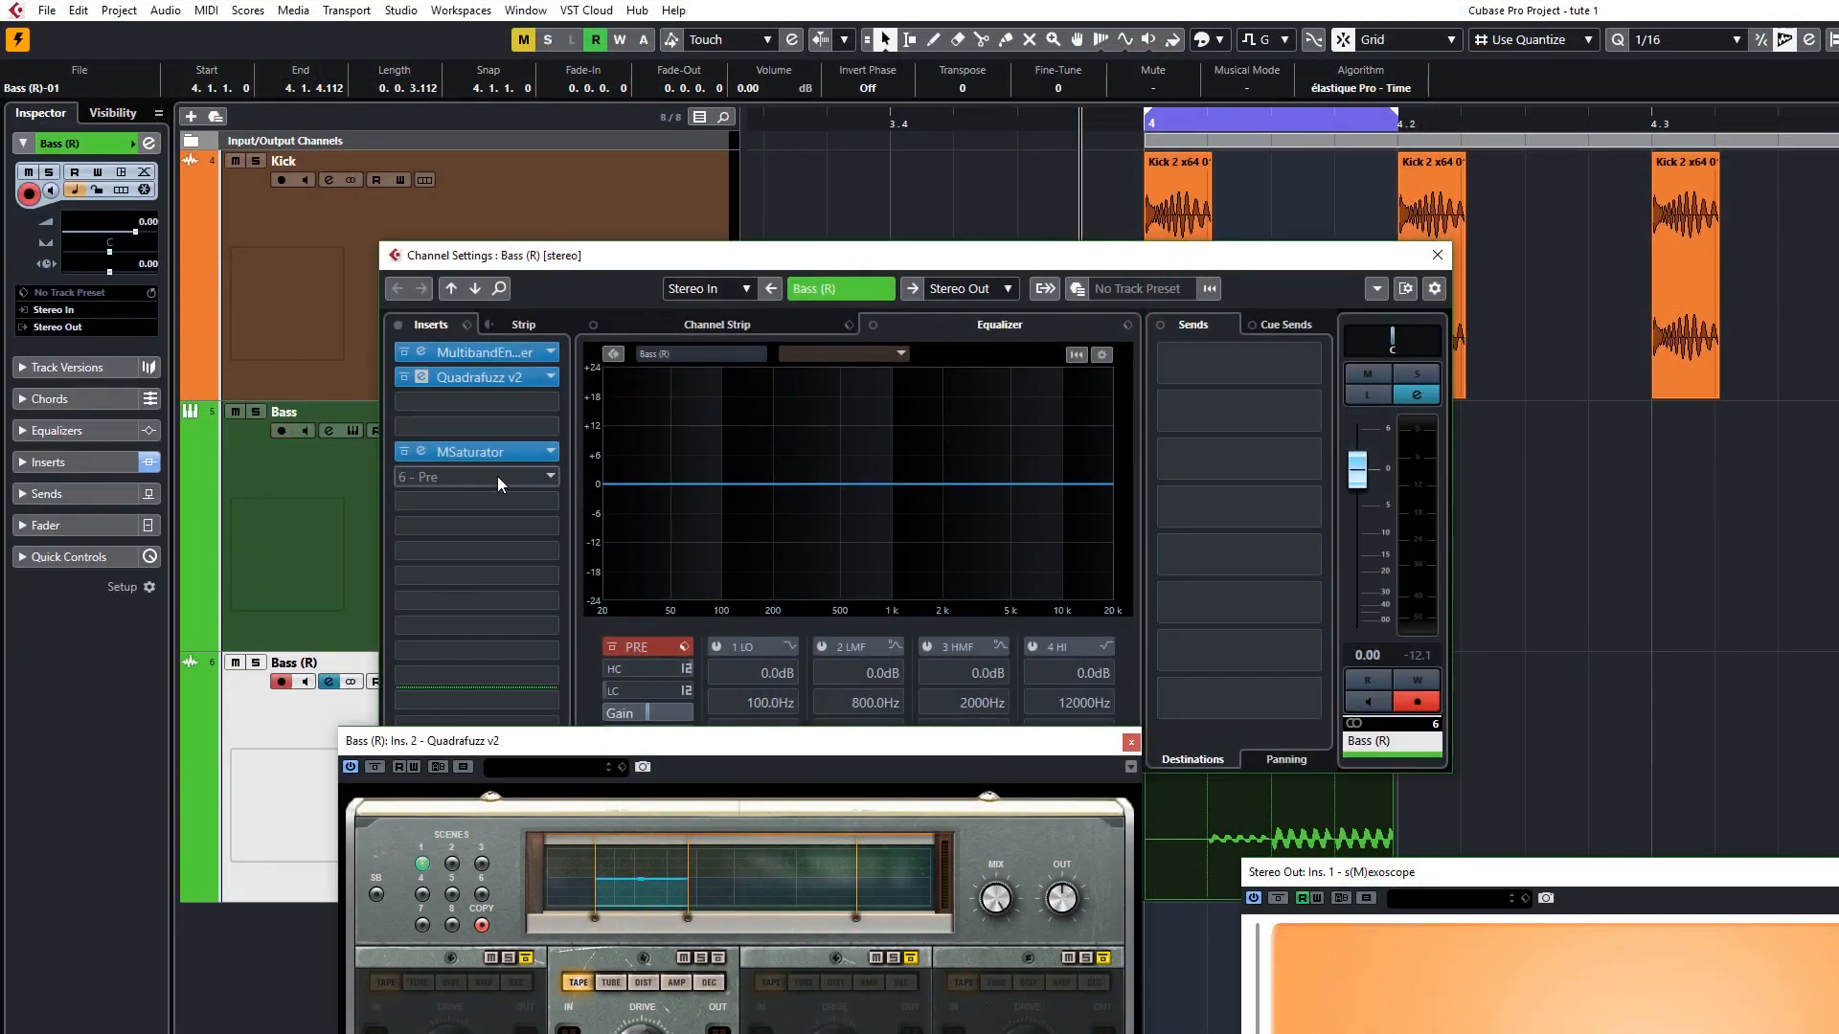
Load the Steinberg Frequency EQ into the next Bass (R) insert slot
click(475, 476)
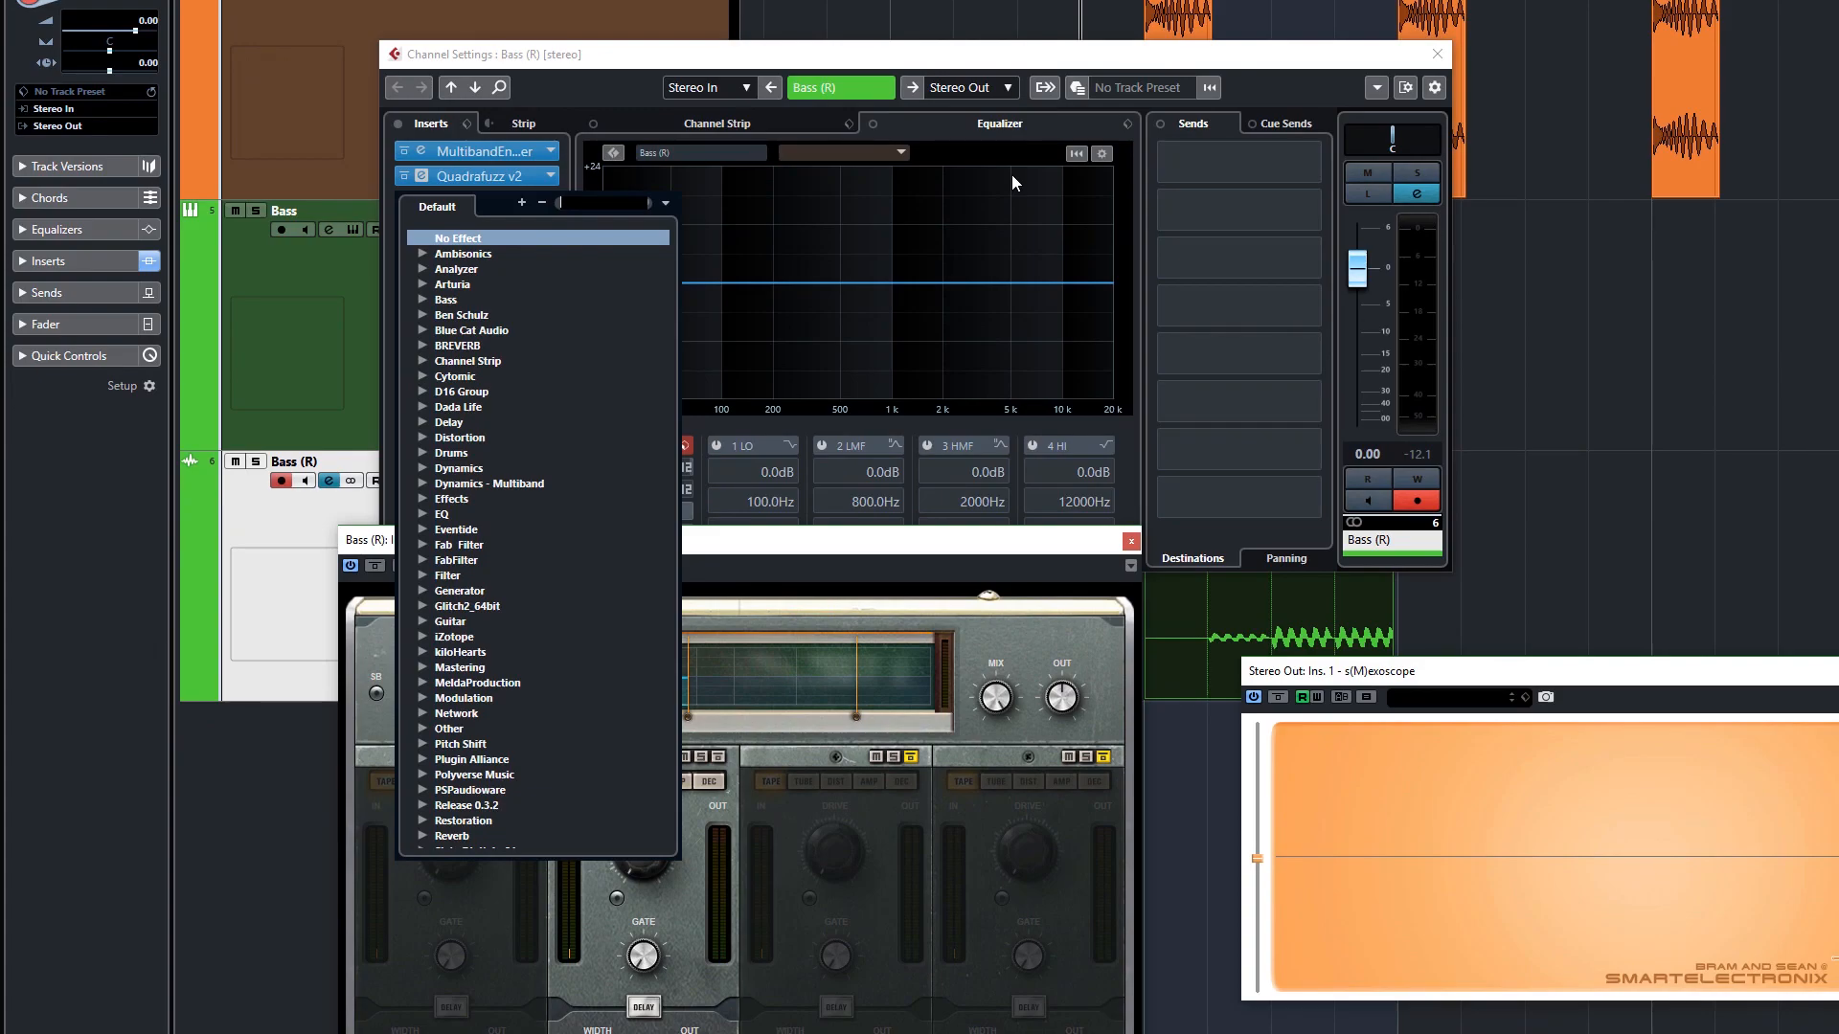
text(fre)
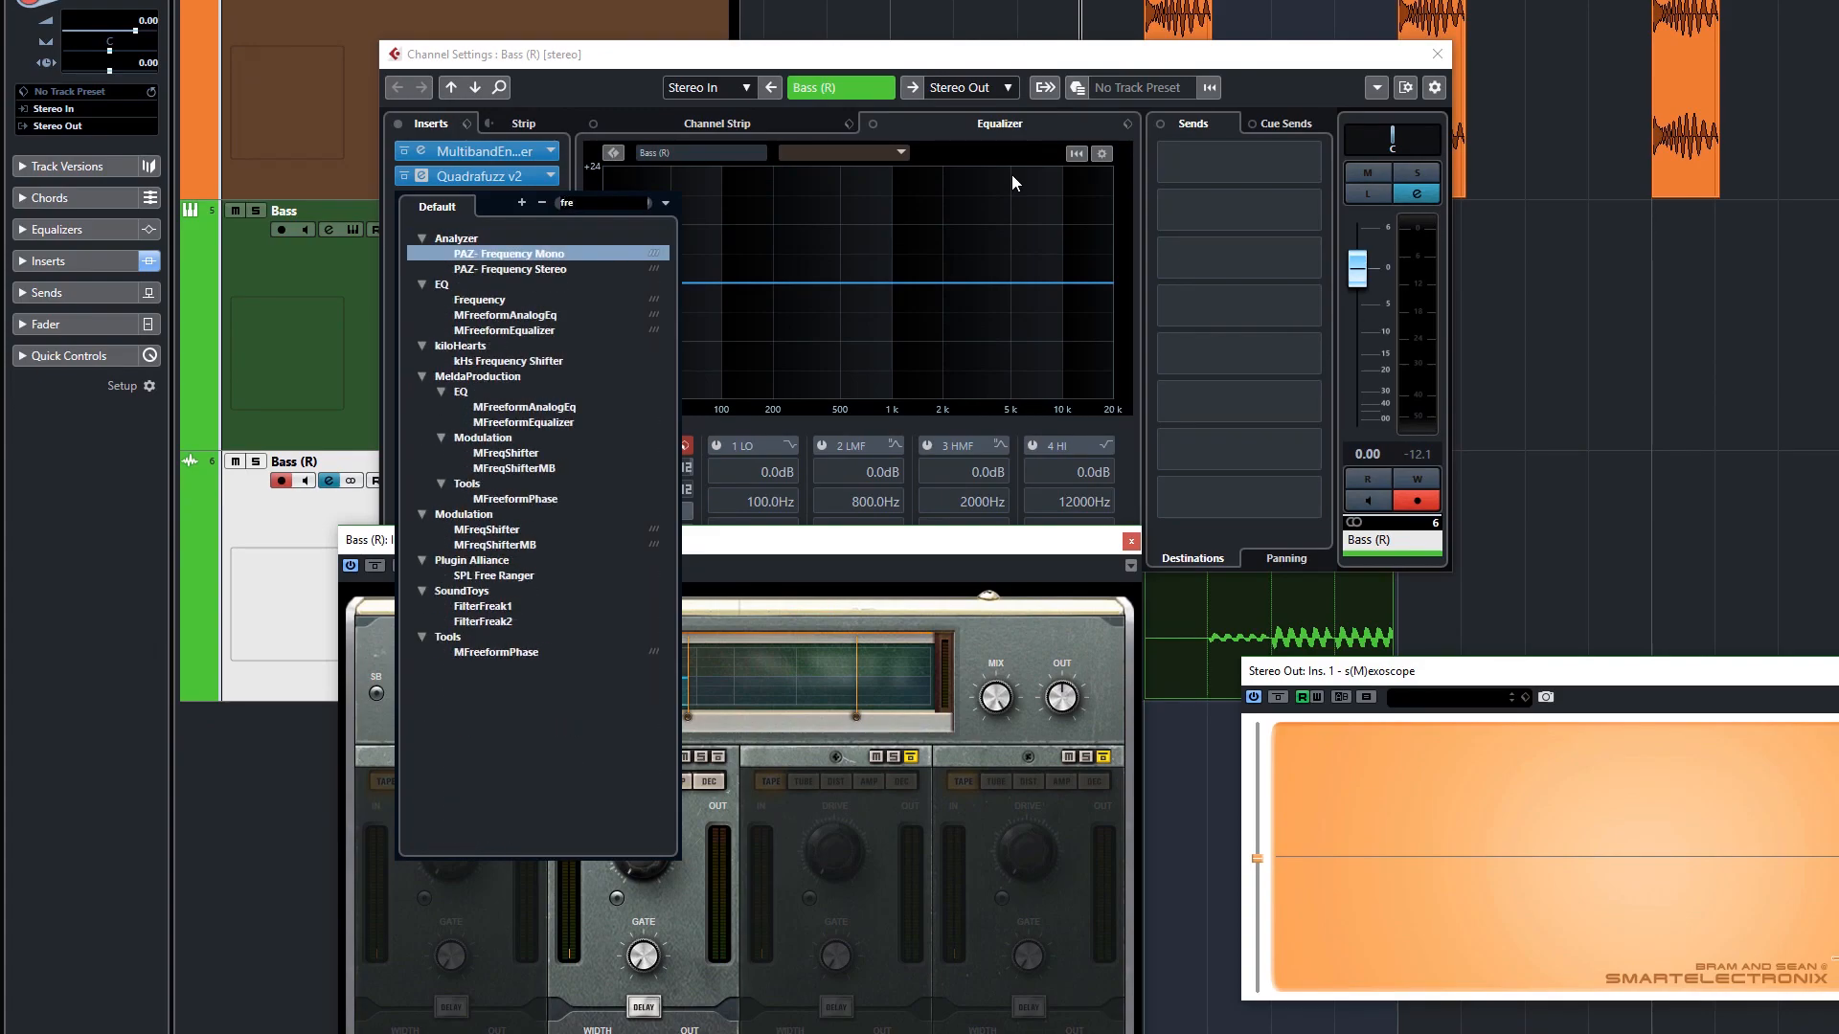
click(479, 299)
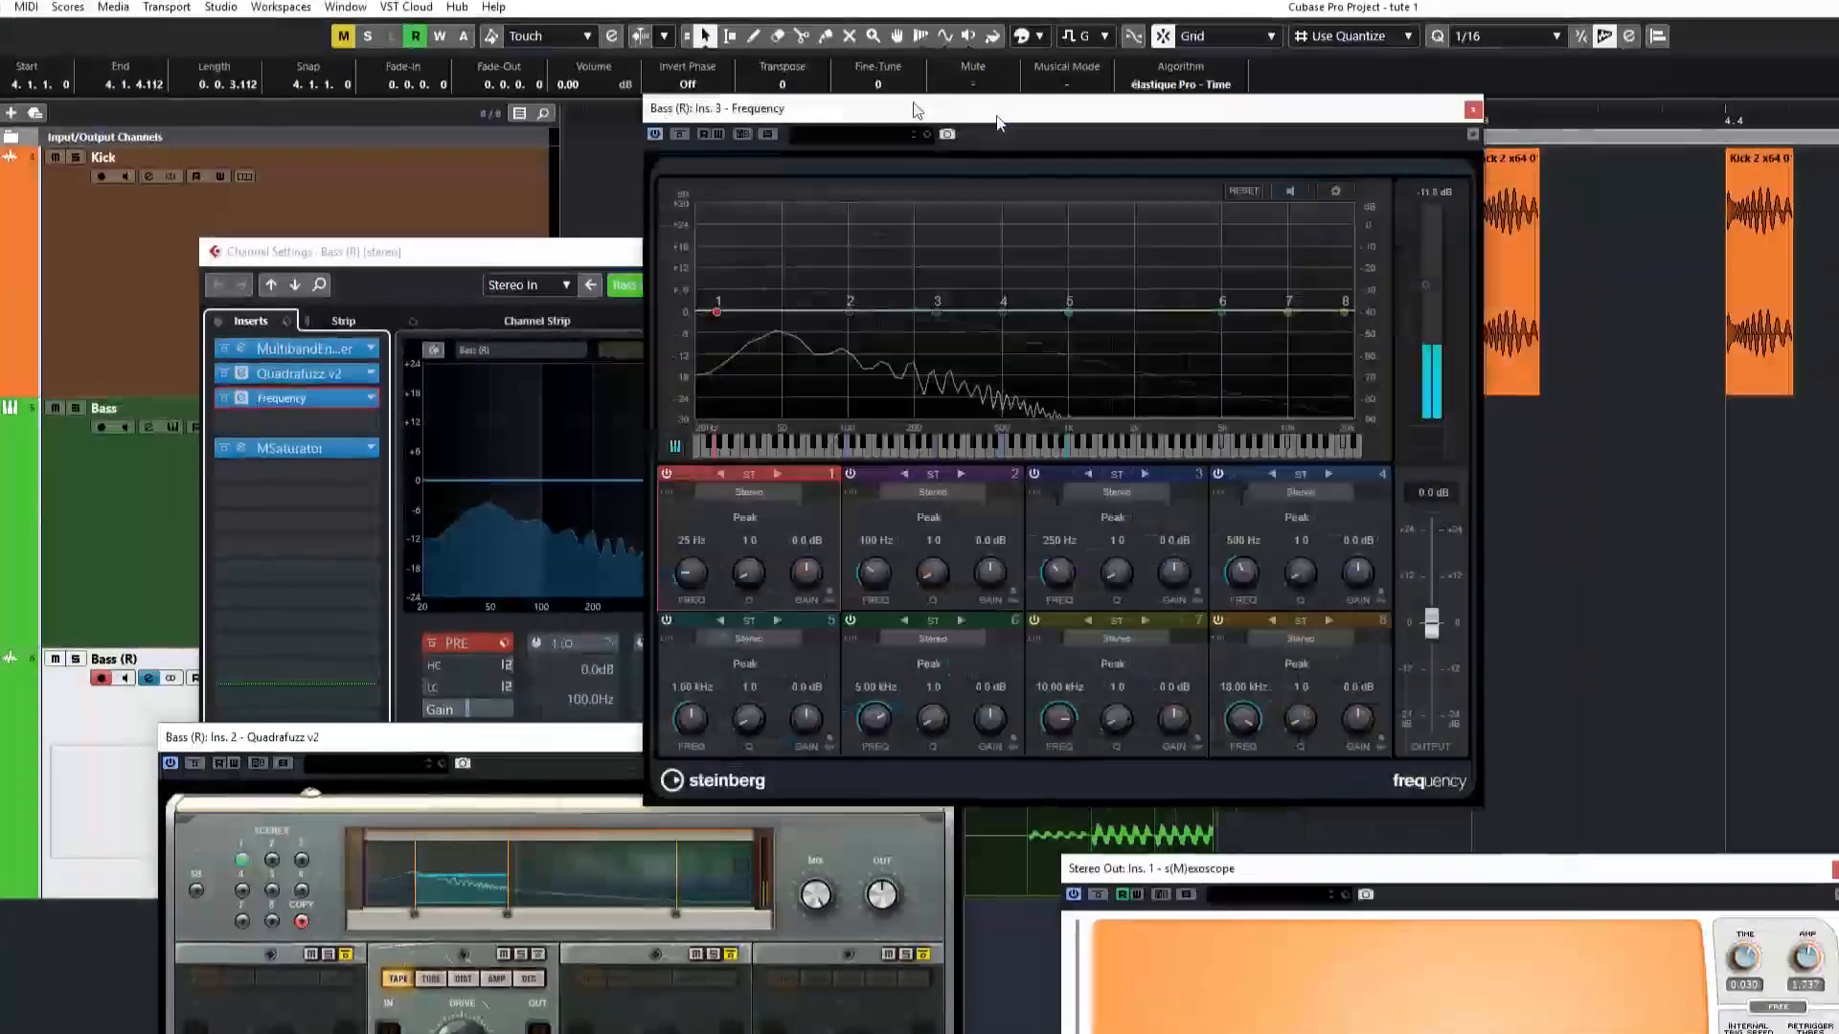
Set band 1 to a Cut 24 low cut at 38 Hz and dip 254 Hz by 1.3 dB
click(487, 564)
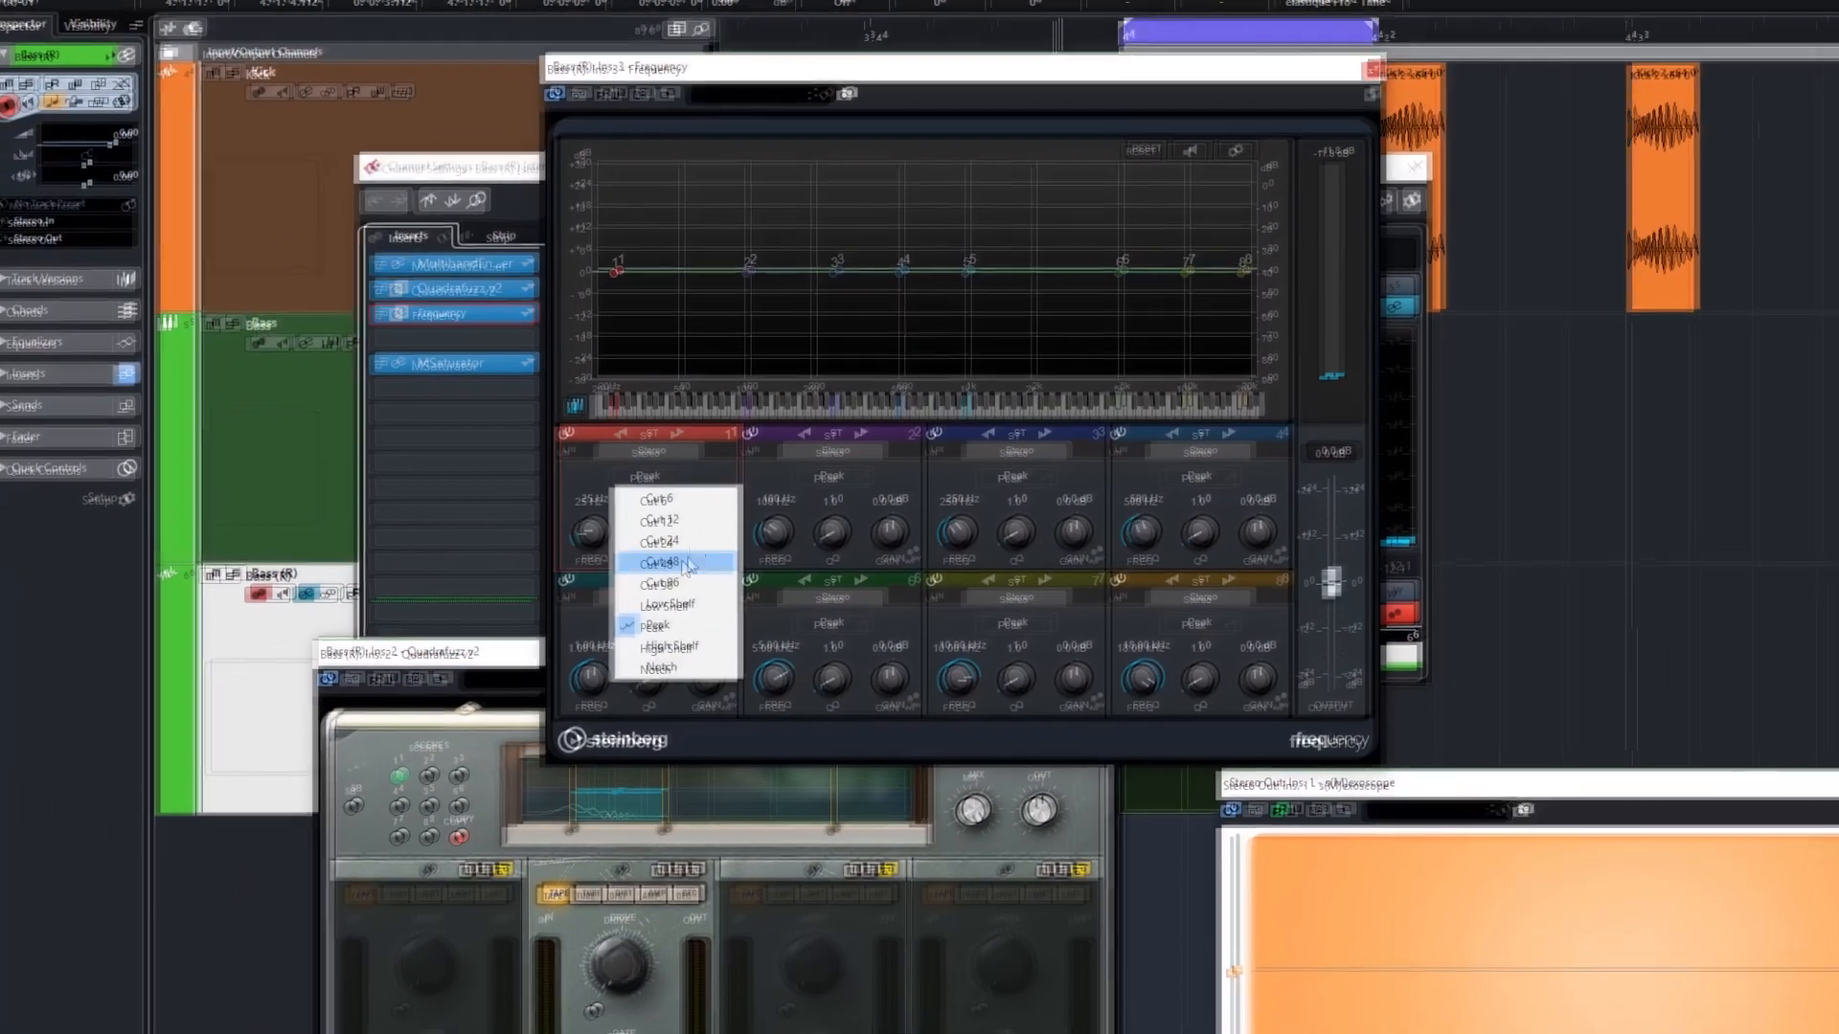
click(660, 542)
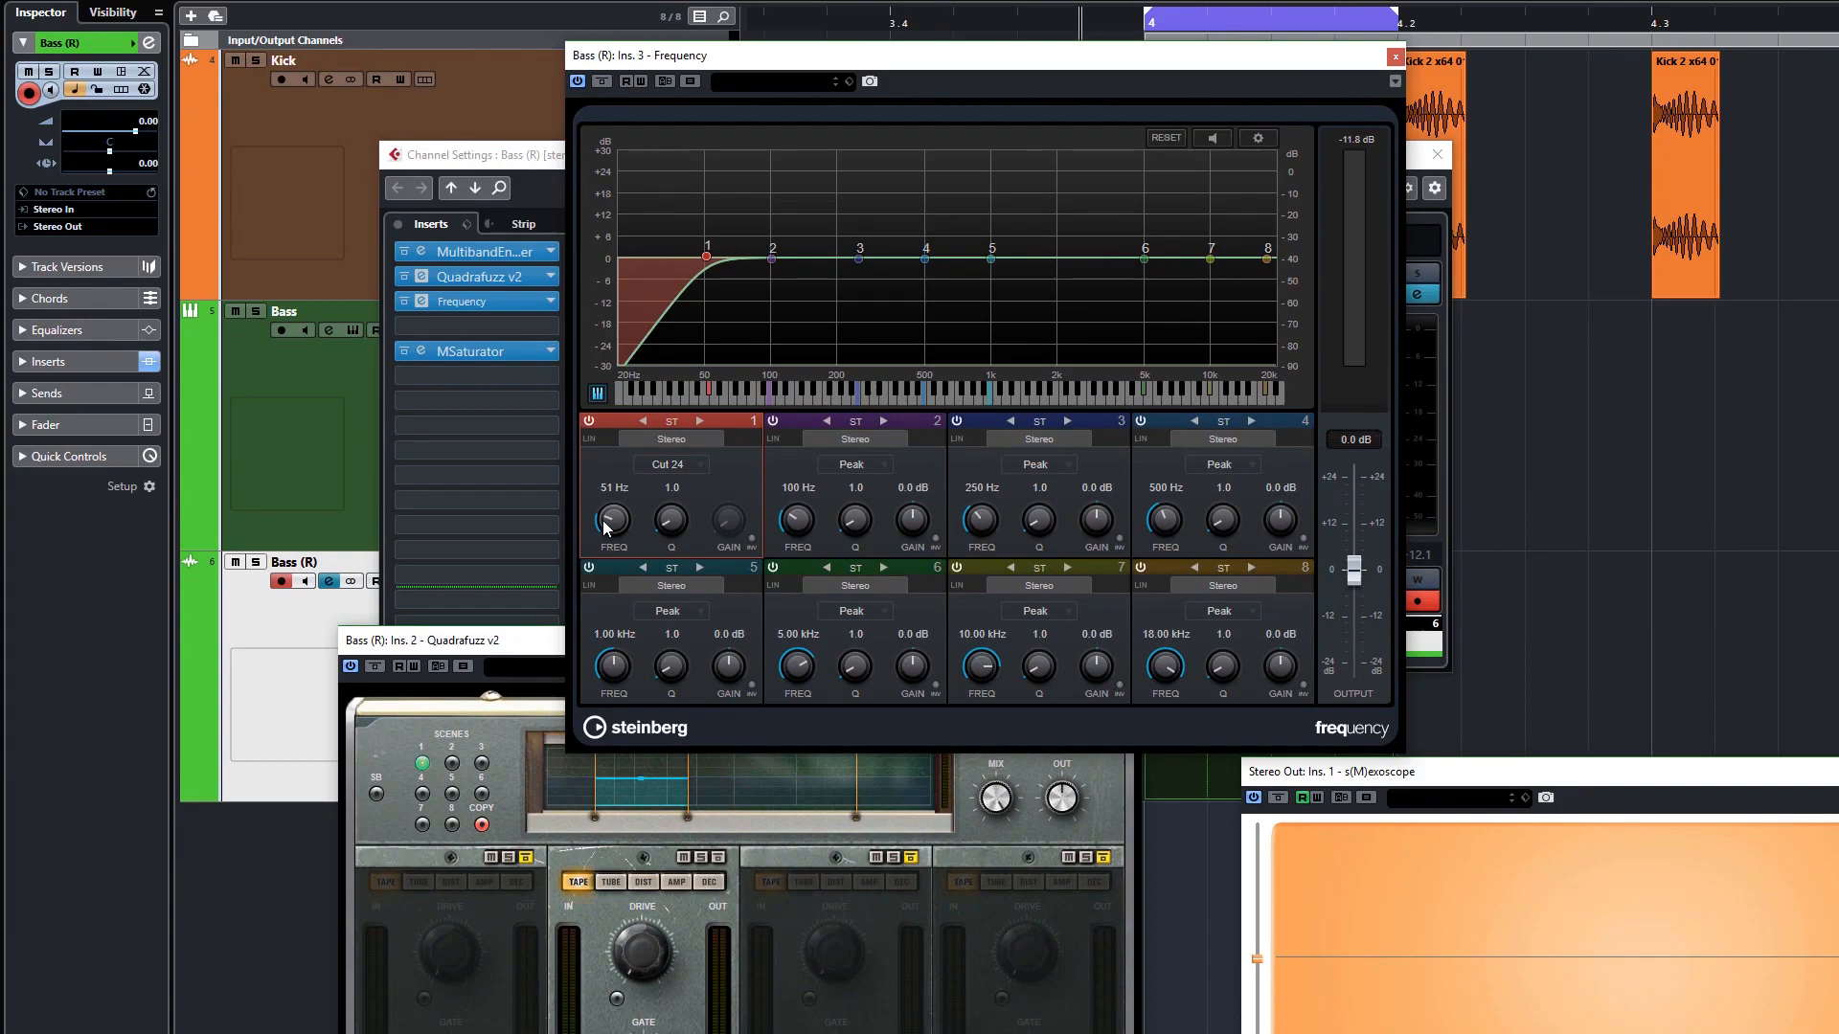
drag(612, 519, 612, 533)
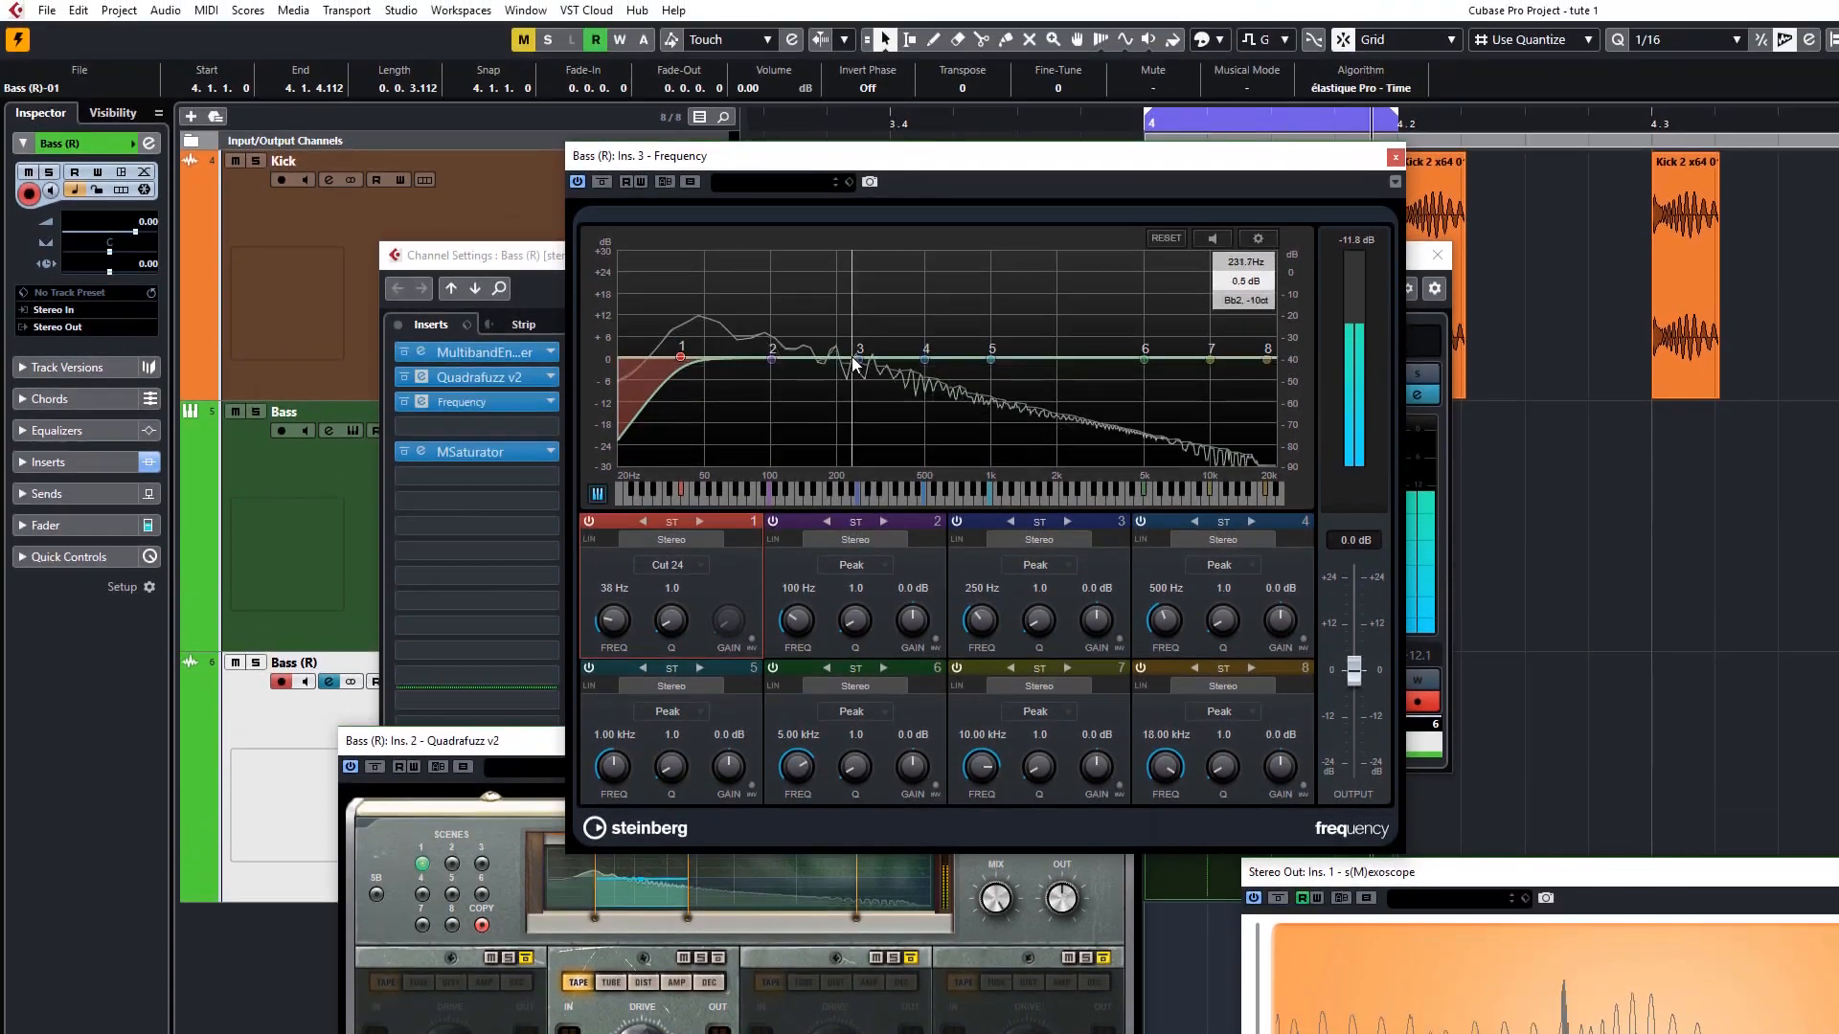
drag(860, 357, 861, 369)
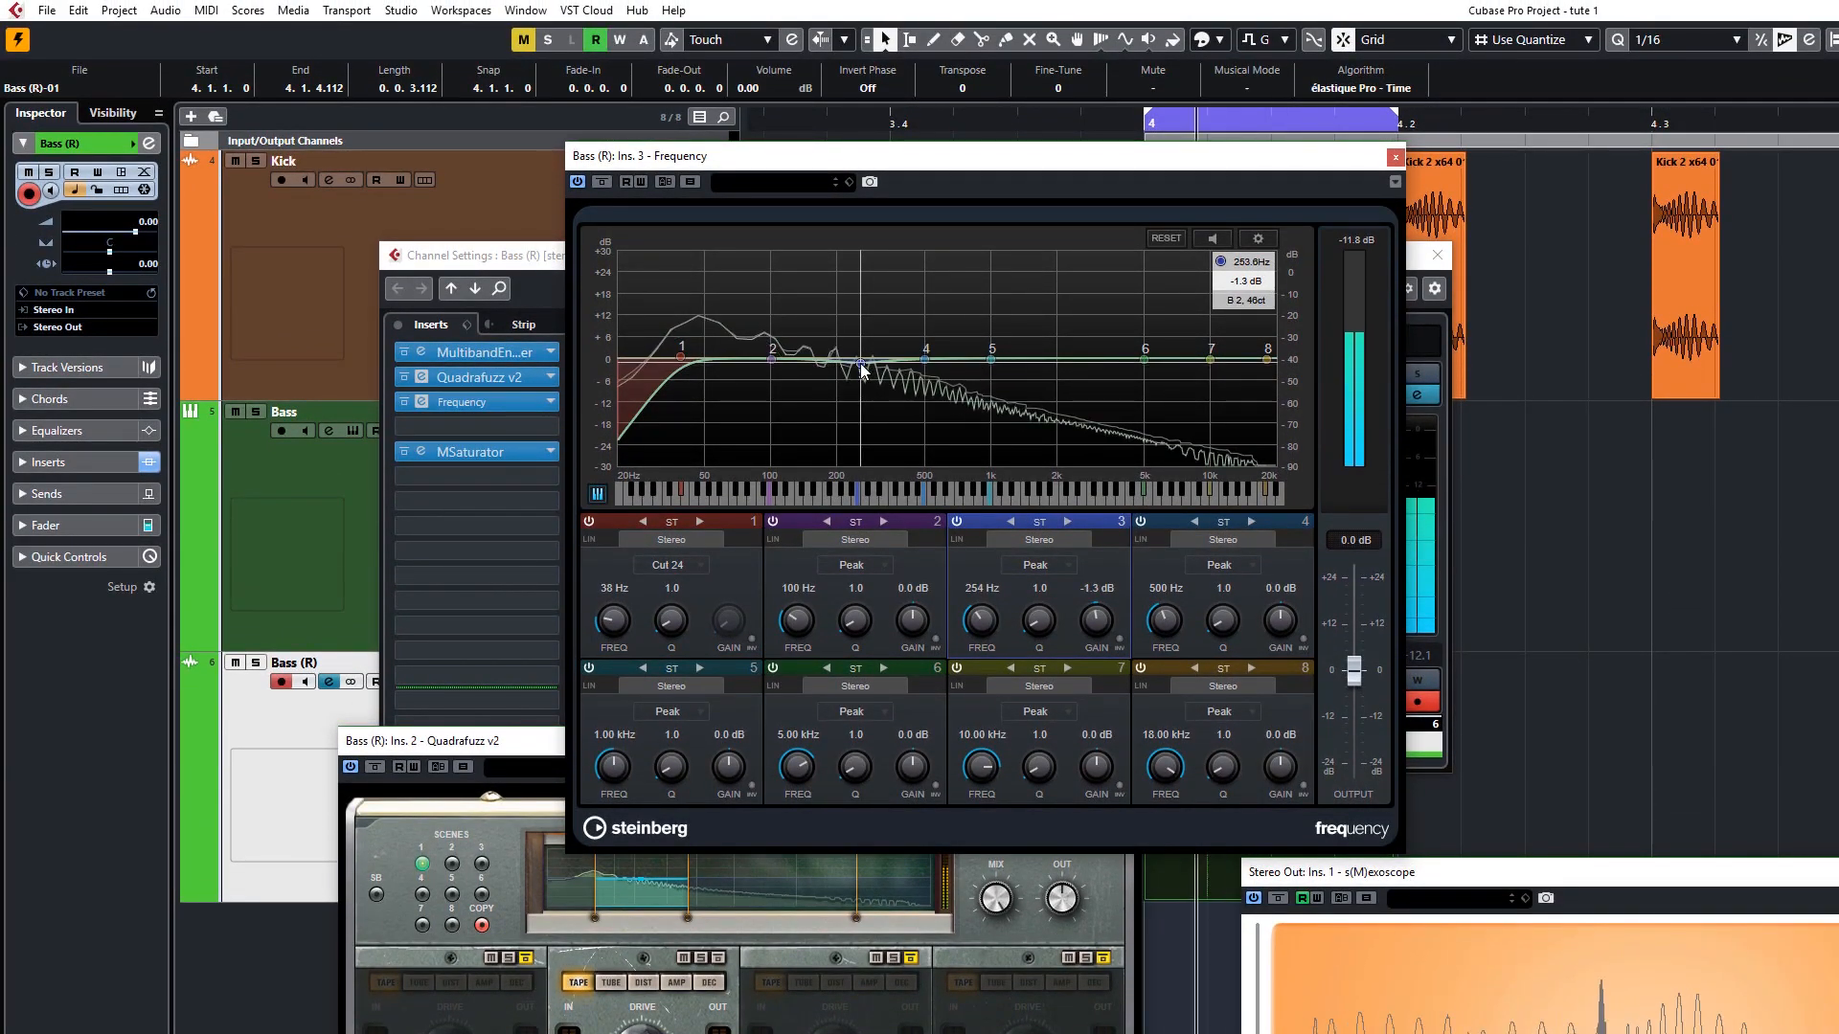
drag(862, 367, 897, 375)
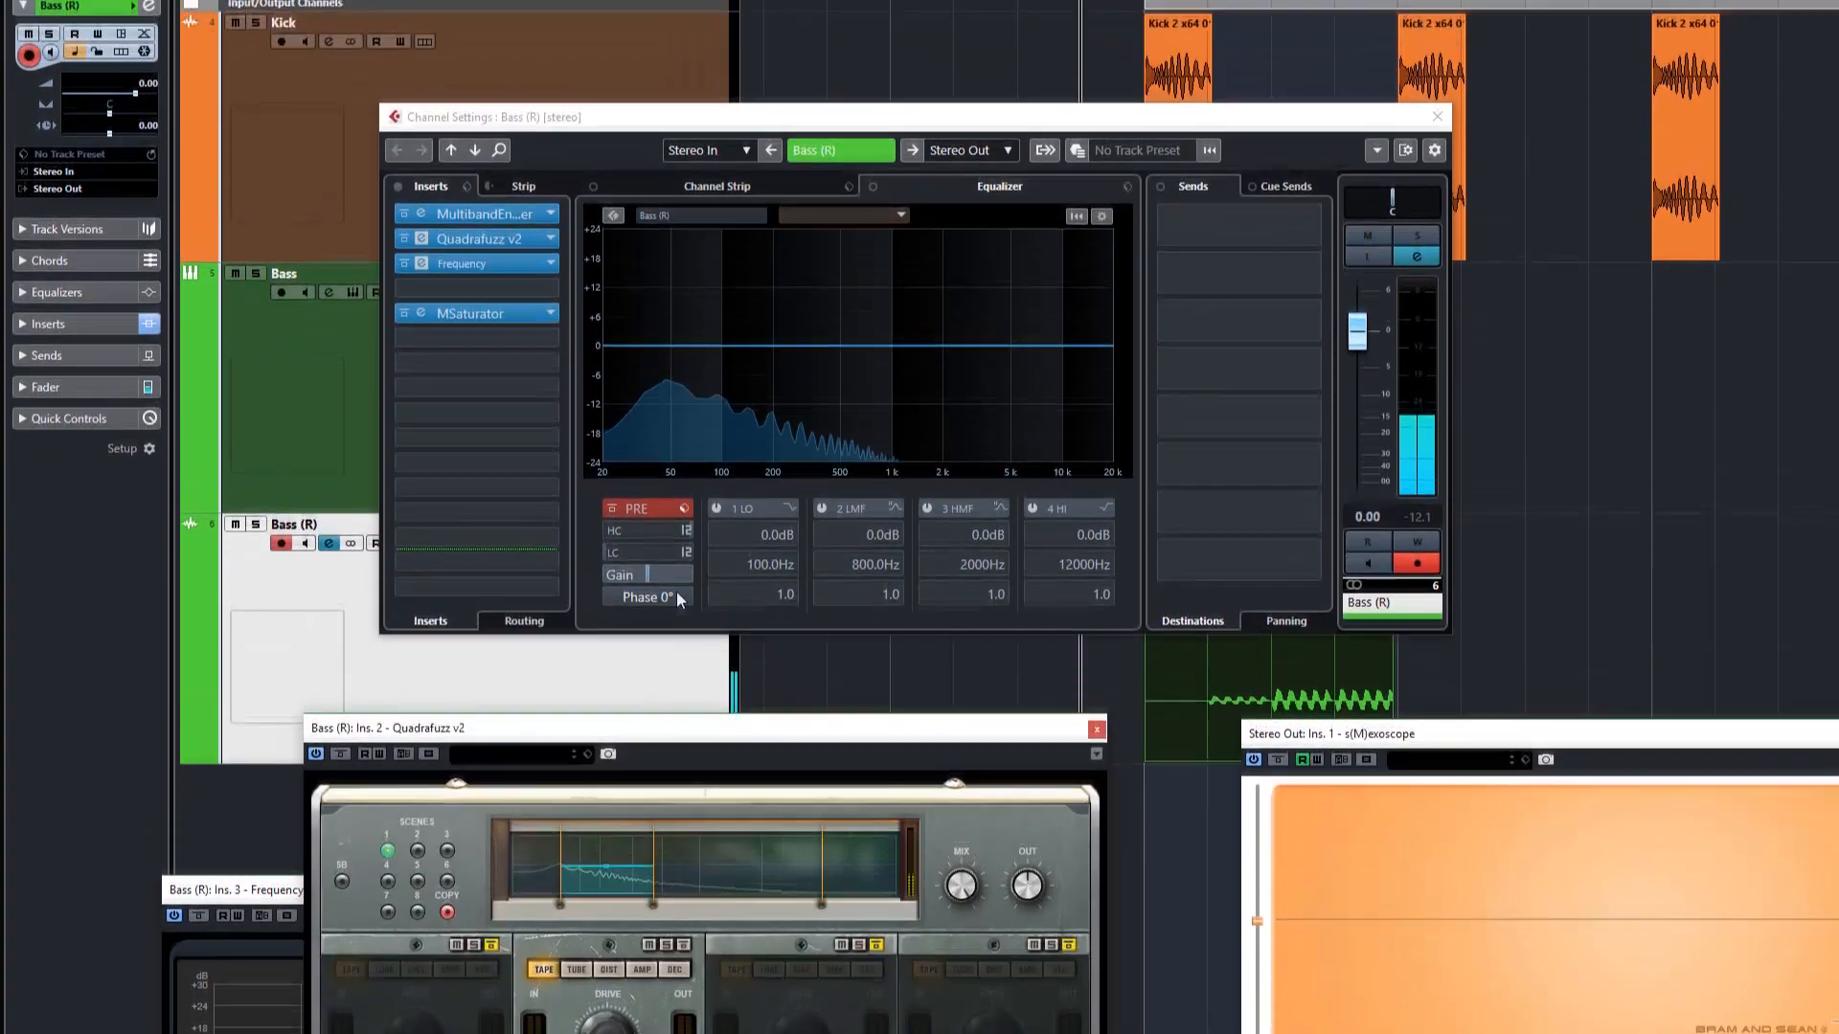
Reopen the MSaturator window, now reading +7.39 dB gain and −7.20 dB output
click(642, 597)
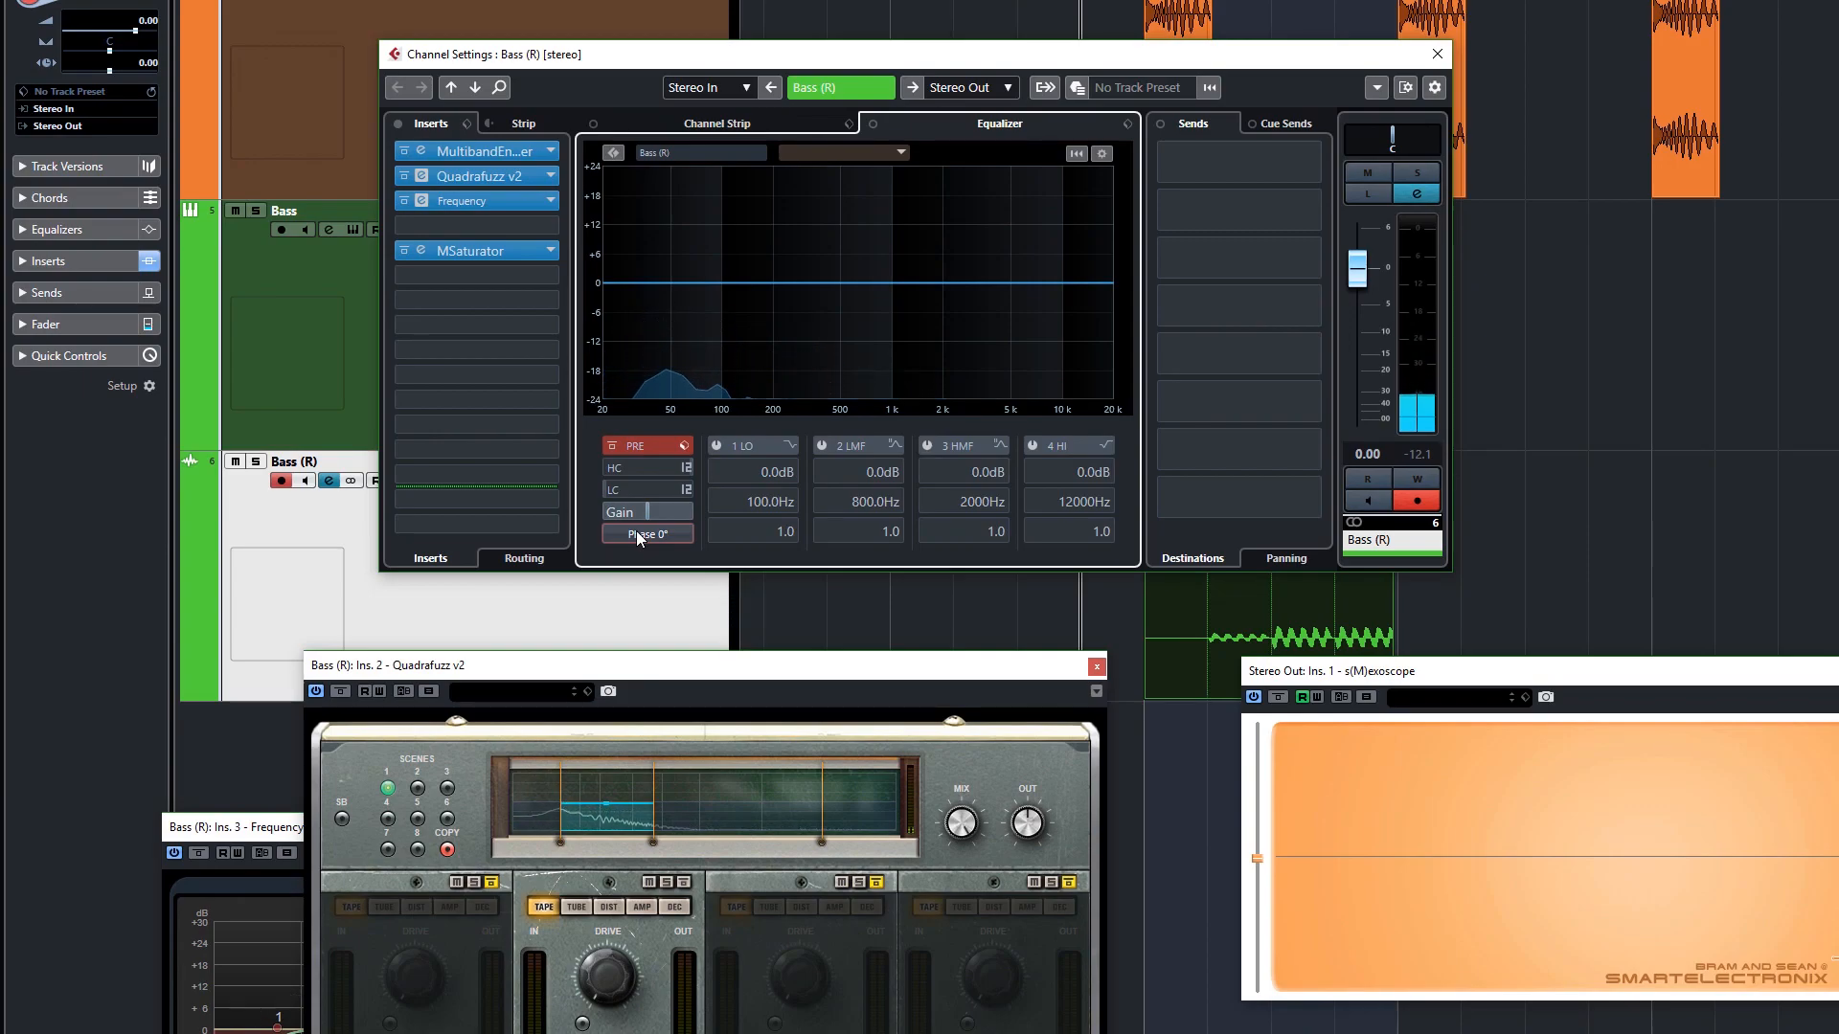
click(646, 533)
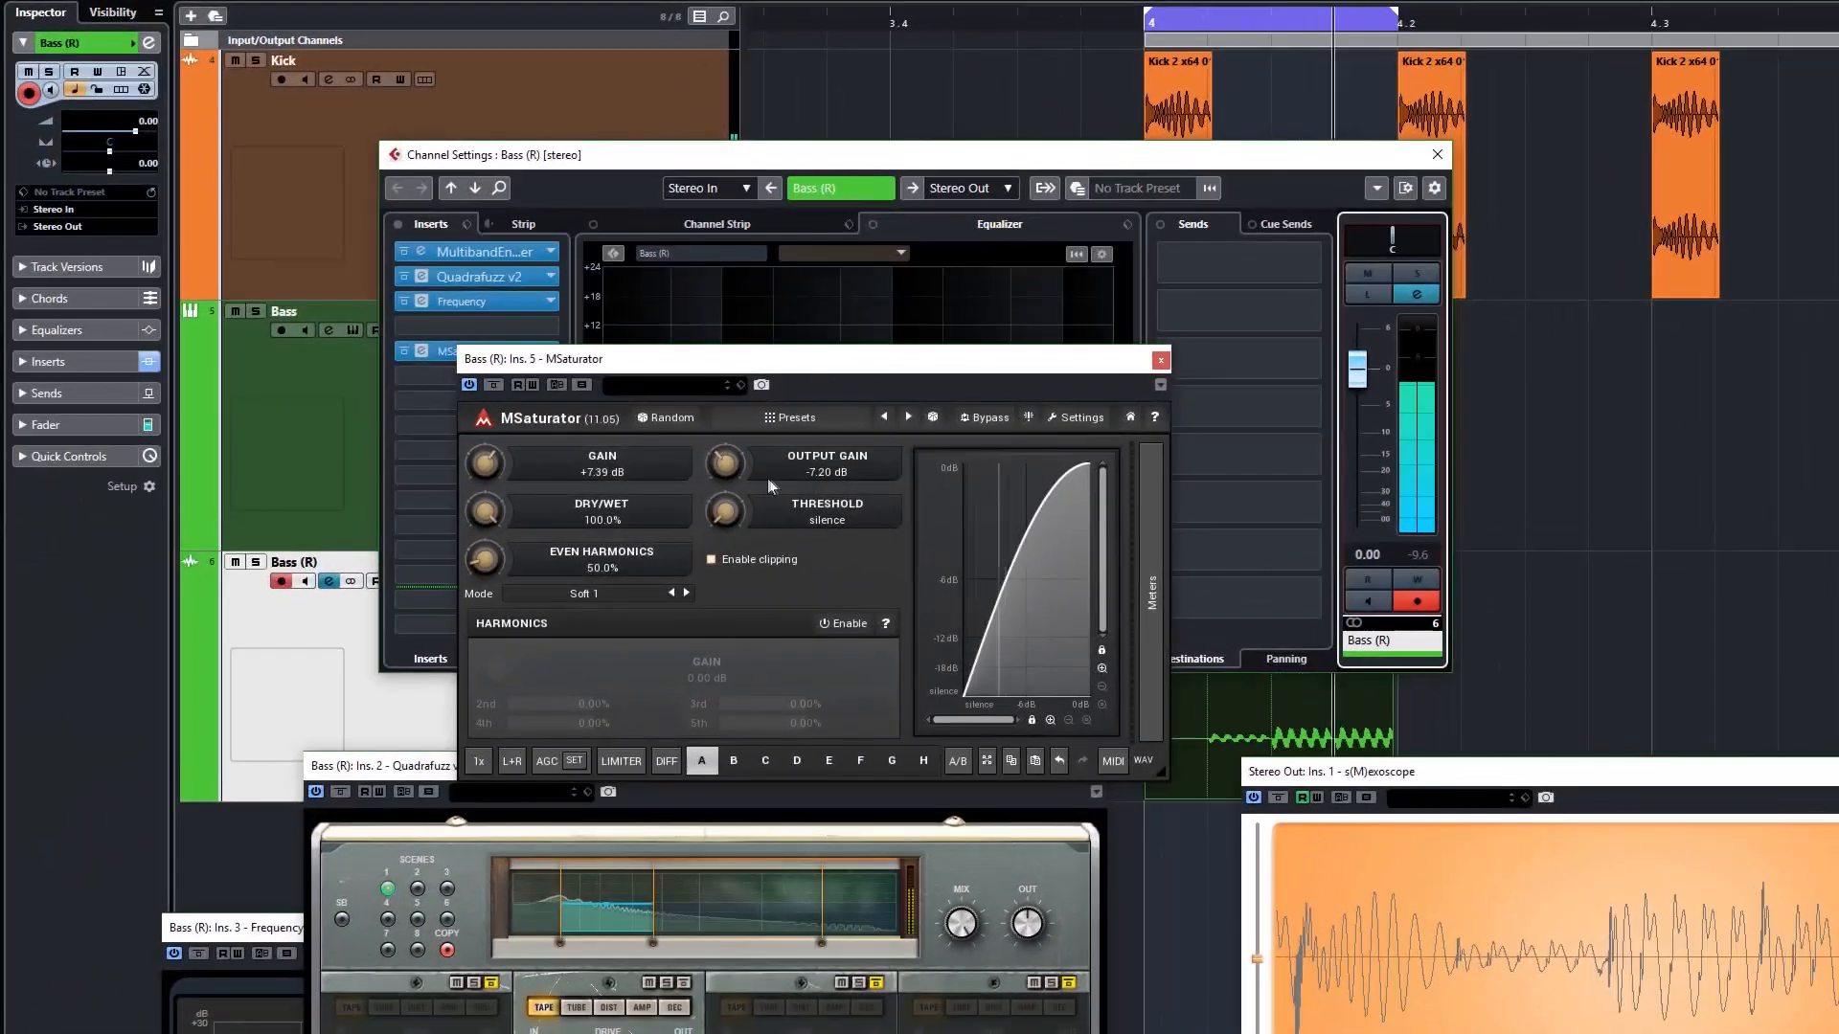
Render the Bass (R) event in place onto a new audio track with effects printed
drag(725, 462, 725, 470)
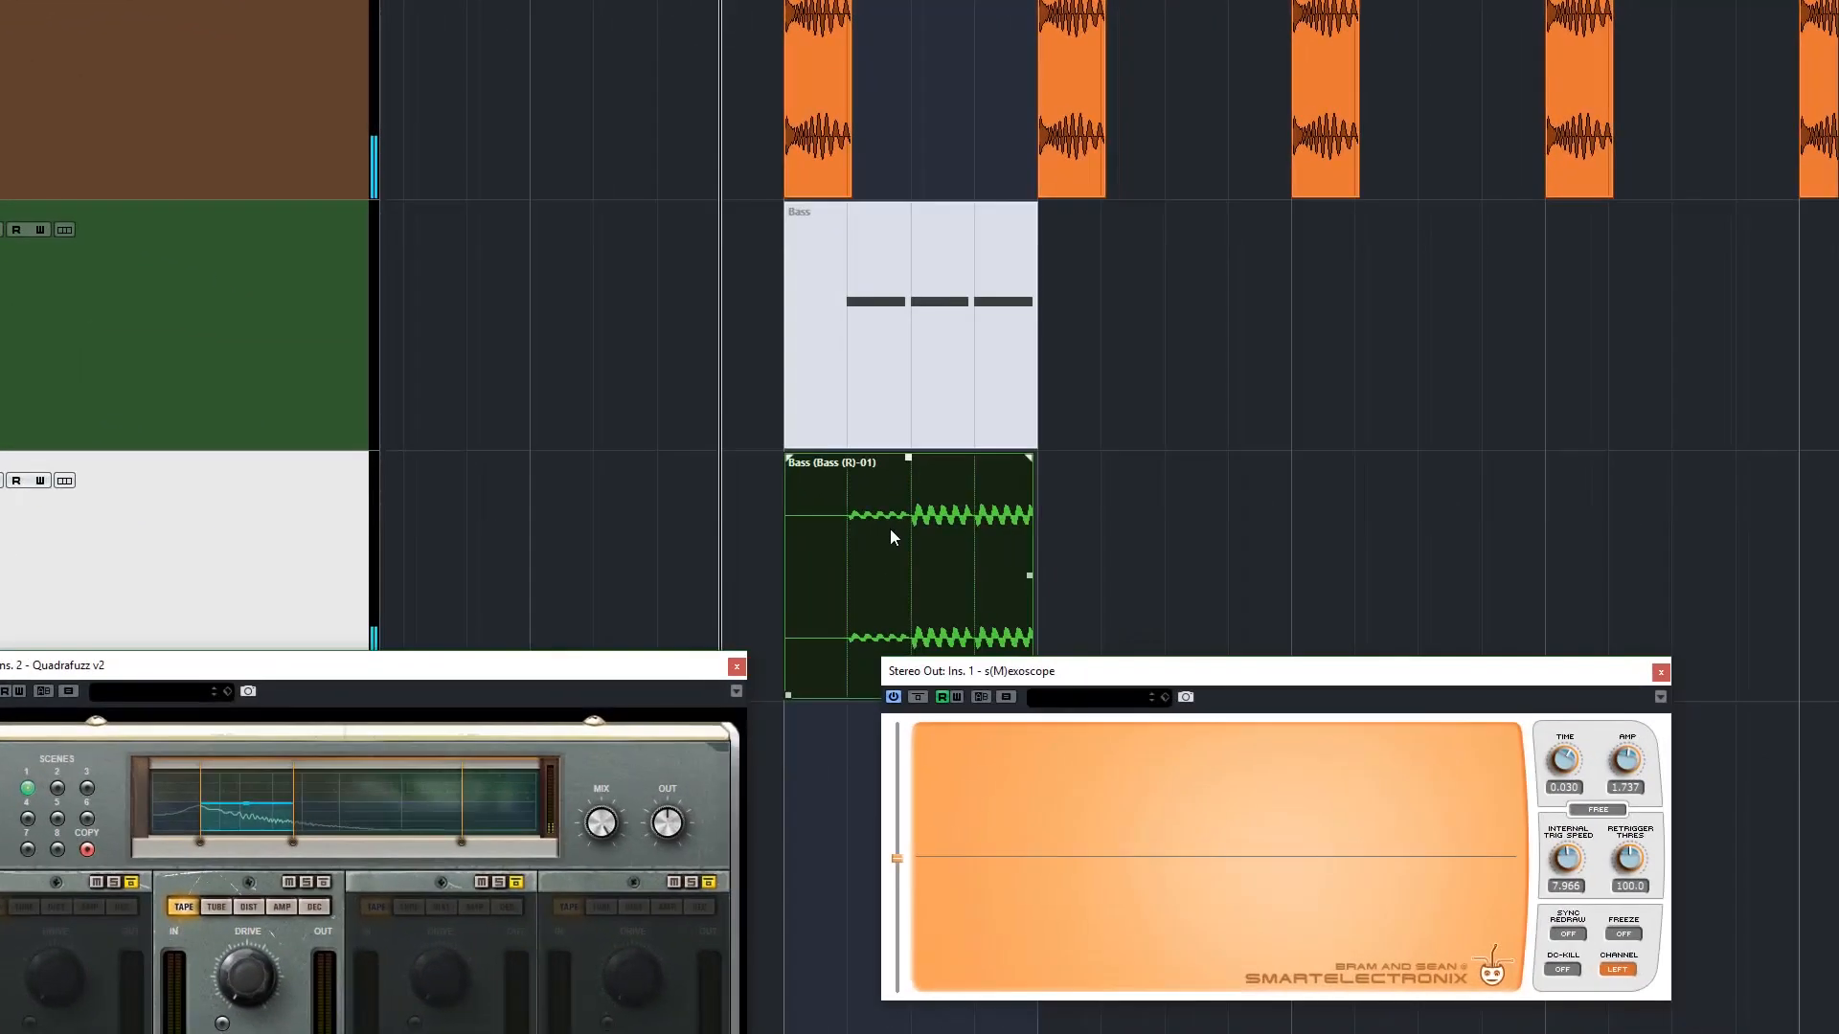
right_click(892, 537)
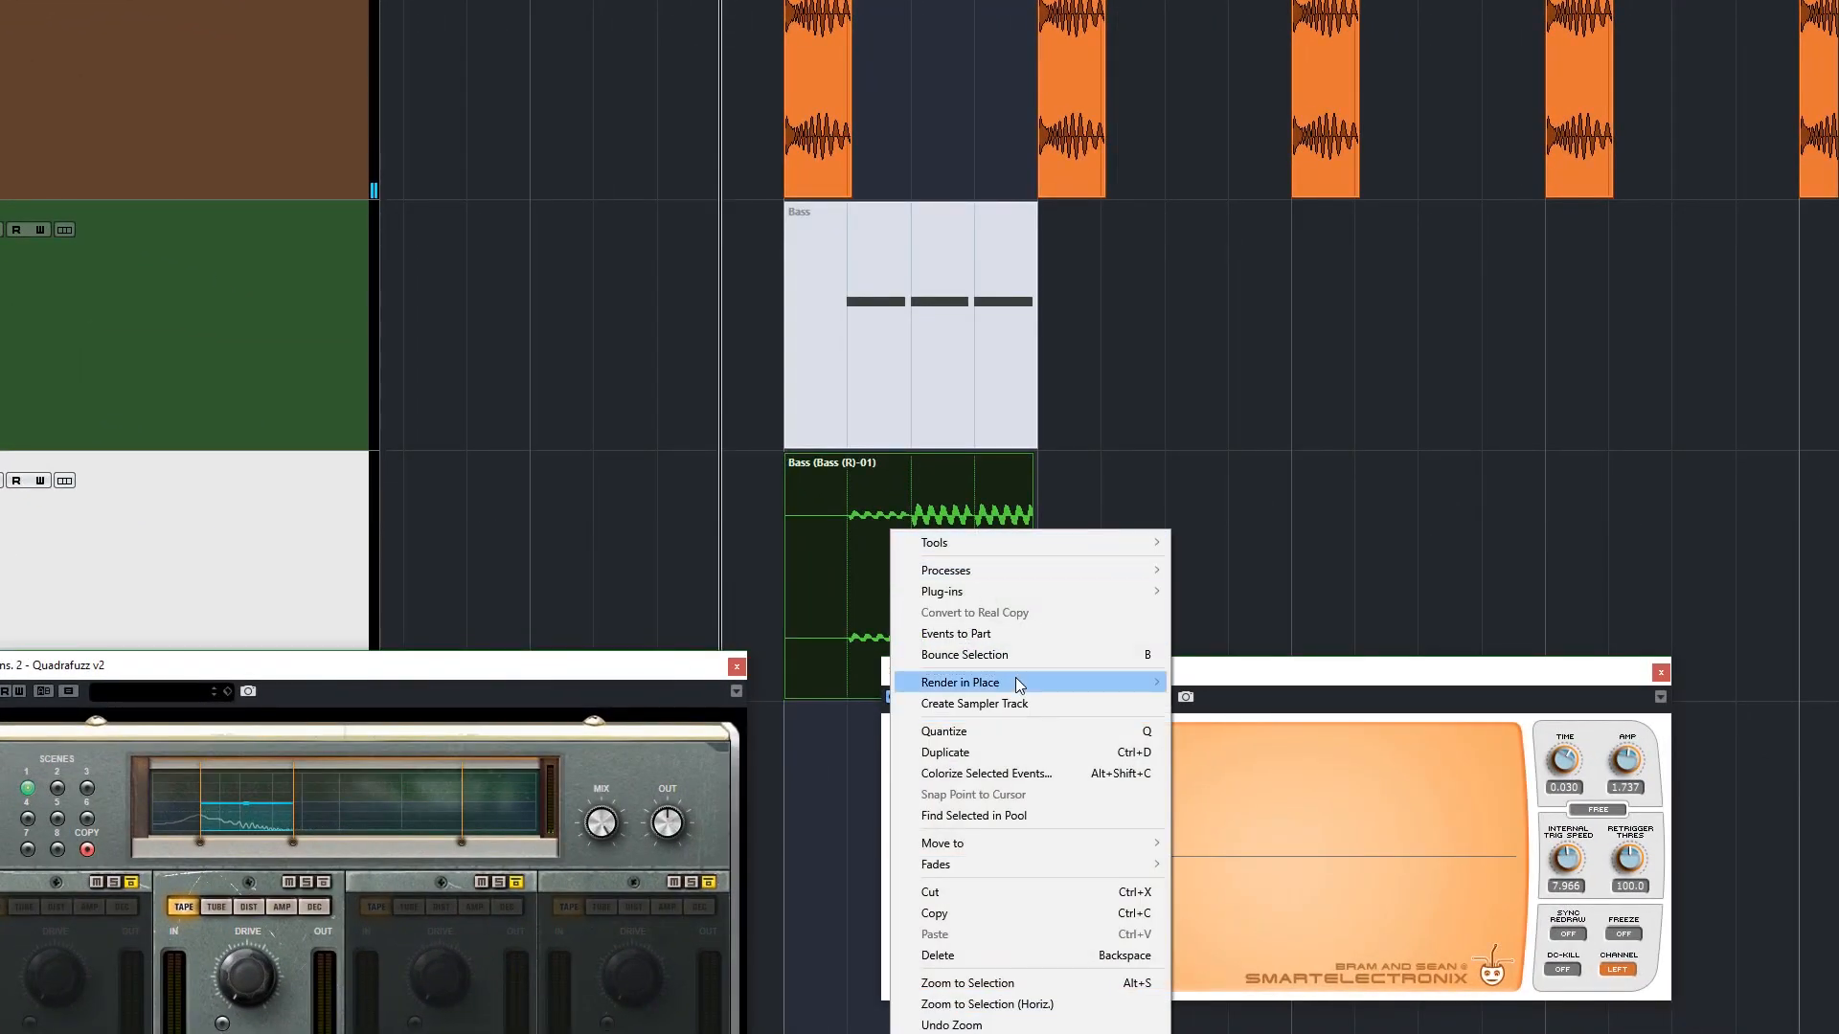
click(961, 681)
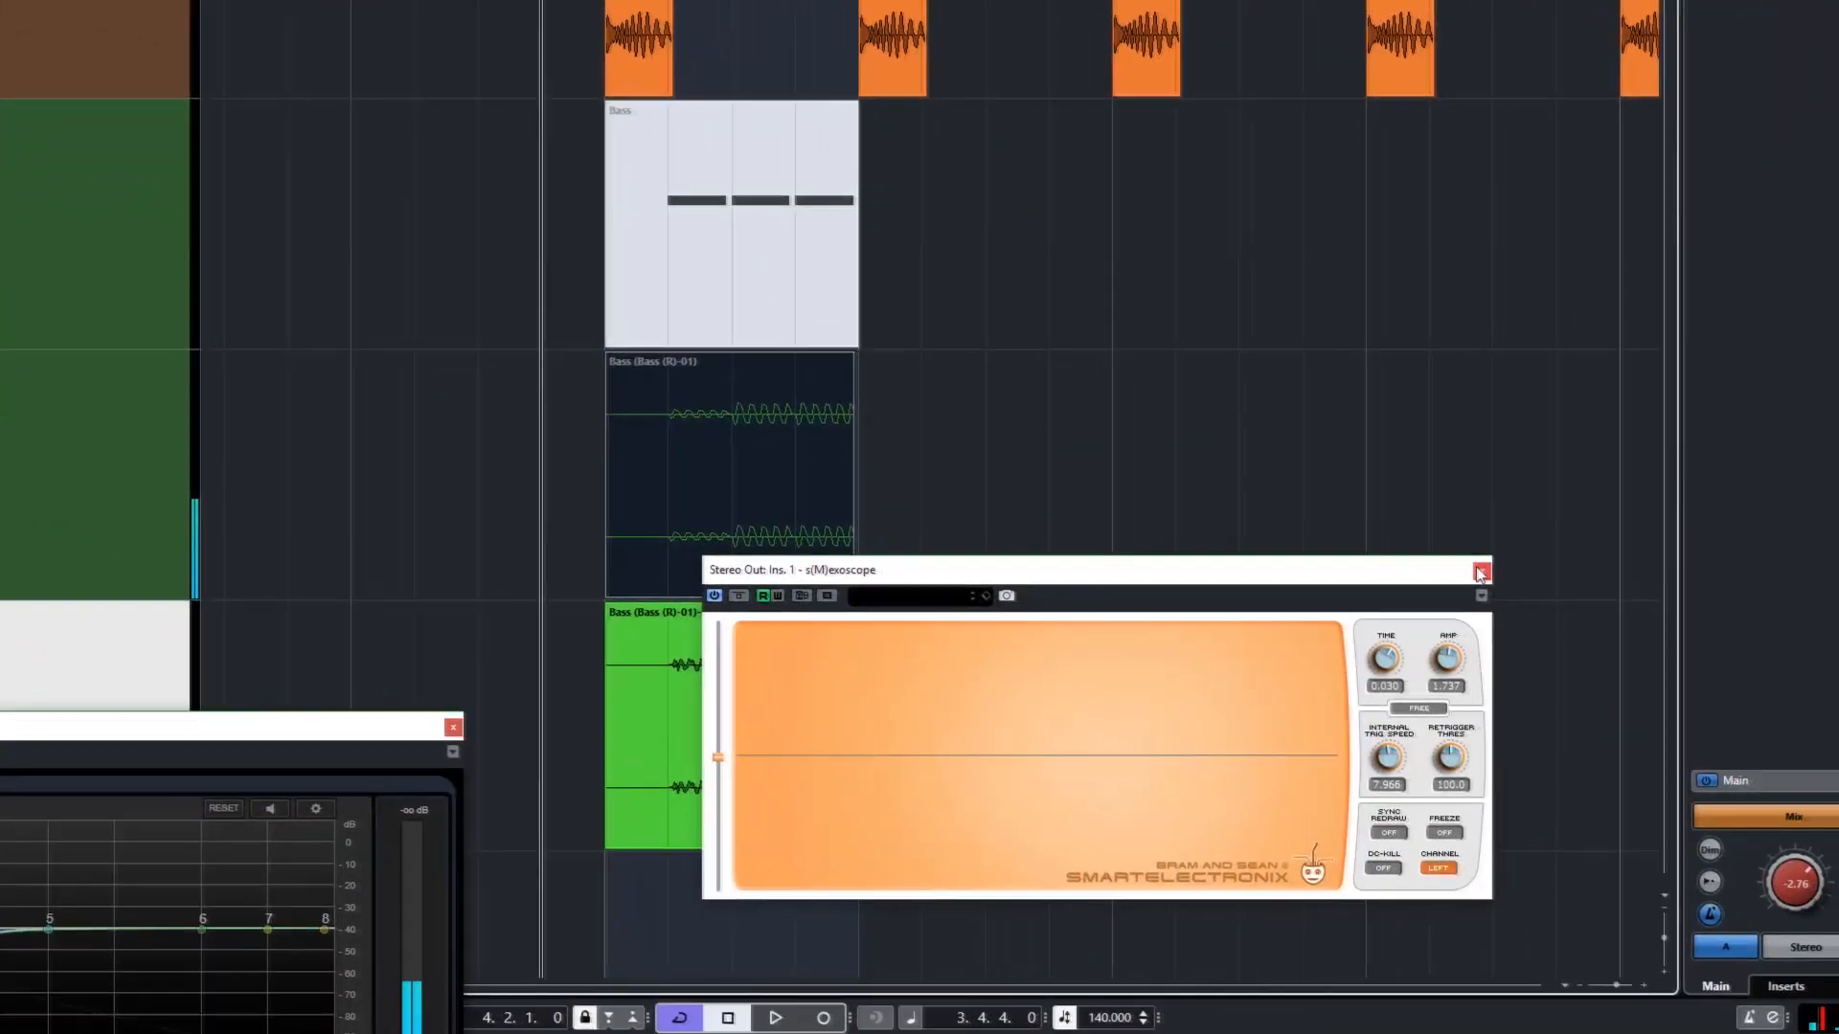
Close s(M)exoscope and trim the rendered bass event's start to 4.1.2.111
click(1482, 571)
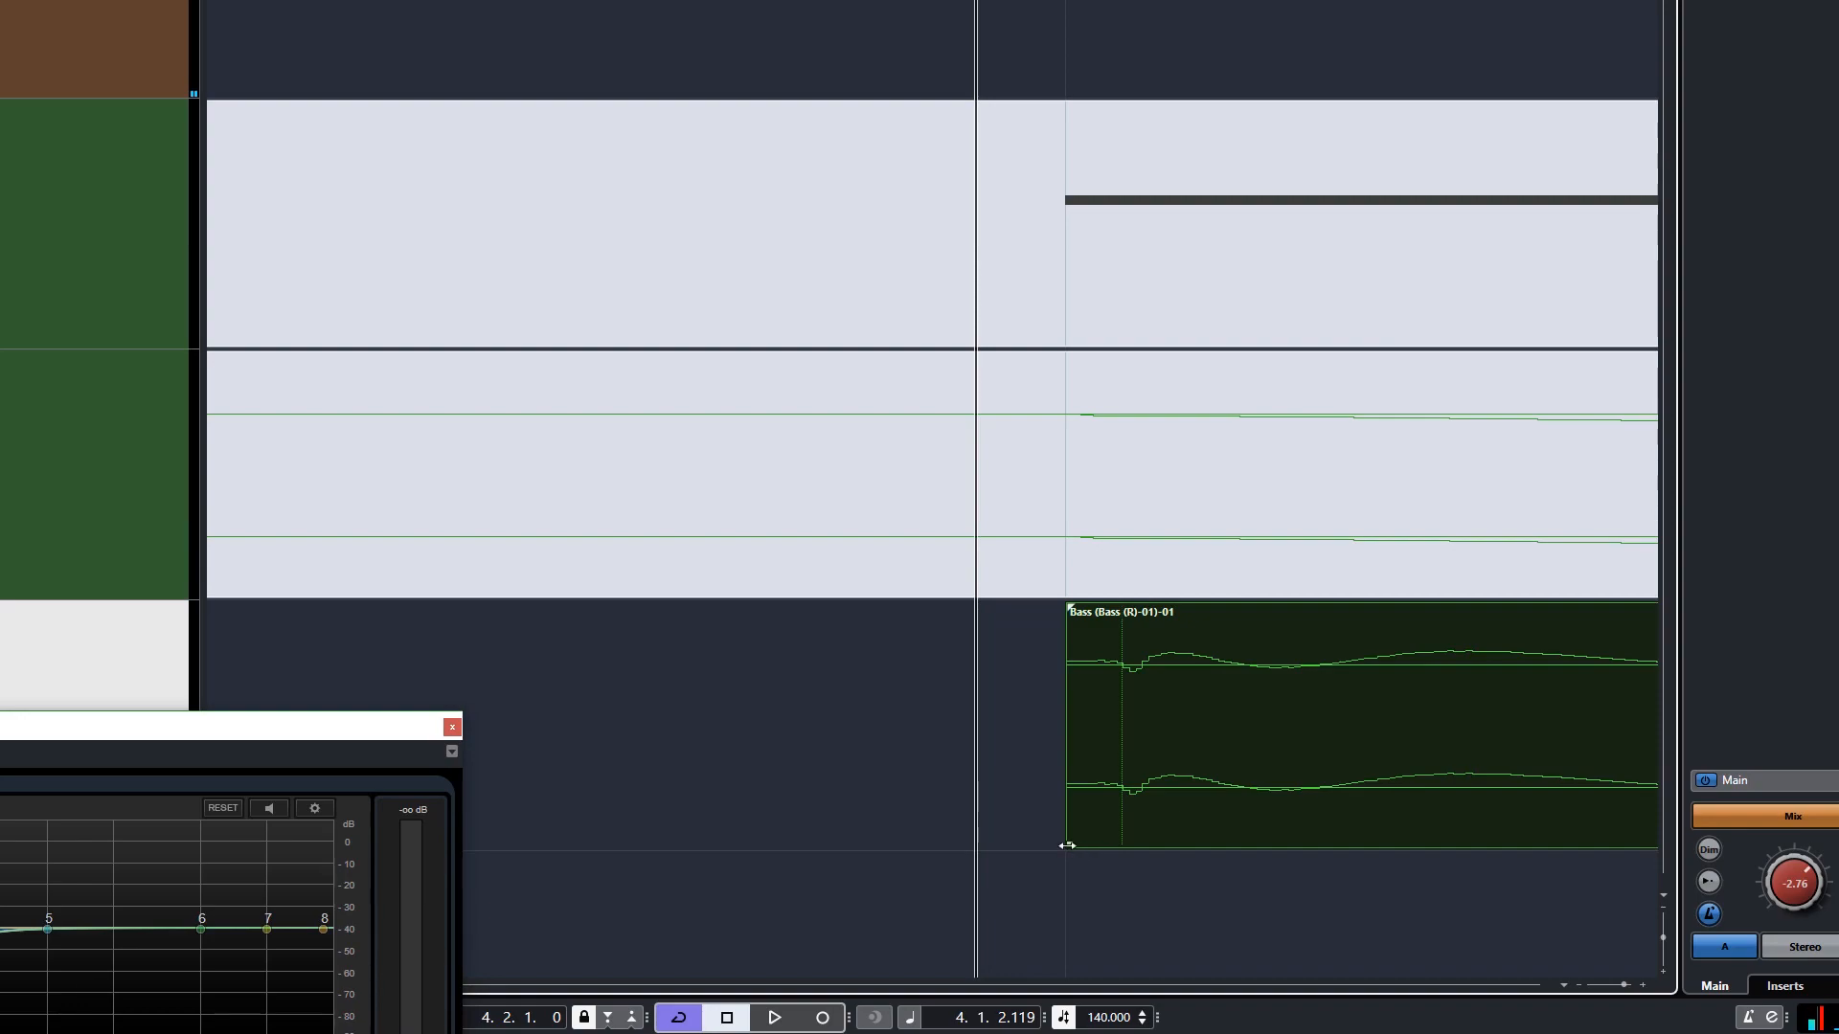
drag(1066, 845, 1118, 845)
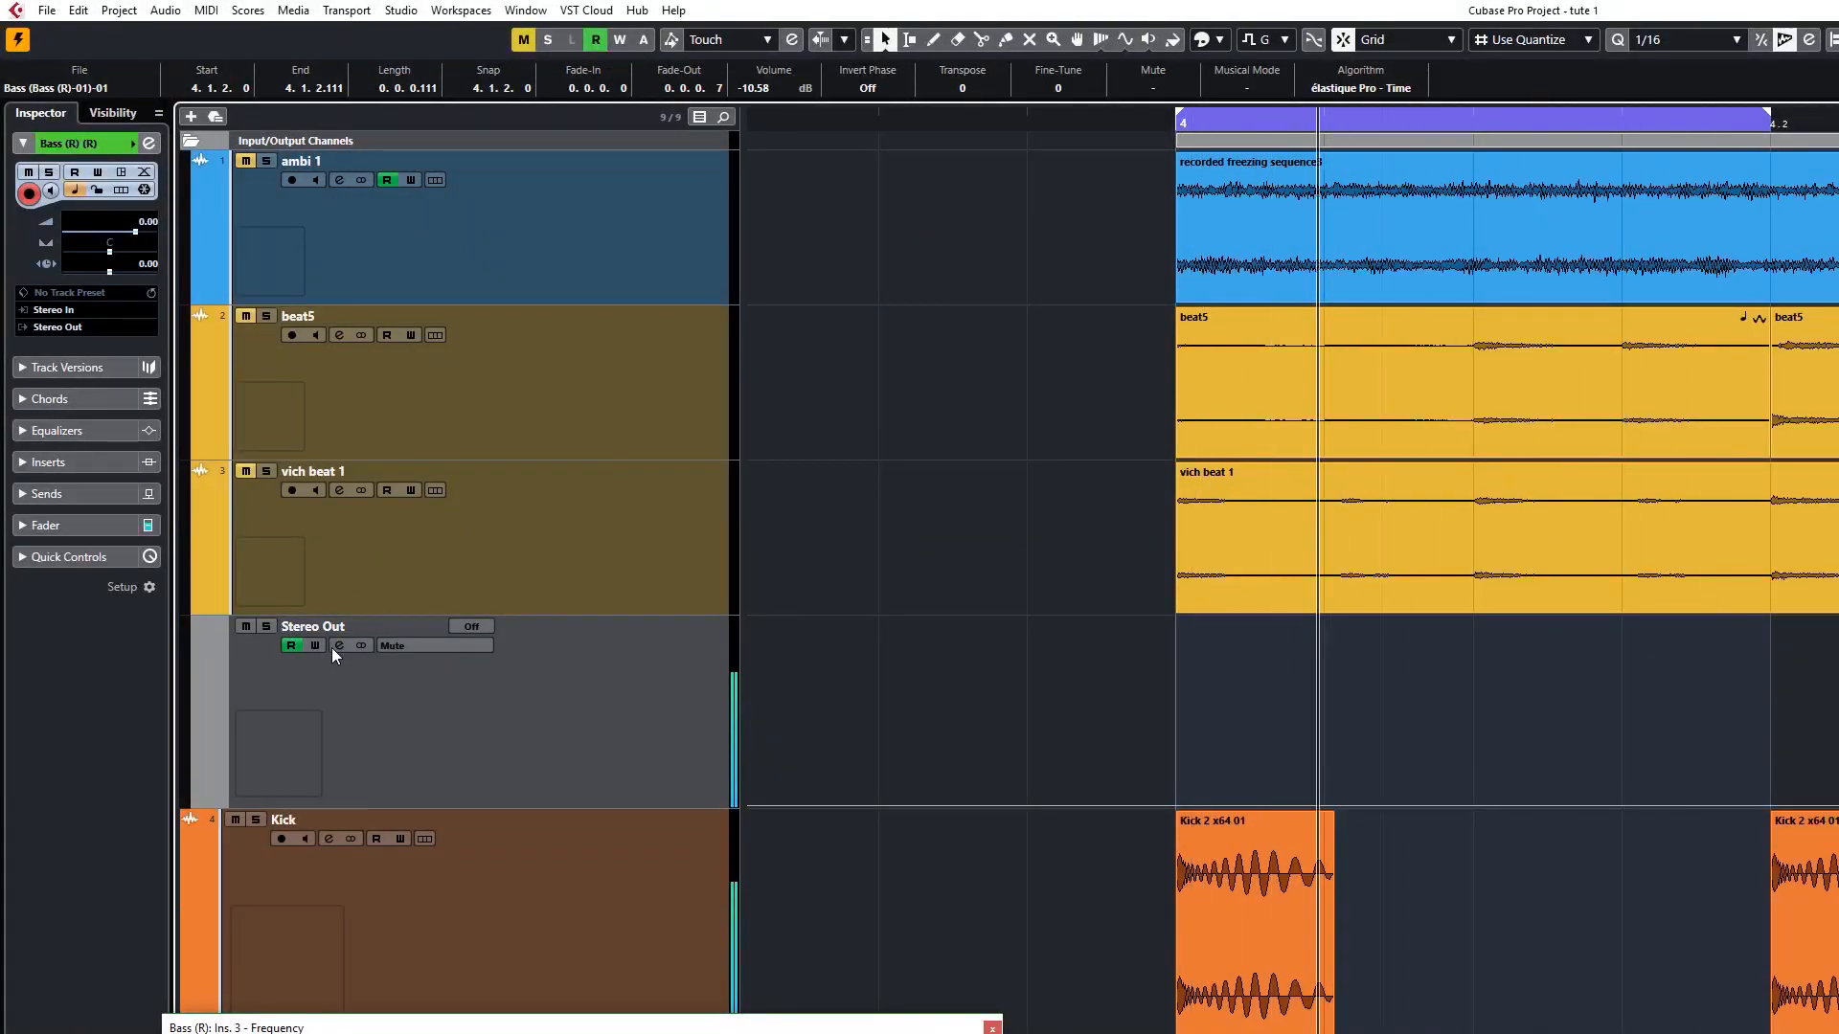
click(339, 644)
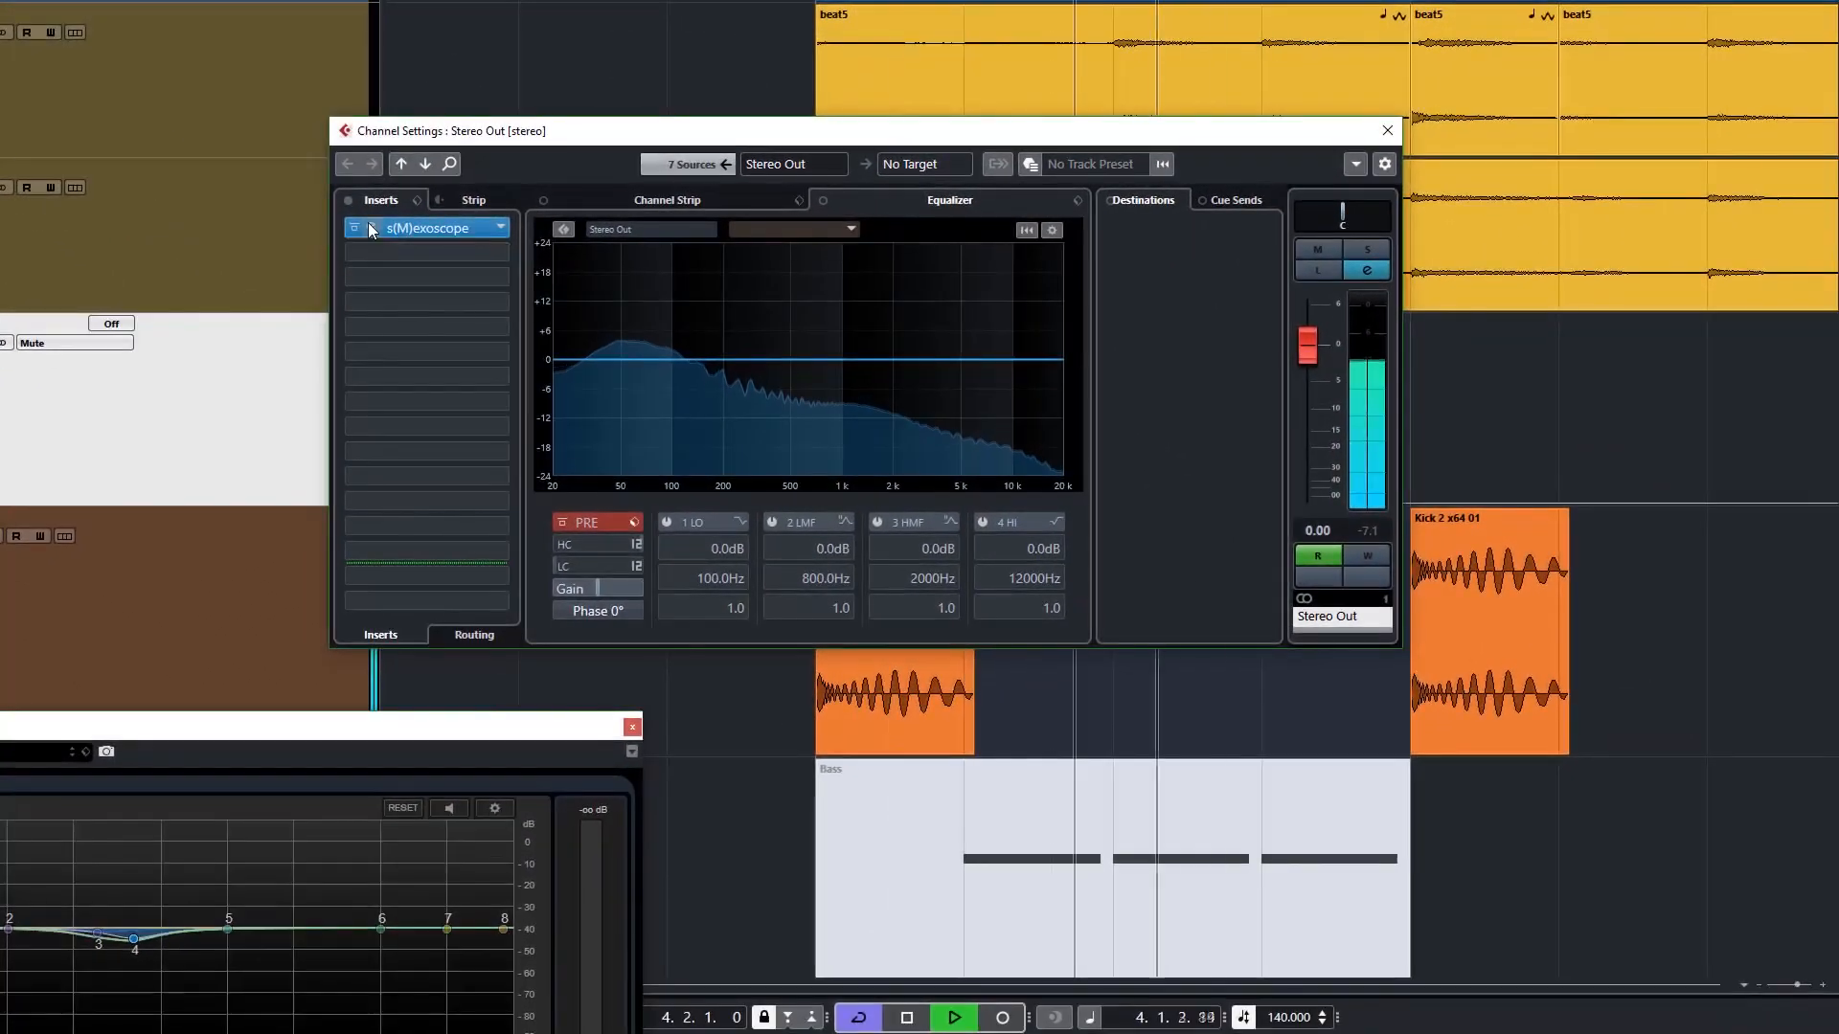
double_click(425, 228)
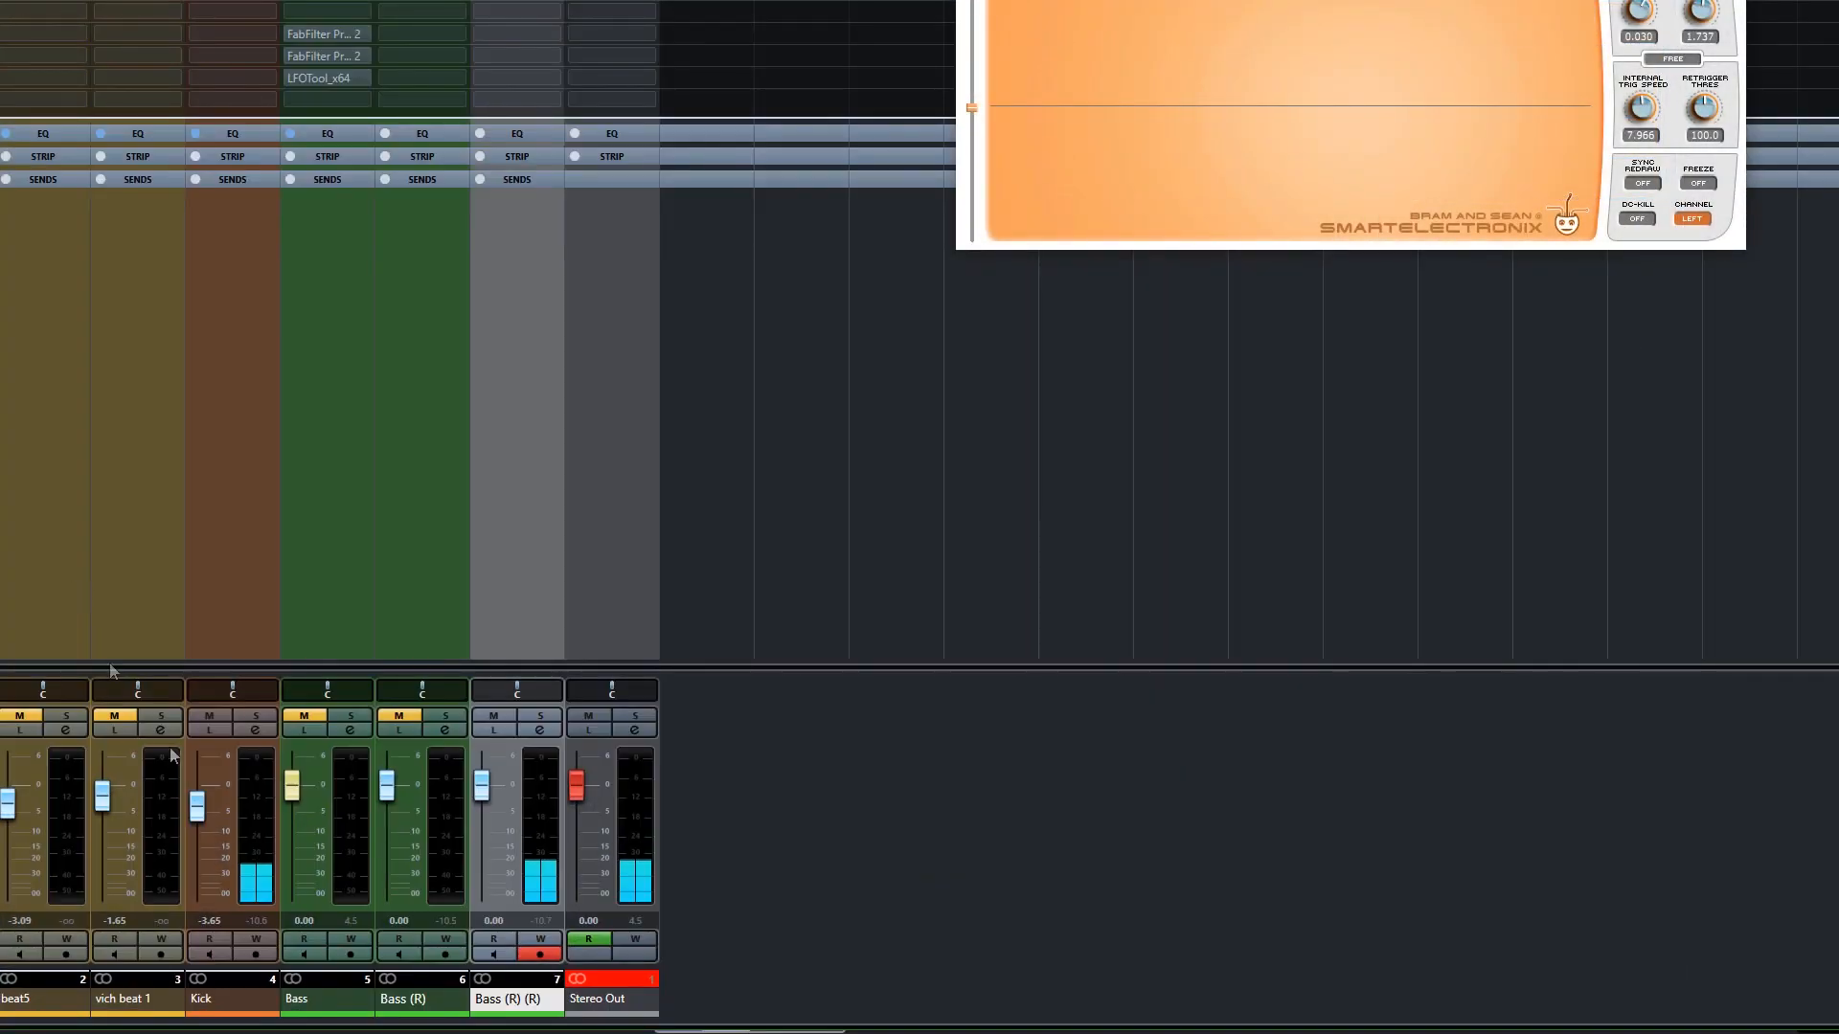
mouse_move(677, 927)
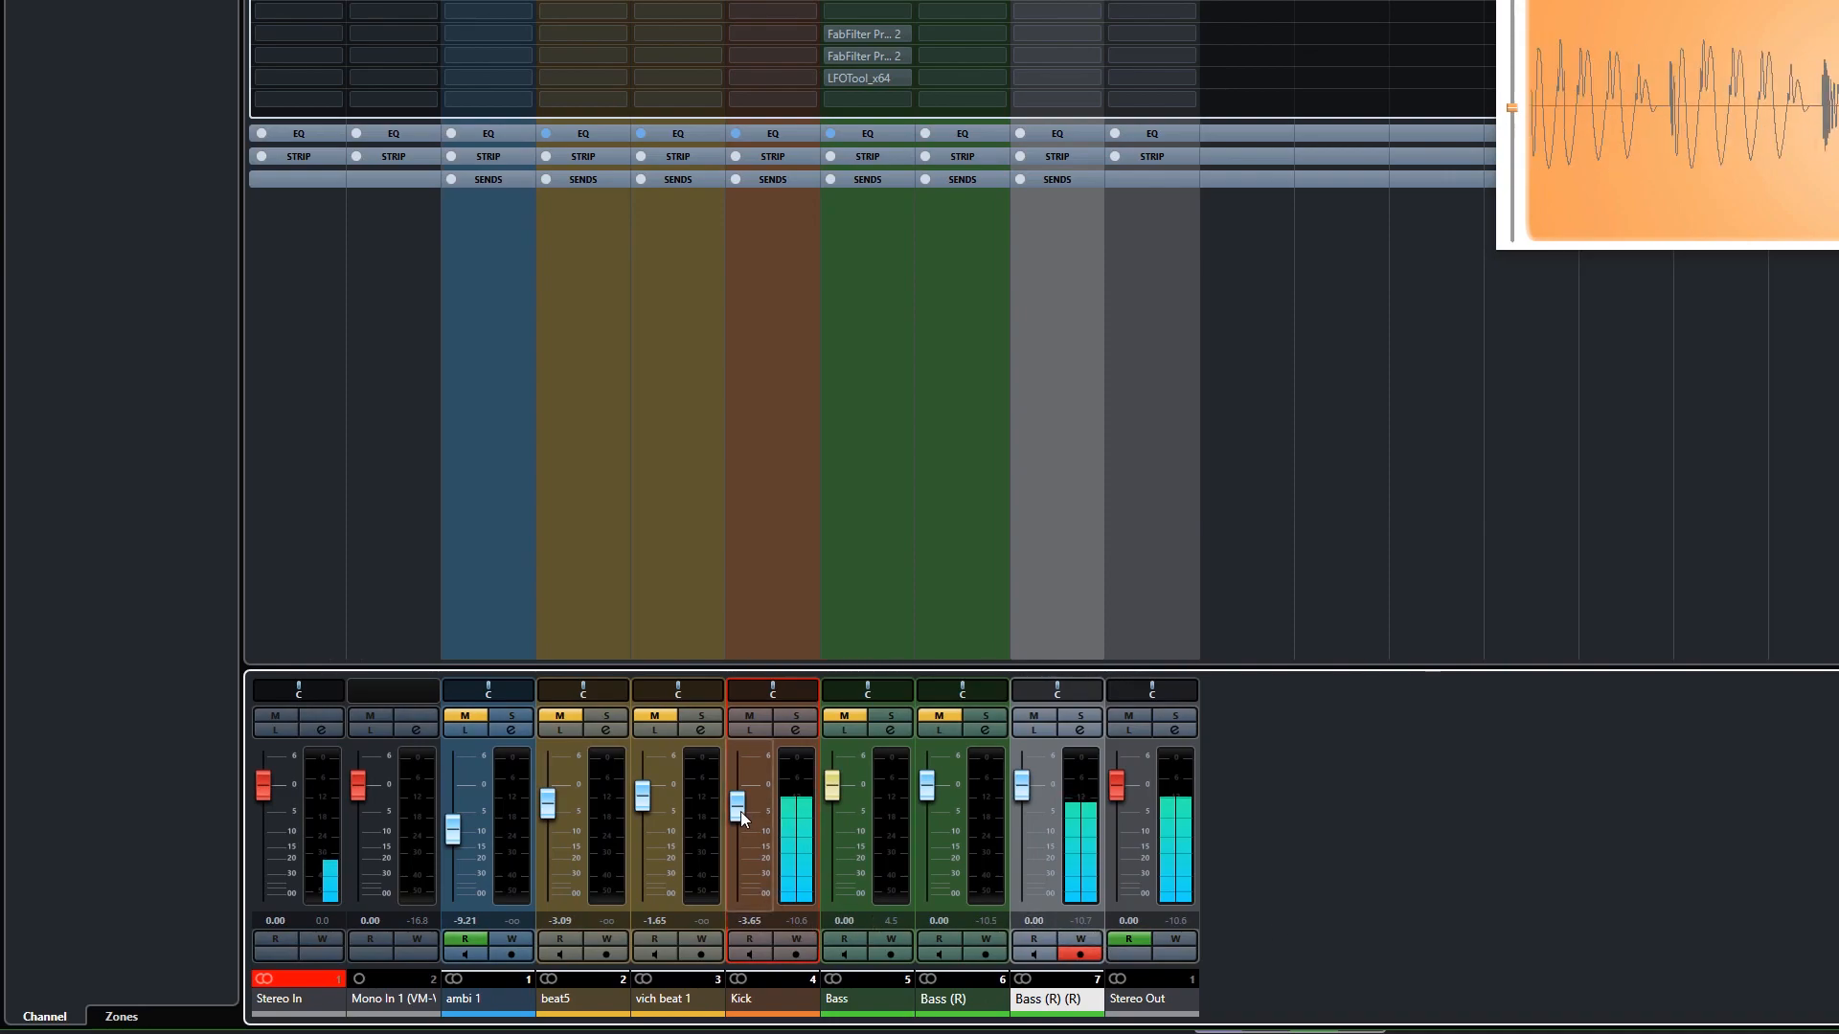
scroll(left, 3)
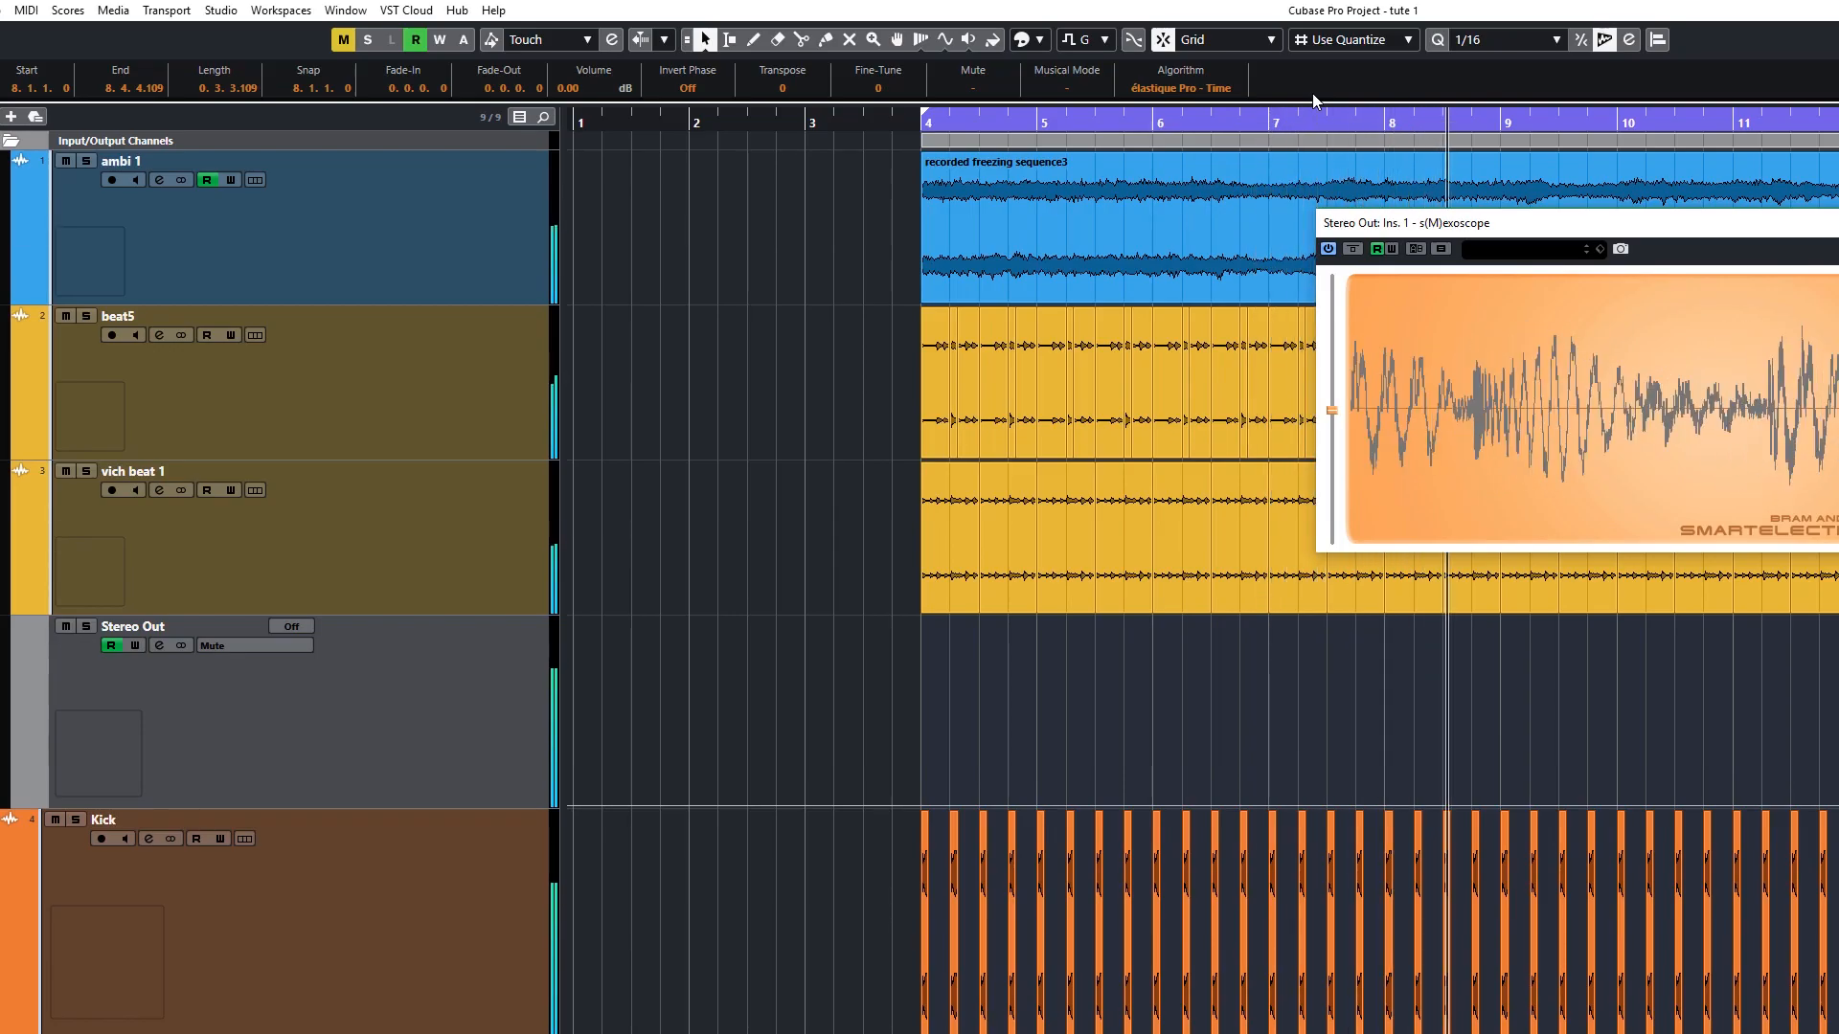
Close the MixConsole zone to return to the full arrangement view
click(12, 116)
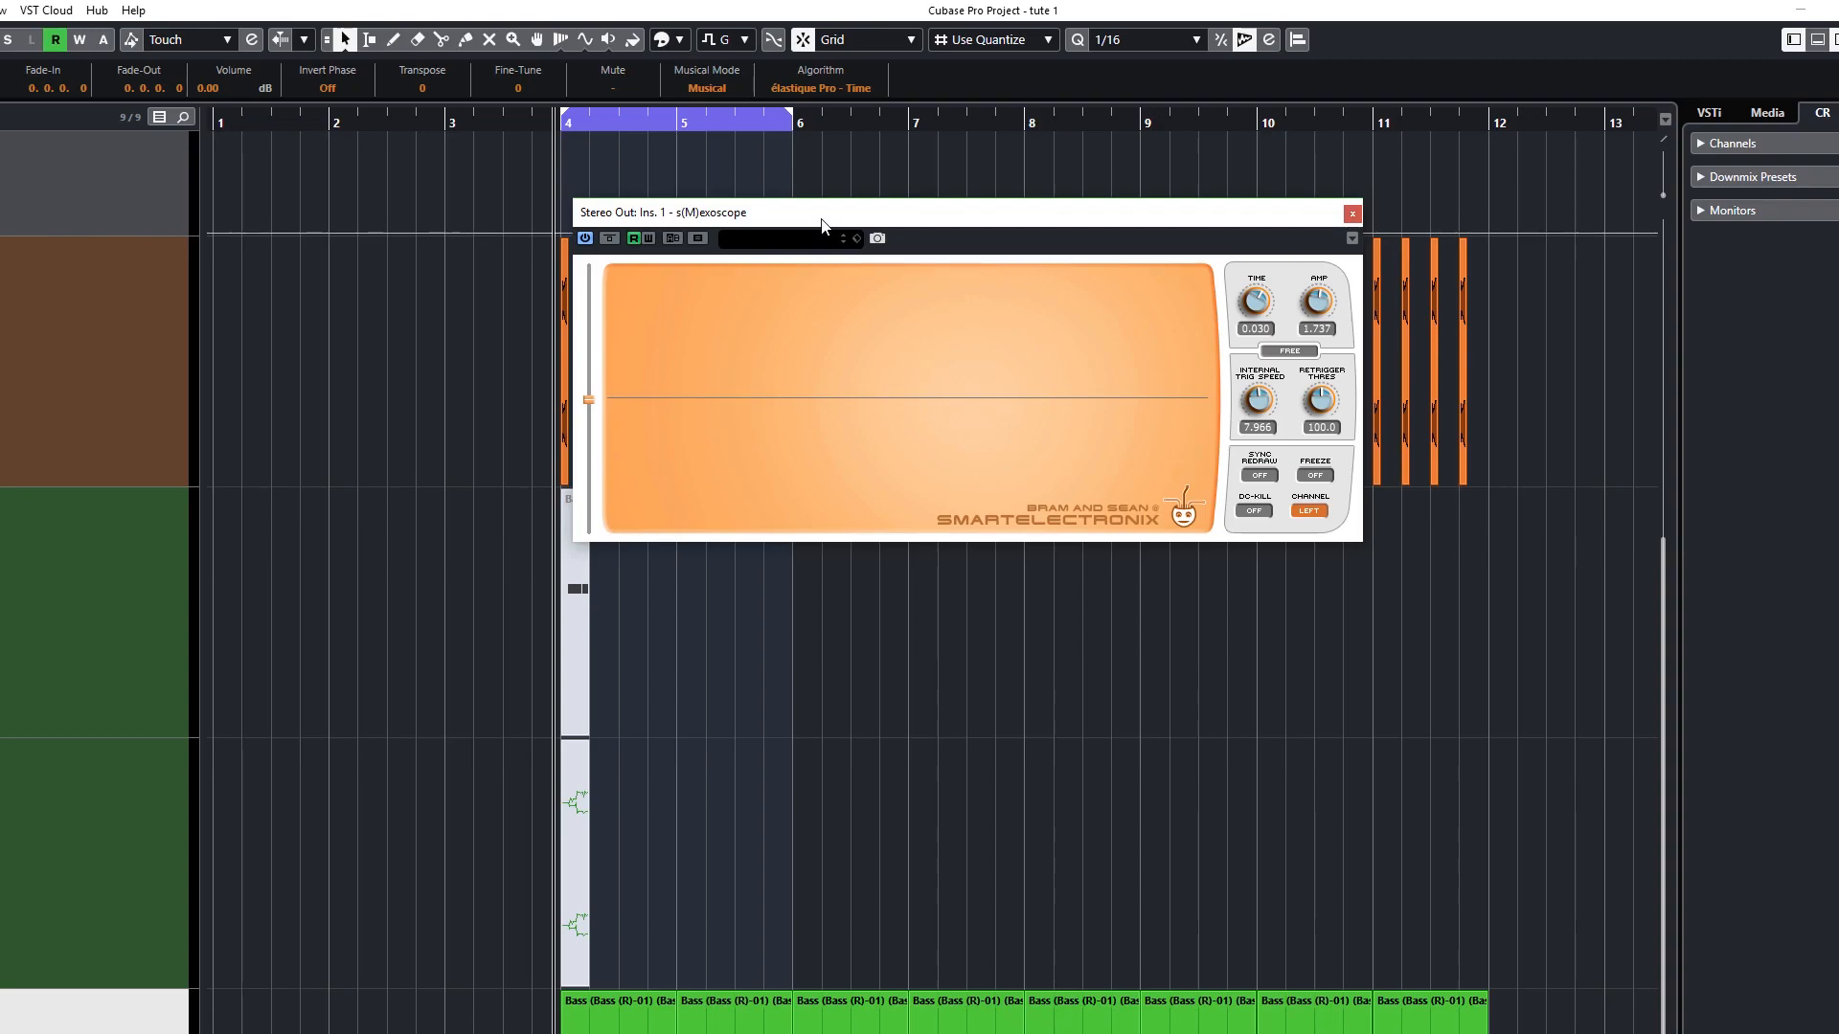
Scroll down to view the repeated Bass (R)-01 events across bars 4–12
scroll(down, 3)
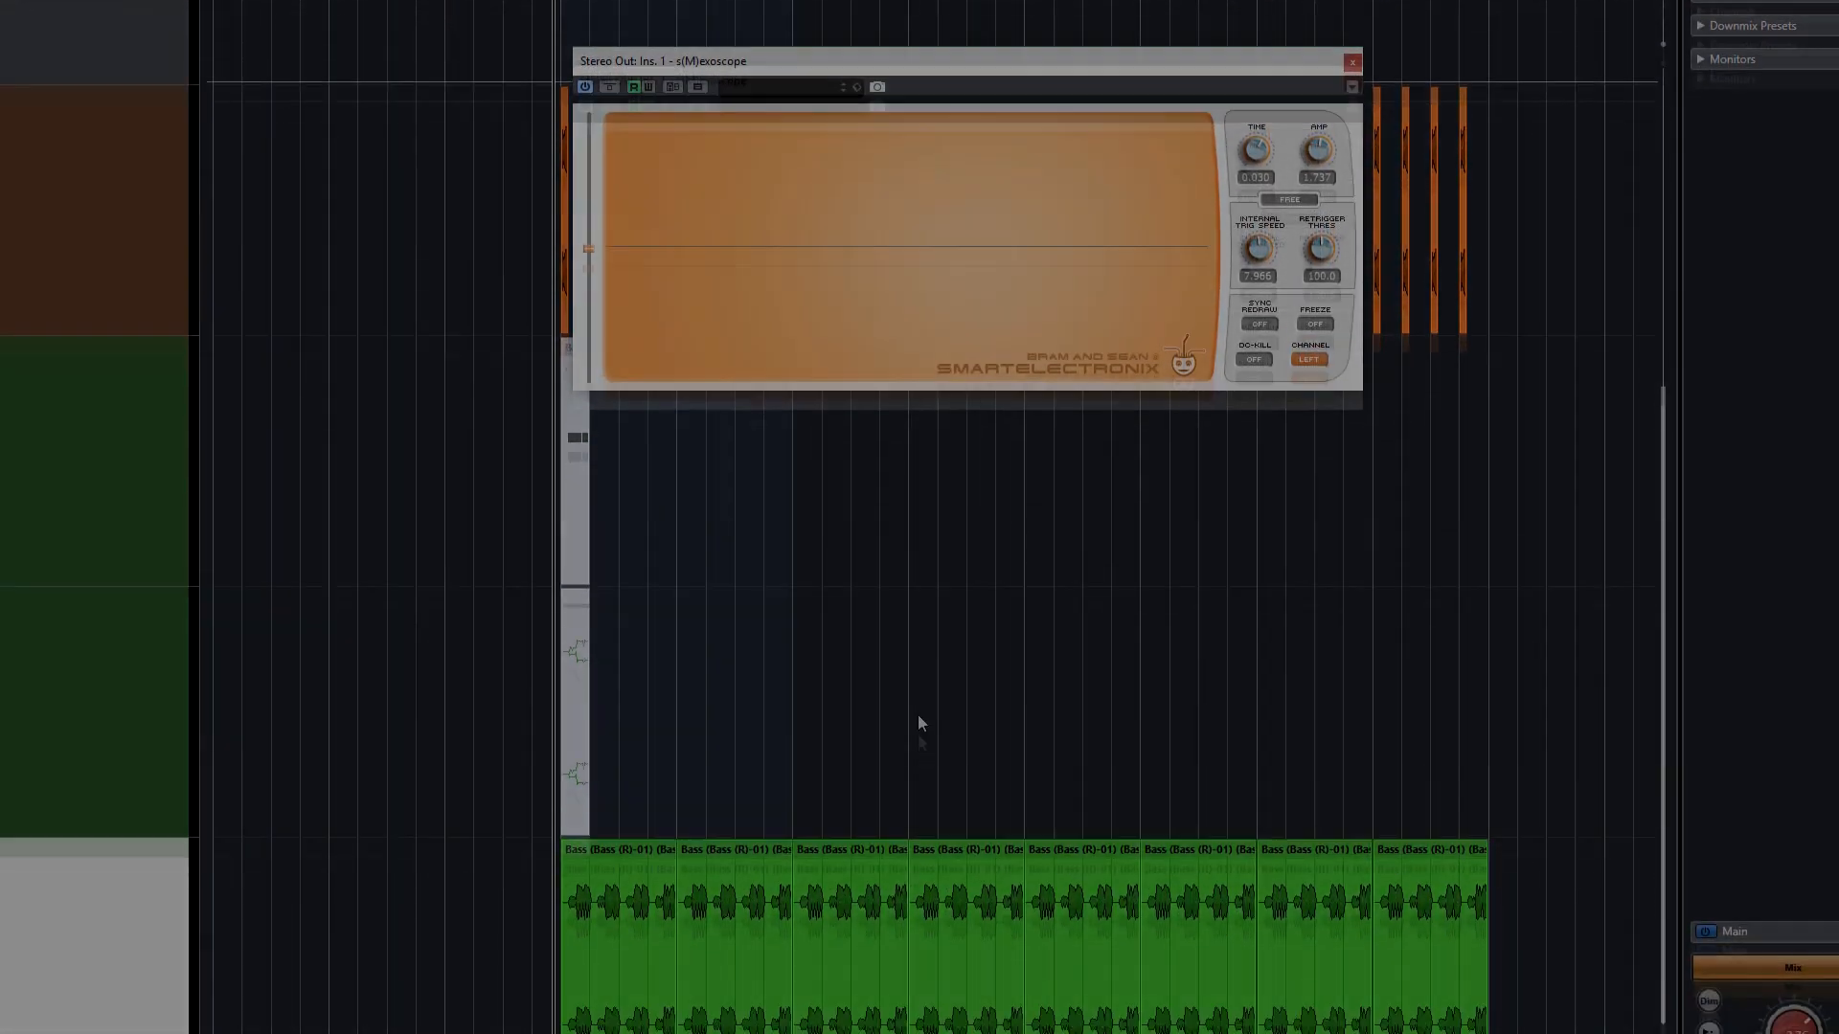